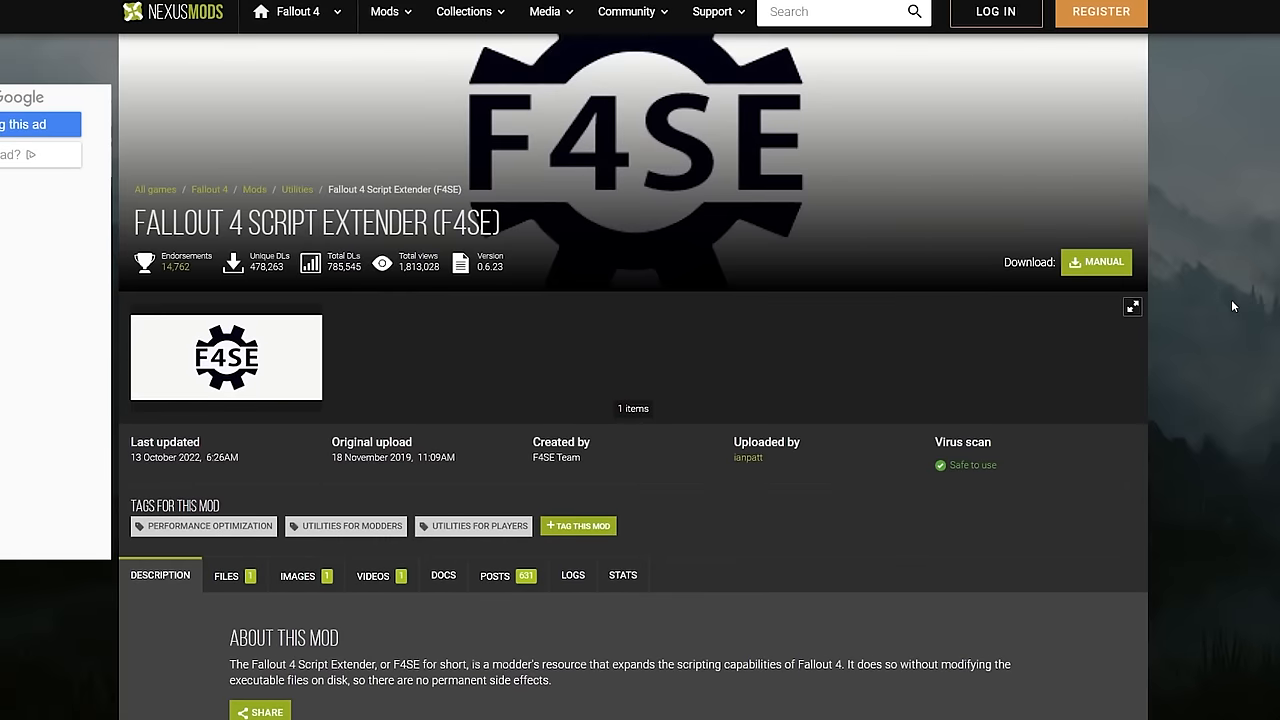
# Download the main F4SE file from the Files tab using Manual Download and Slow Download.
pyautogui.scroll(-3)
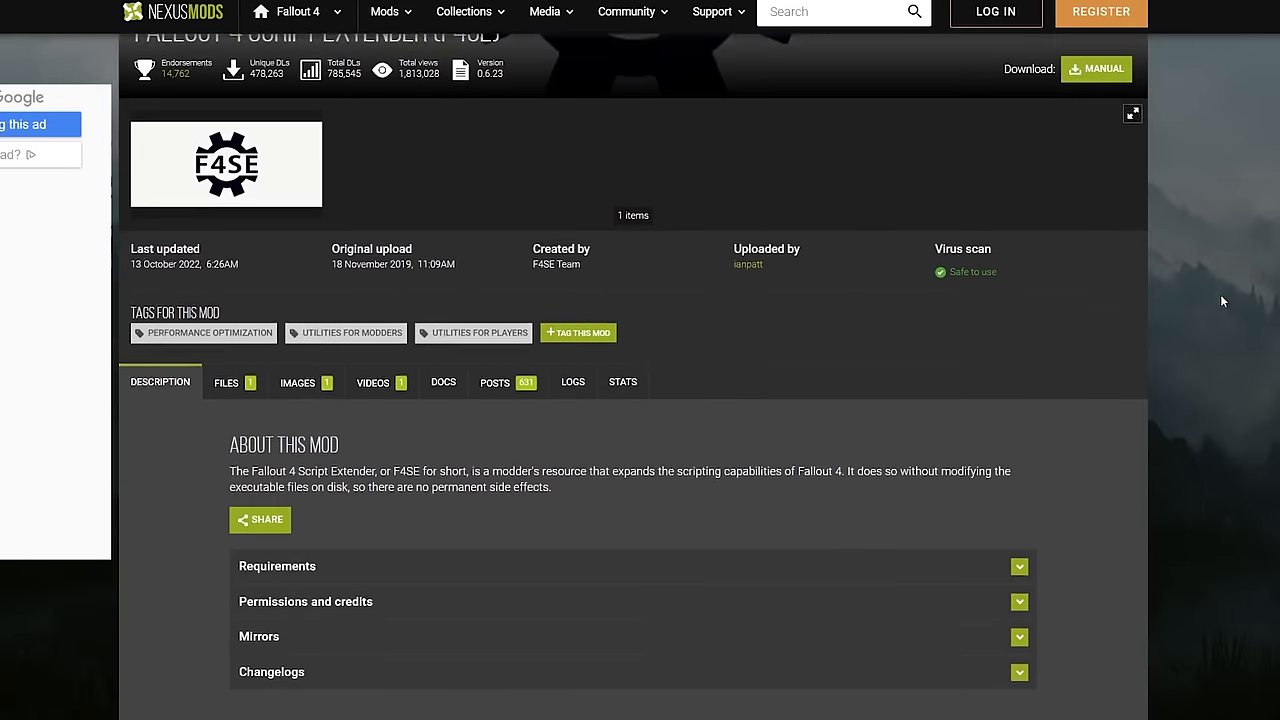
pyautogui.scroll(-3)
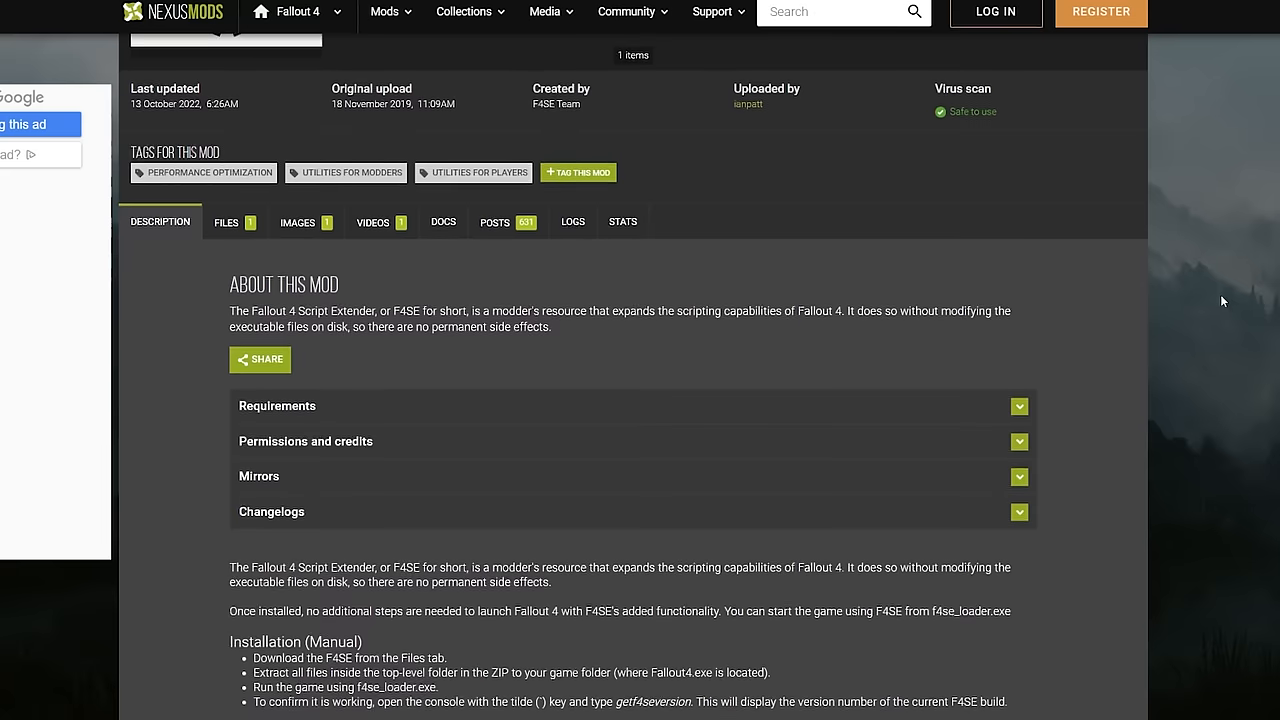
pyautogui.click(226, 221)
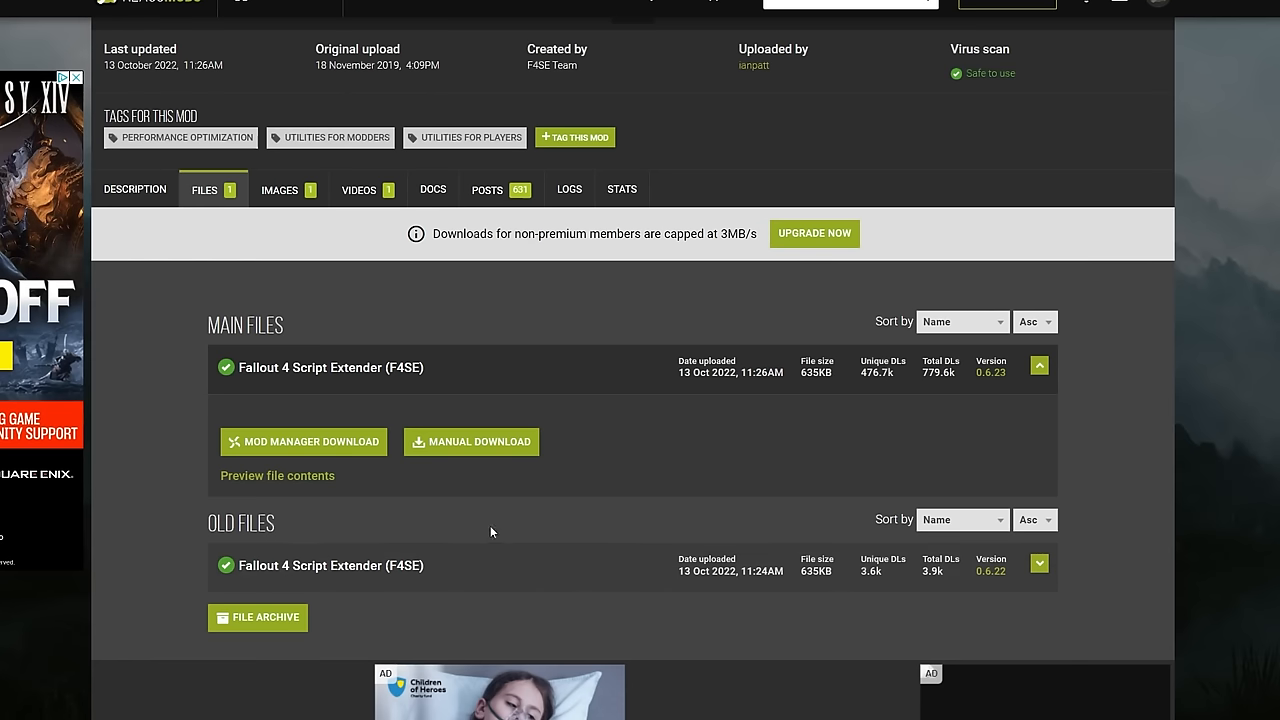
pyautogui.click(470, 441)
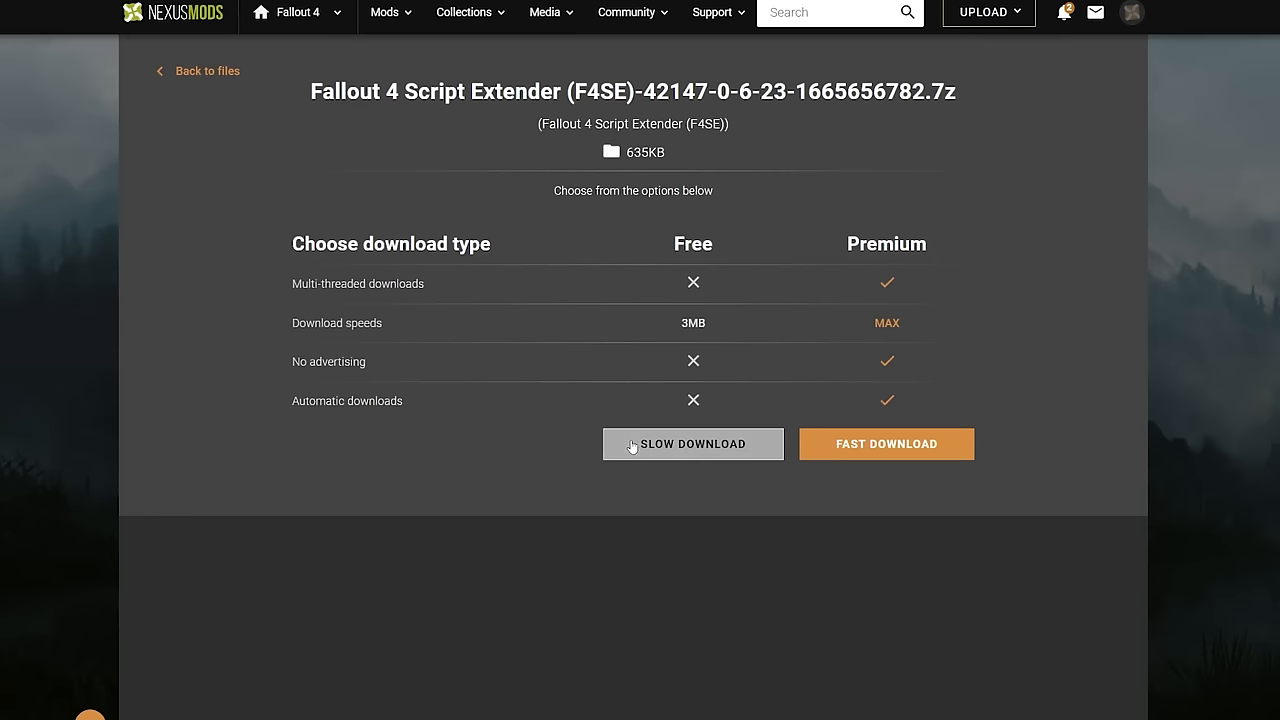
pyautogui.click(692, 443)
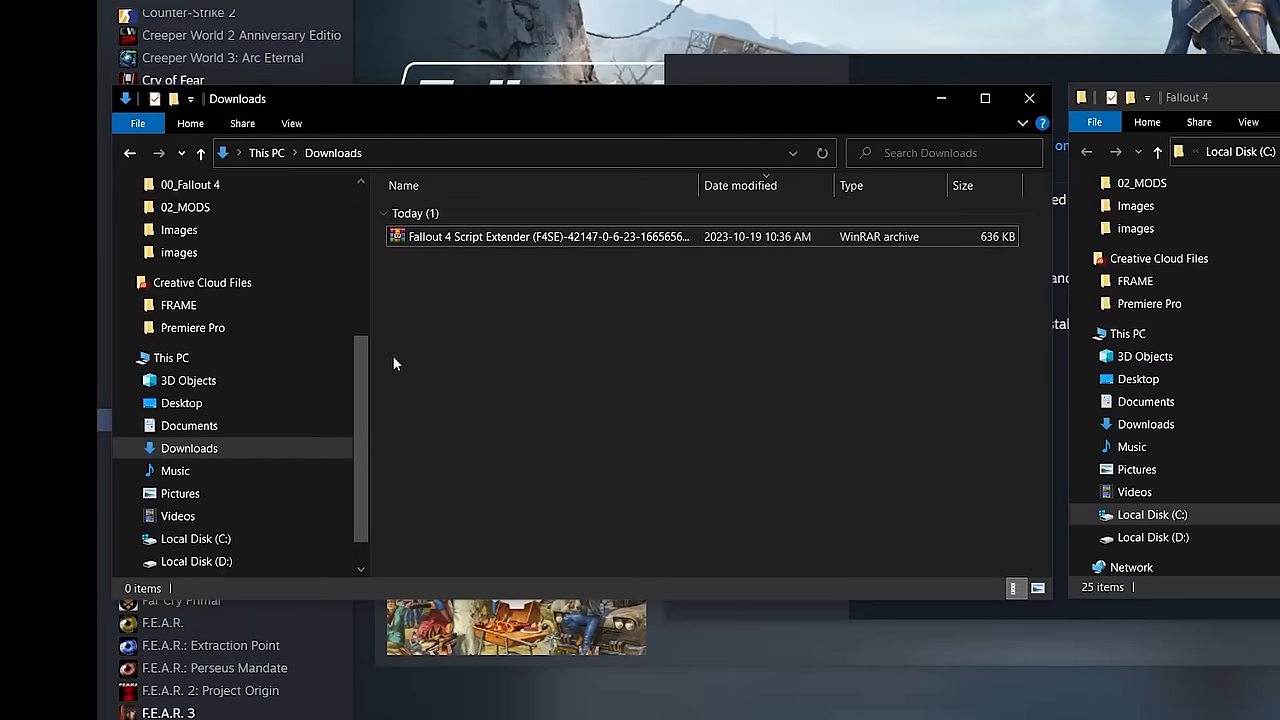
# Open the F4SE archive in WinRAR and browse the f4se_0_06_23 folder, including f4se_readme.txt.
pyautogui.doubleClick(545, 237)
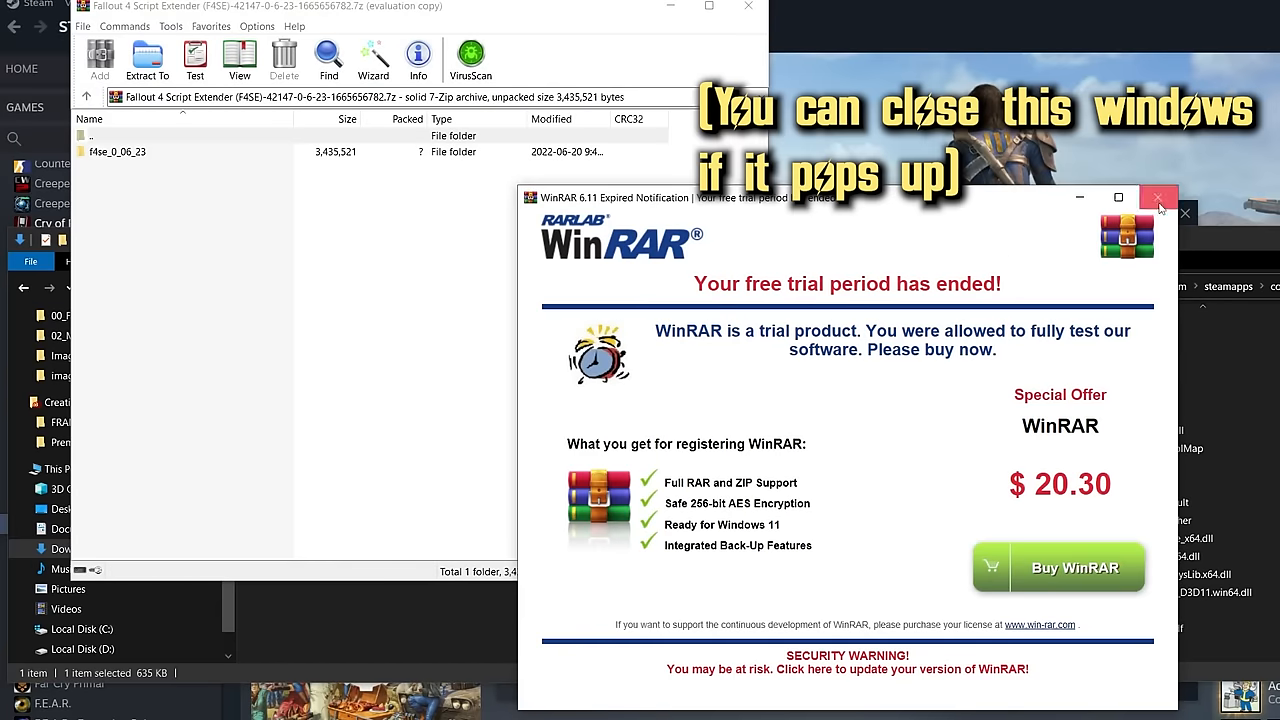
pyautogui.click(1158, 197)
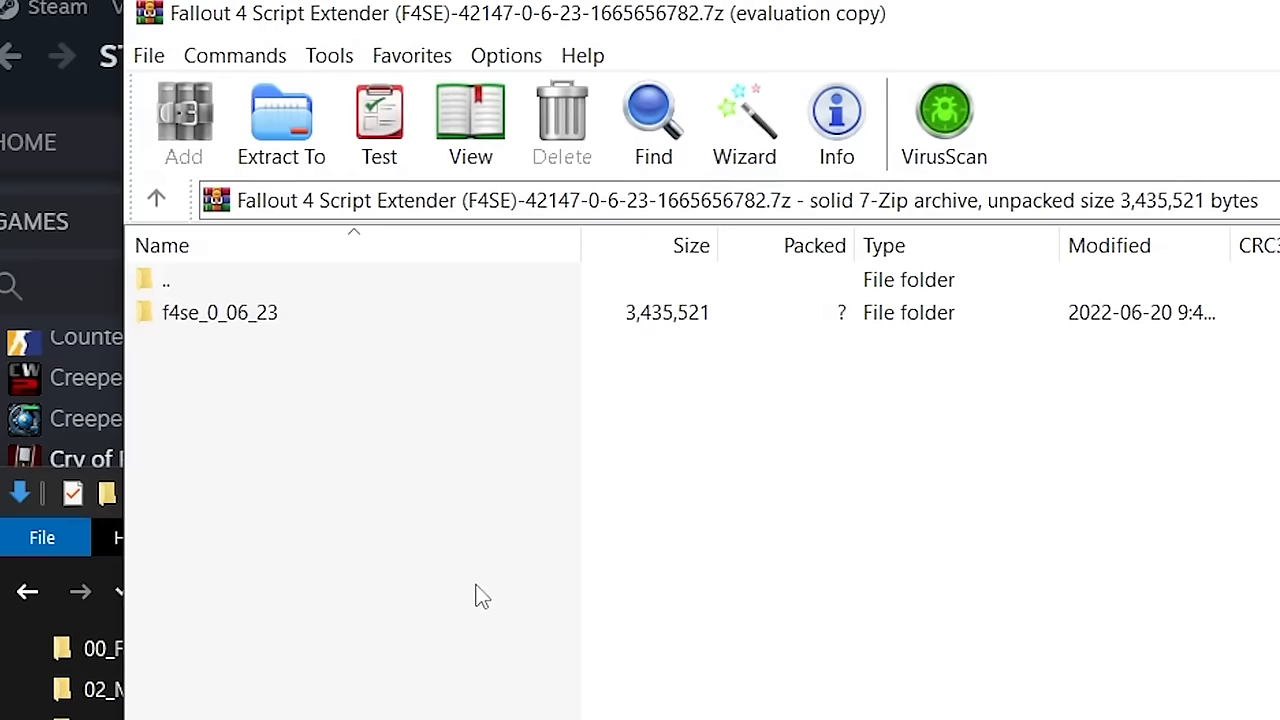
pyautogui.moveTo(228, 324)
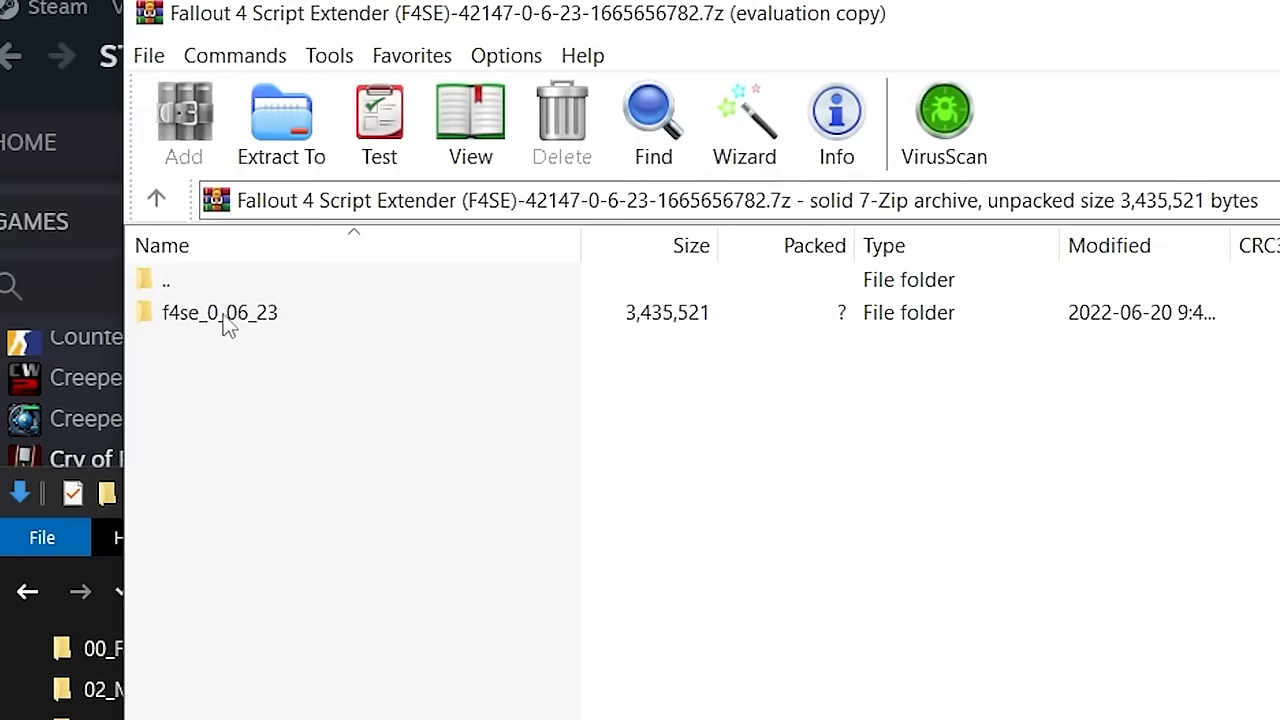
pyautogui.doubleClick(219, 312)
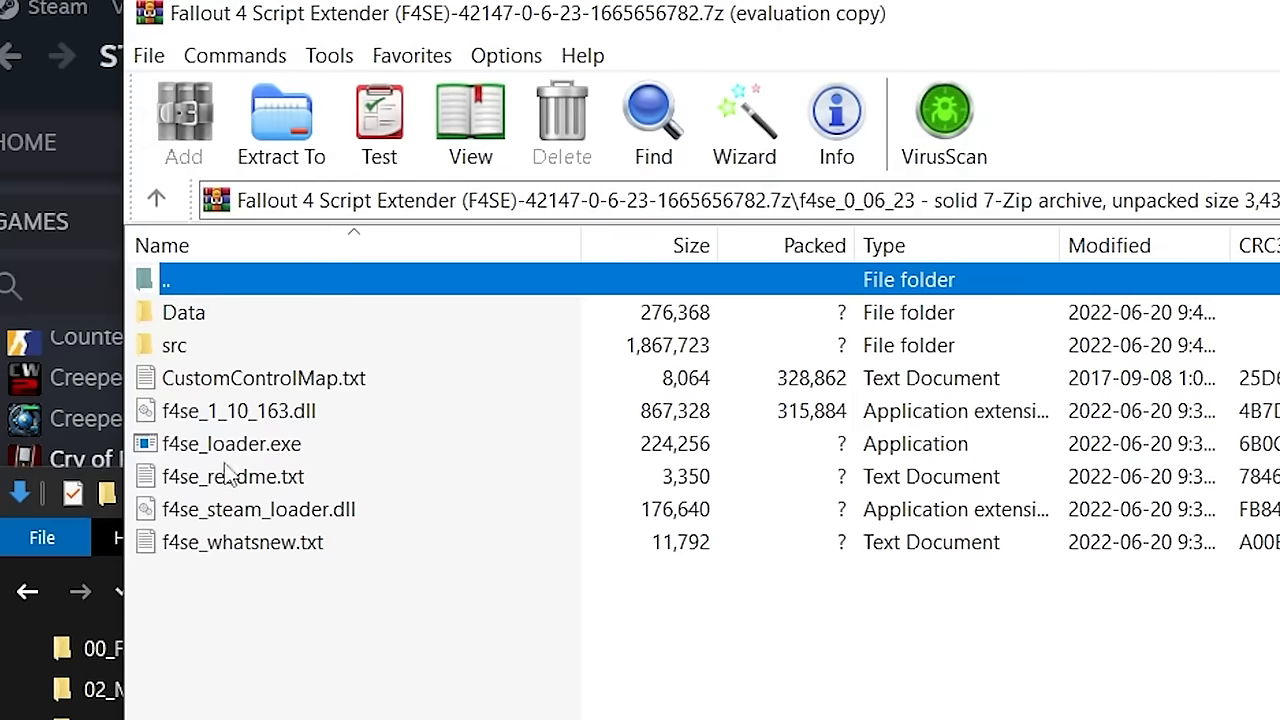
pyautogui.click(232, 476)
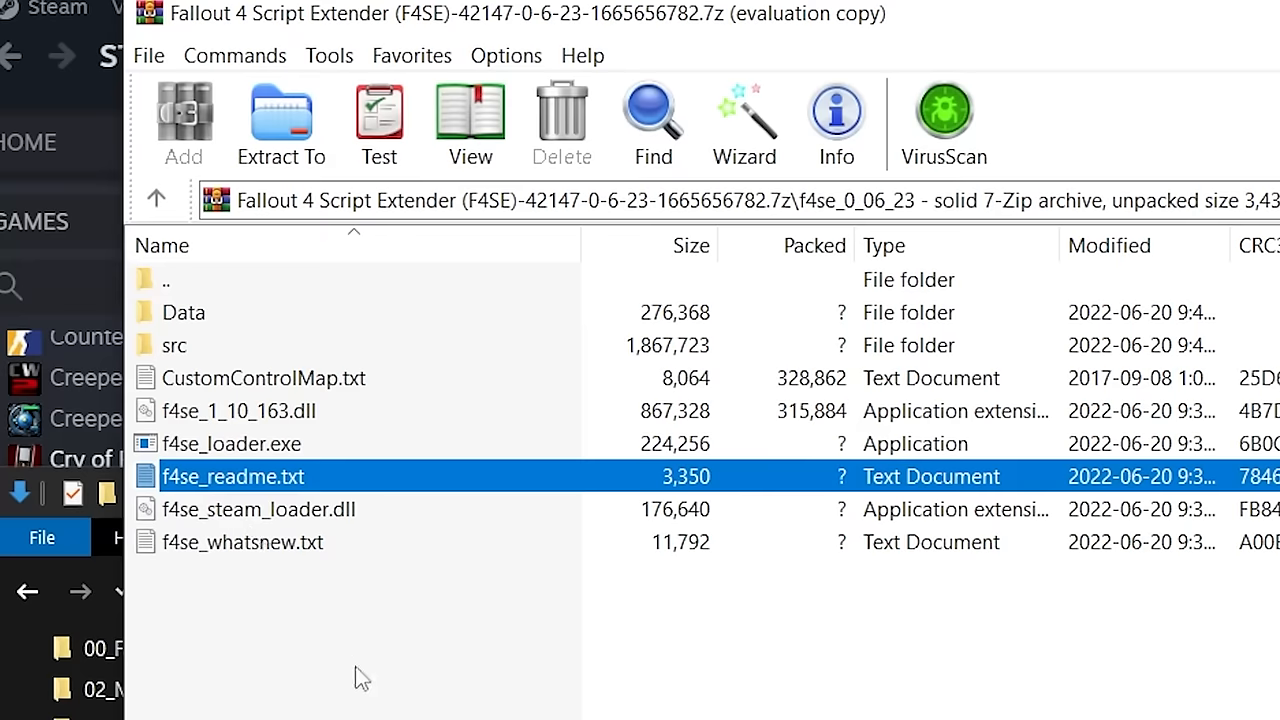
pyautogui.click(242, 541)
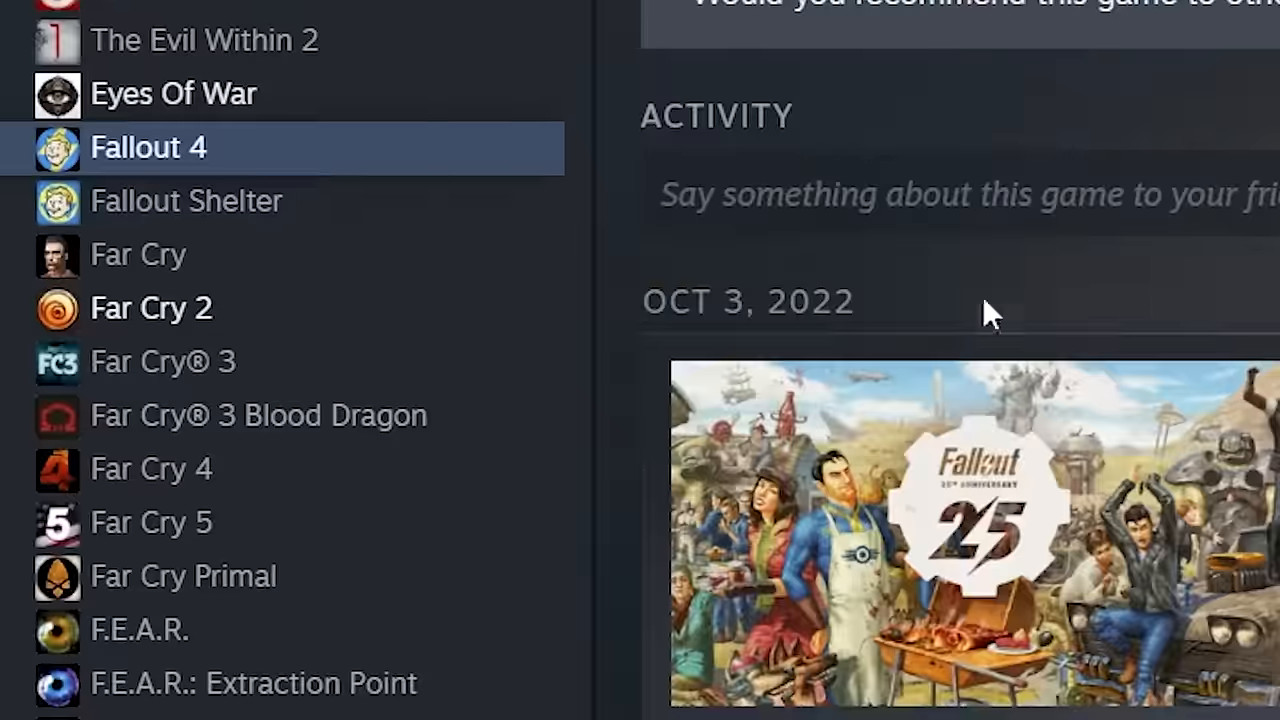
# Go to Fallout 4's Steam Properties, Installed Files, to browse its install folder.
pyautogui.rightClick(148, 147)
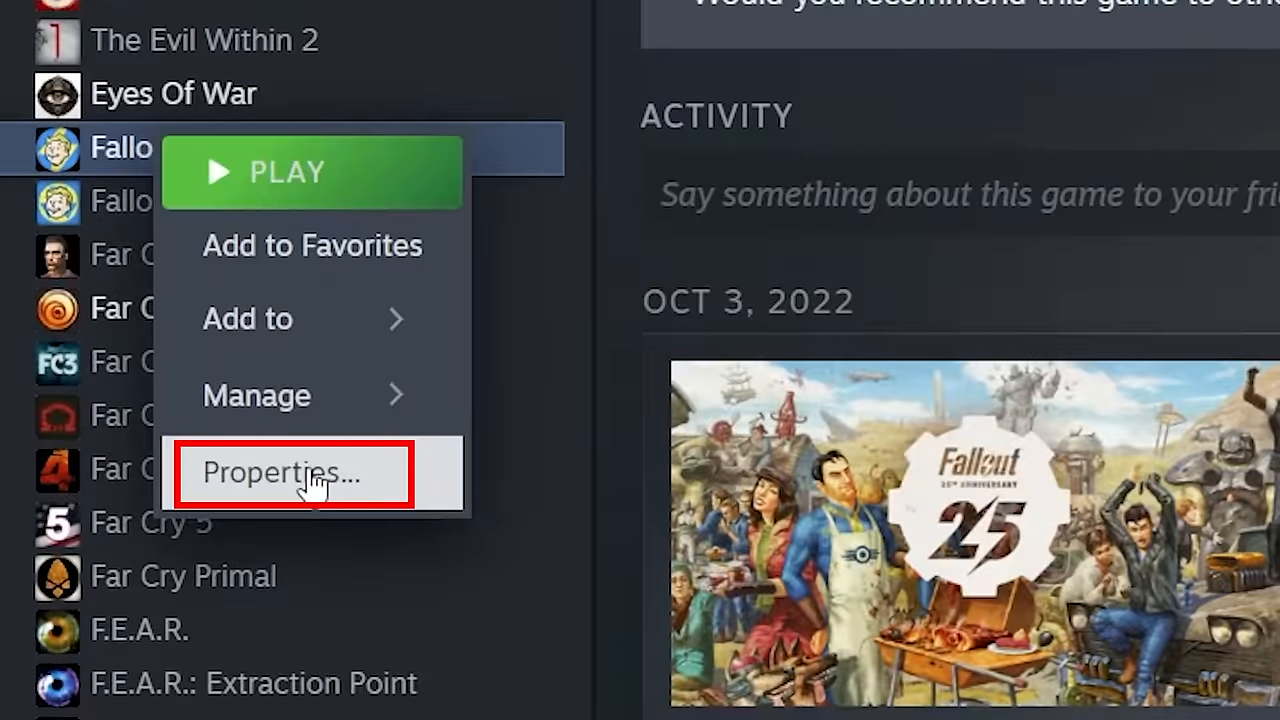
pyautogui.click(283, 473)
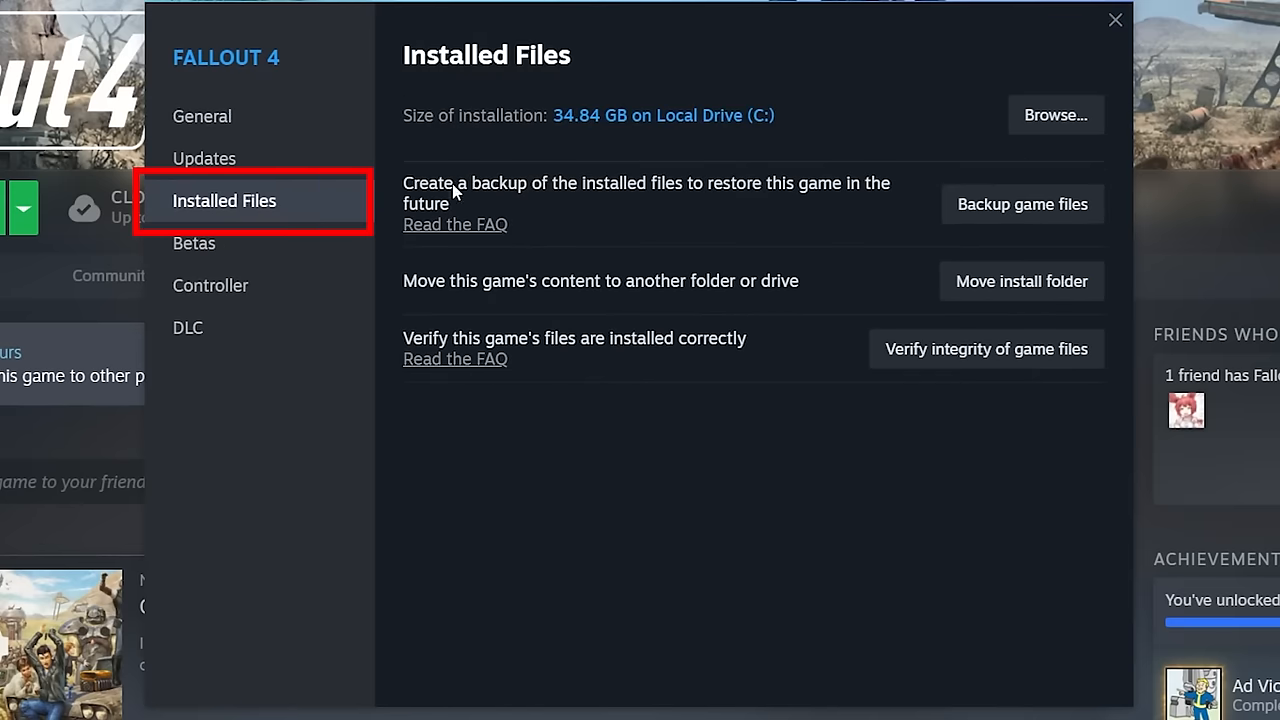
pyautogui.click(1055, 115)
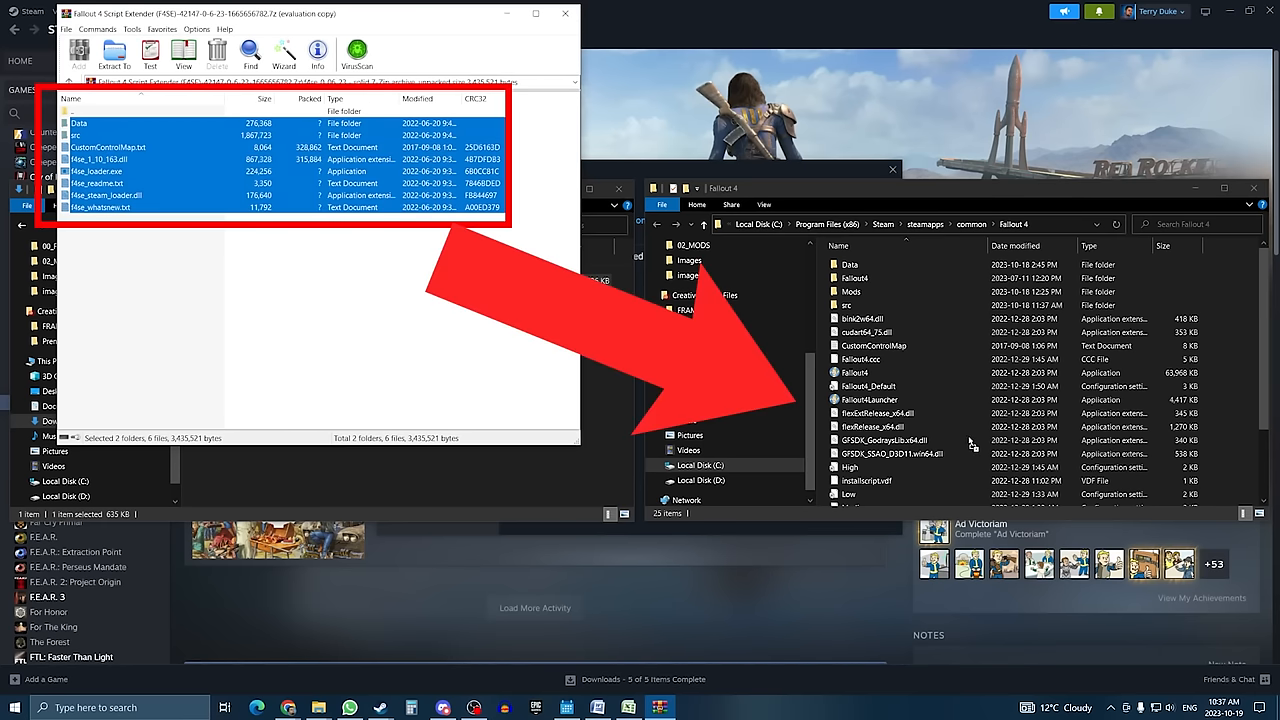
pyautogui.moveTo(972, 440)
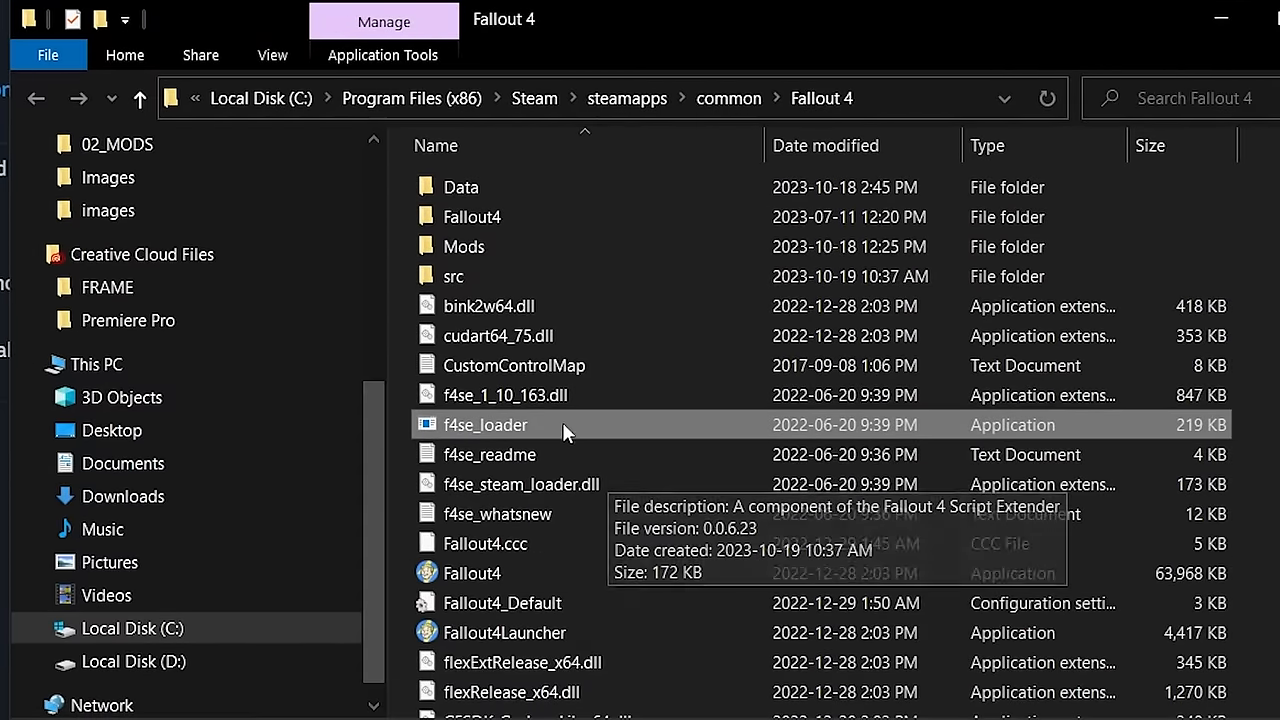
# Create a desktop shortcut for f4se_loader in the Fallout 4 folder.
pyautogui.rightClick(485, 424)
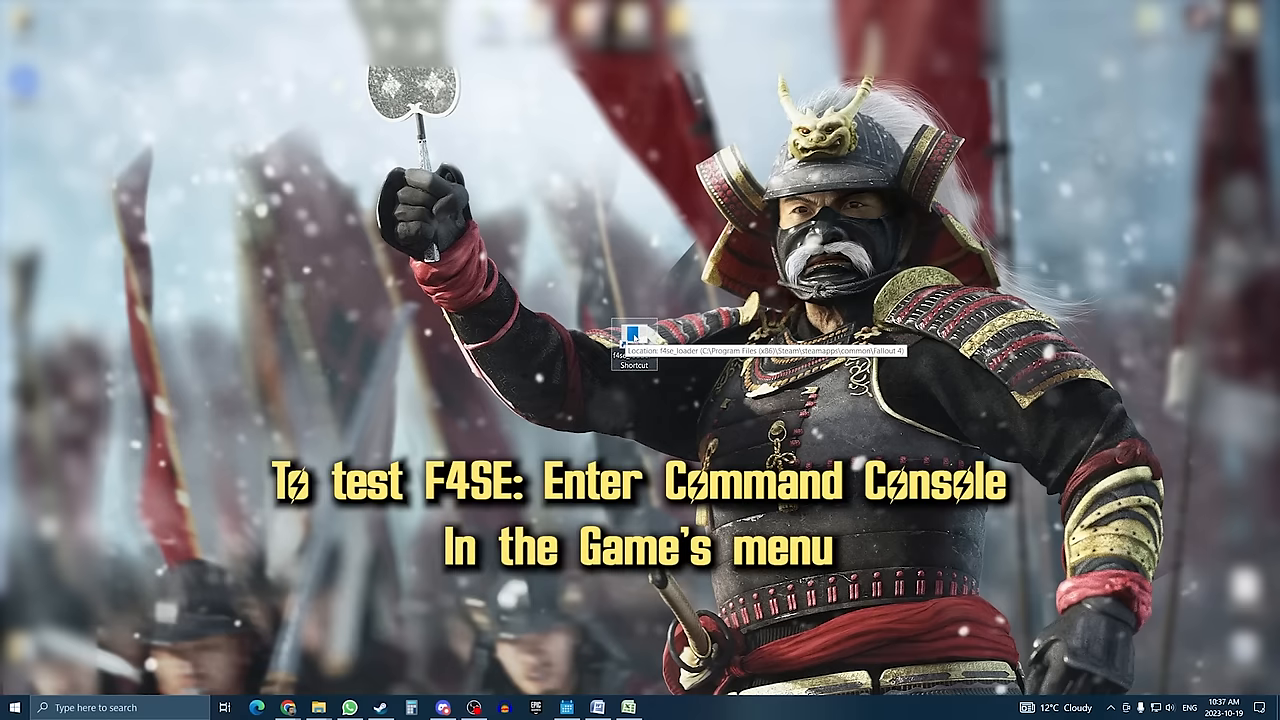
pyautogui.moveTo(535, 350)
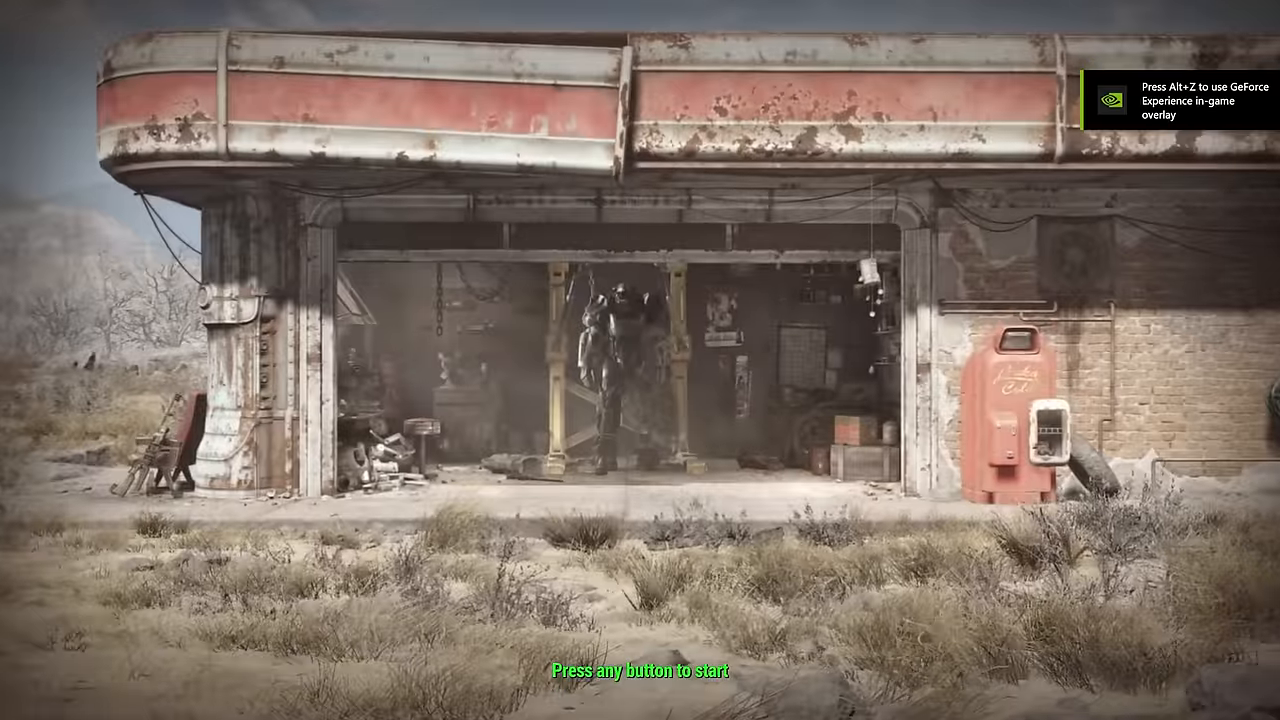
# Press Enter to get past Fallout 4's title screen.
pyautogui.press('enter')
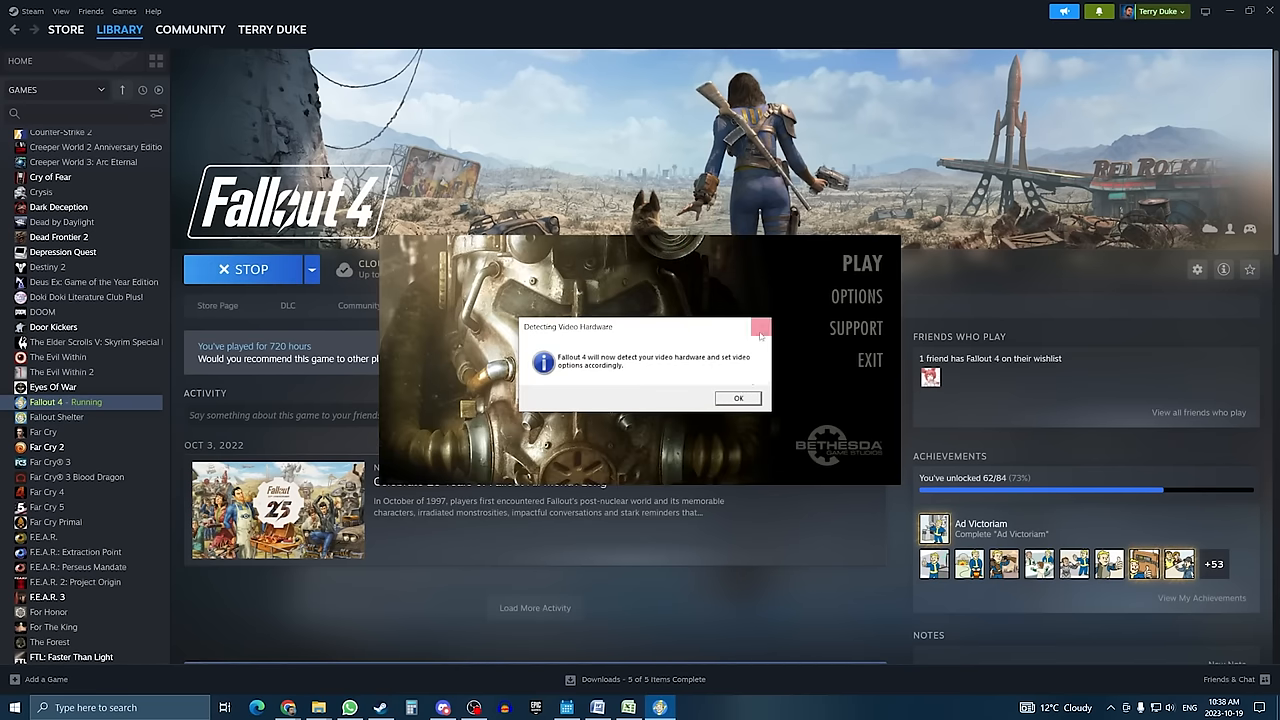
# Accept the hardware detection notices and set 2560x1440 resolution with High texture quality.
pyautogui.click(737, 397)
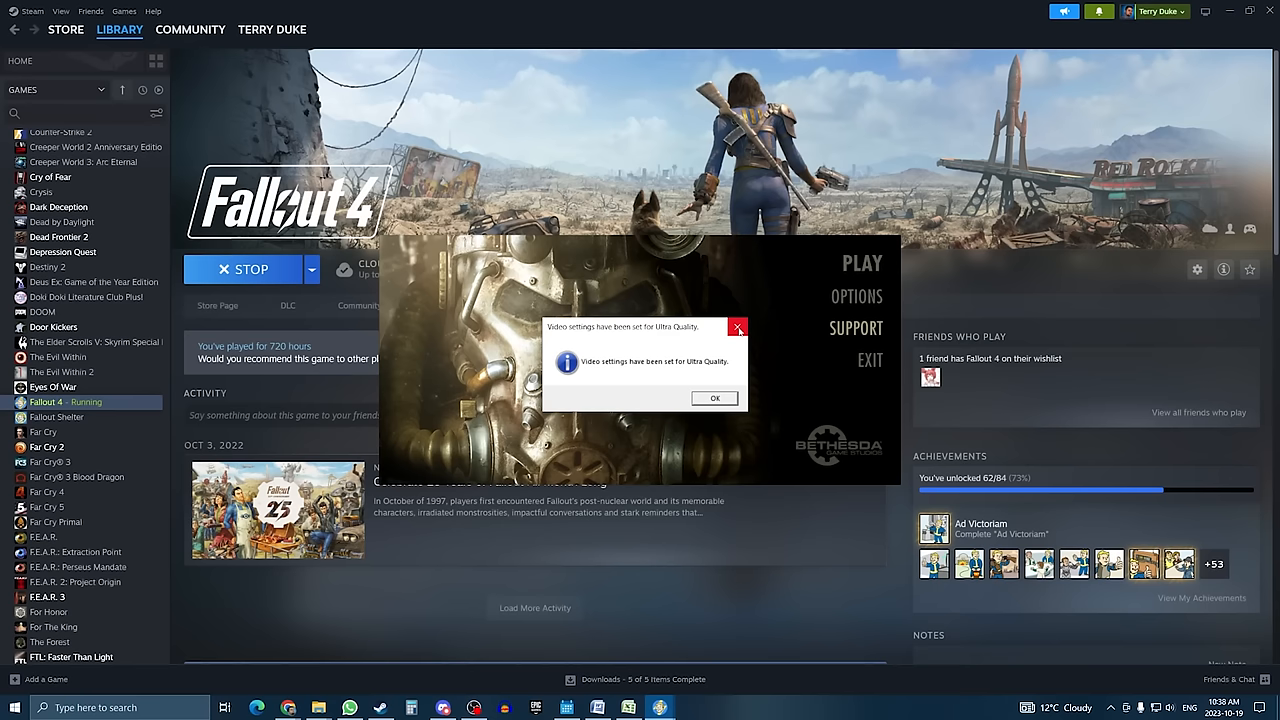
pyautogui.click(738, 328)
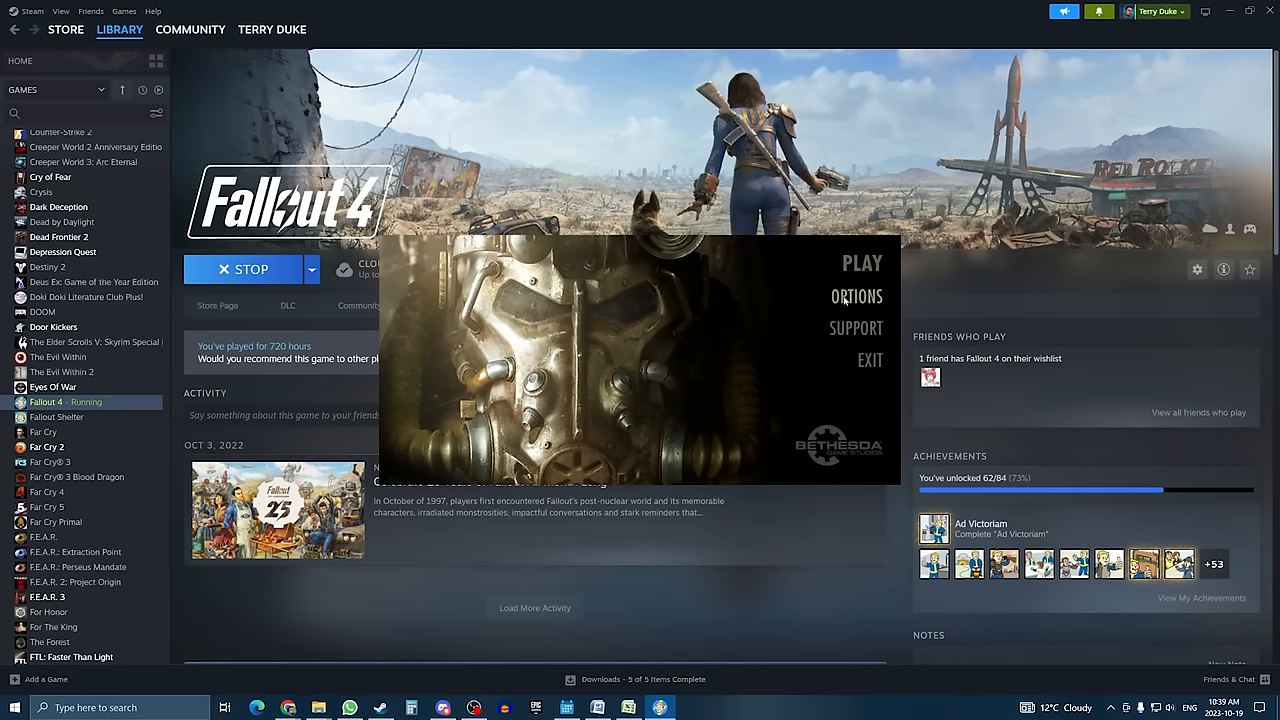
pyautogui.click(855, 296)
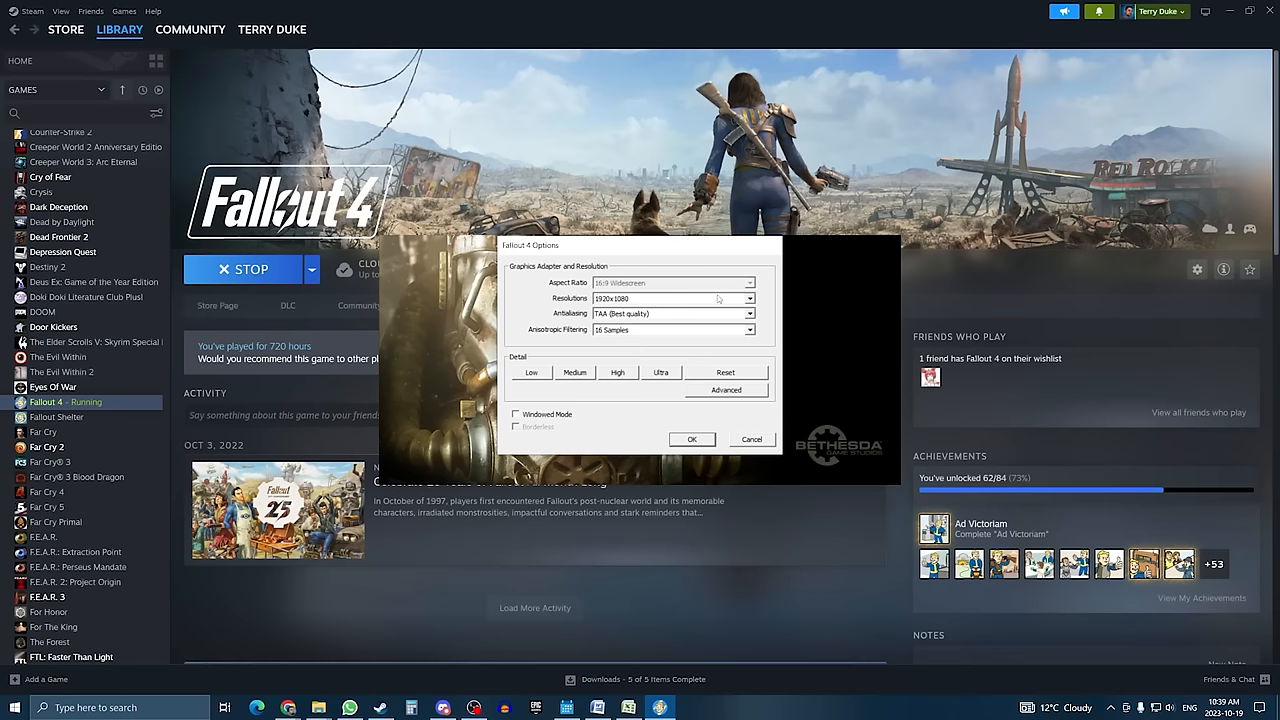
pyautogui.click(749, 298)
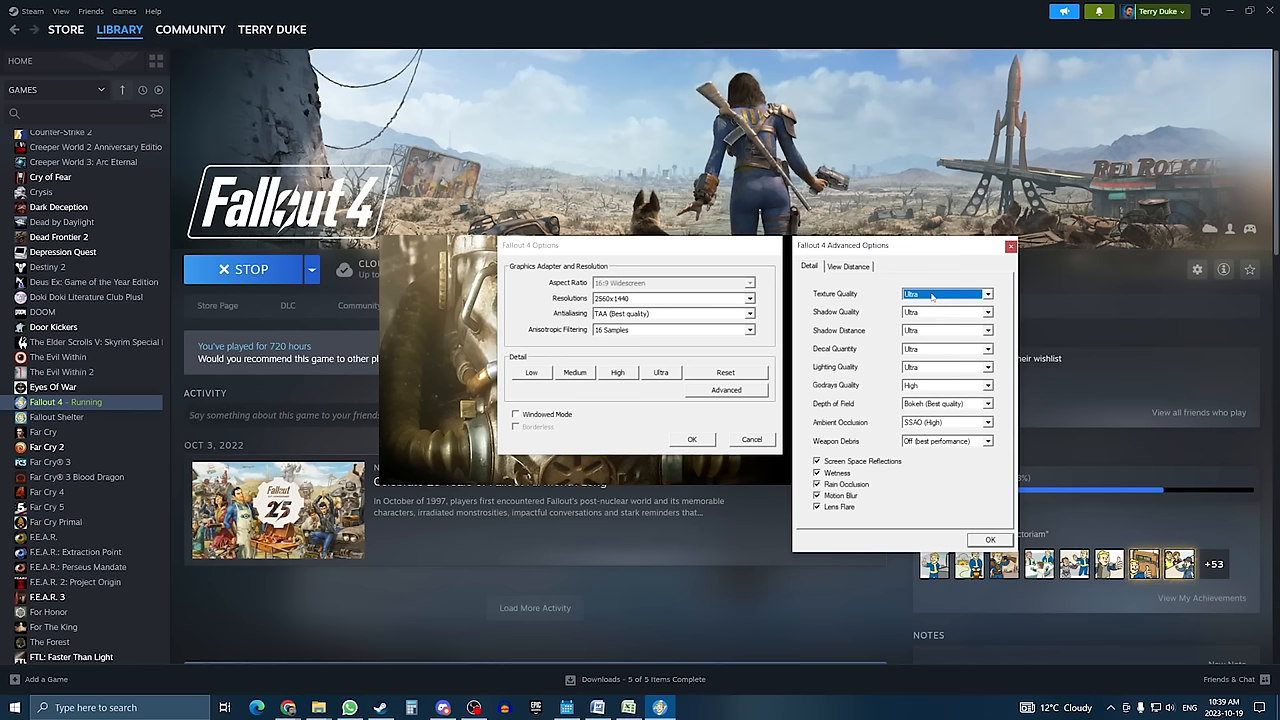
pyautogui.click(945, 293)
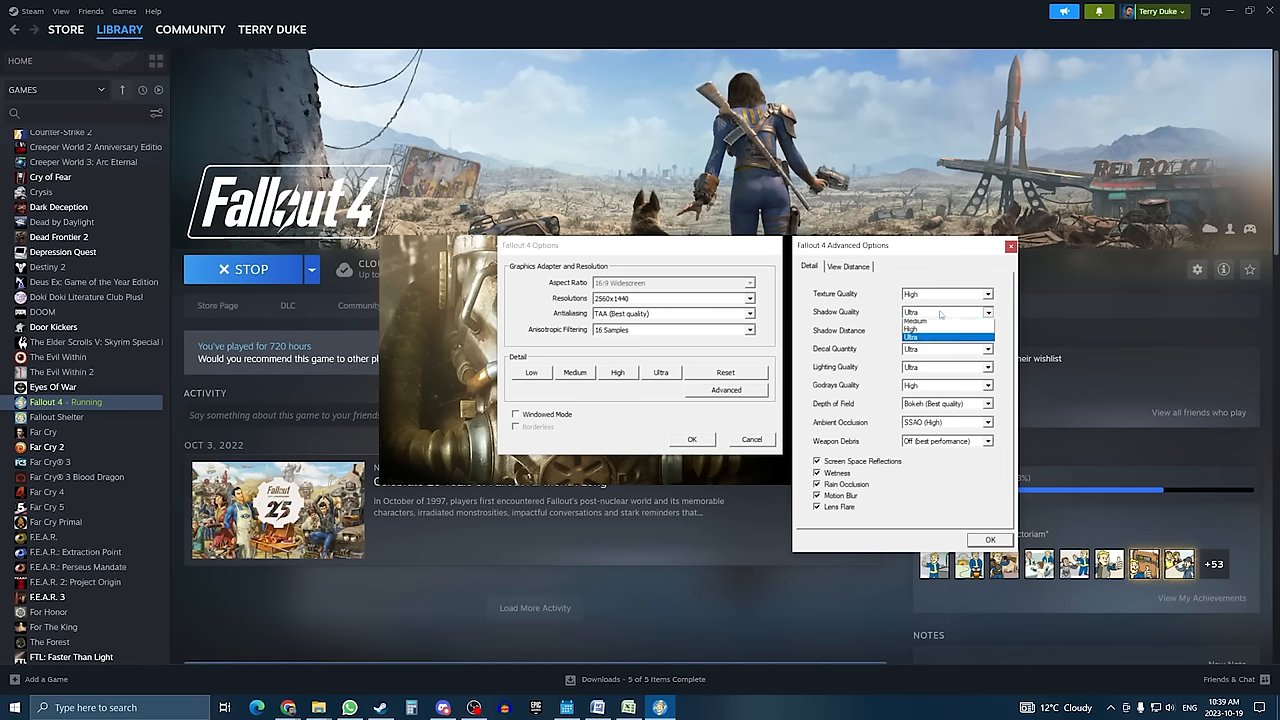
pyautogui.click(945, 331)
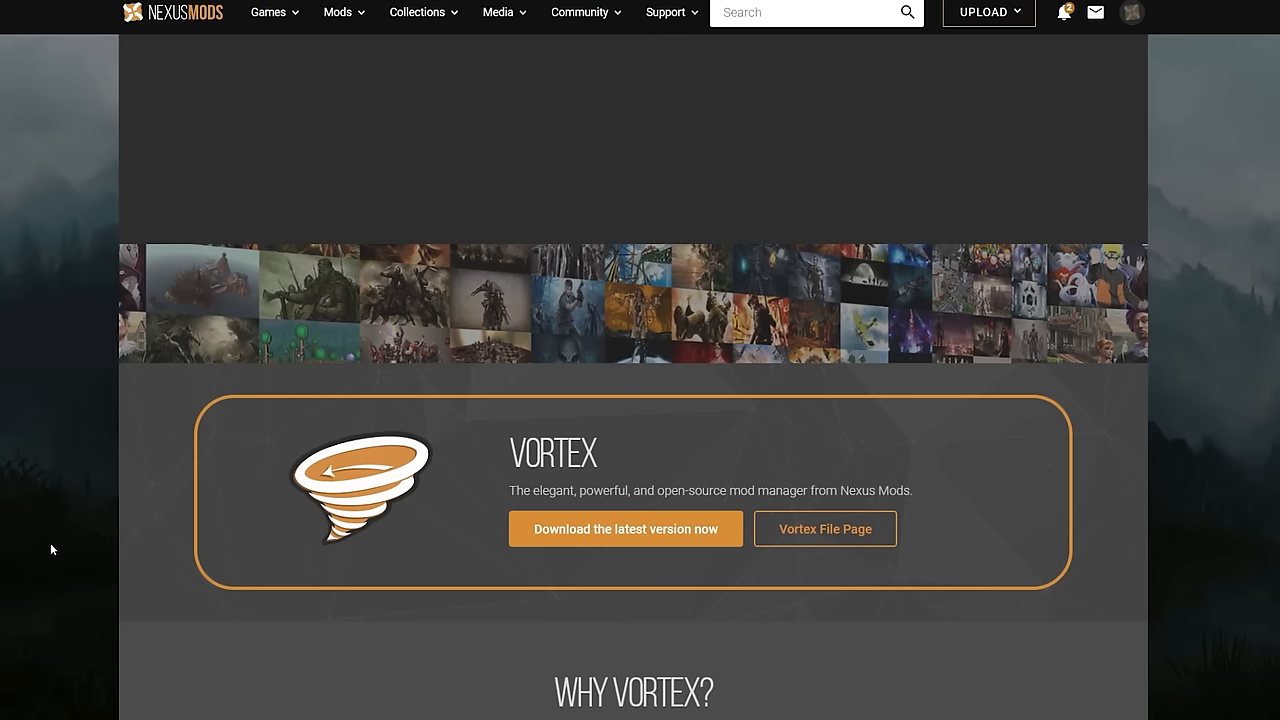
# Scroll the Nexus Mods page down to the Vortex download section.
pyautogui.scroll(-3)
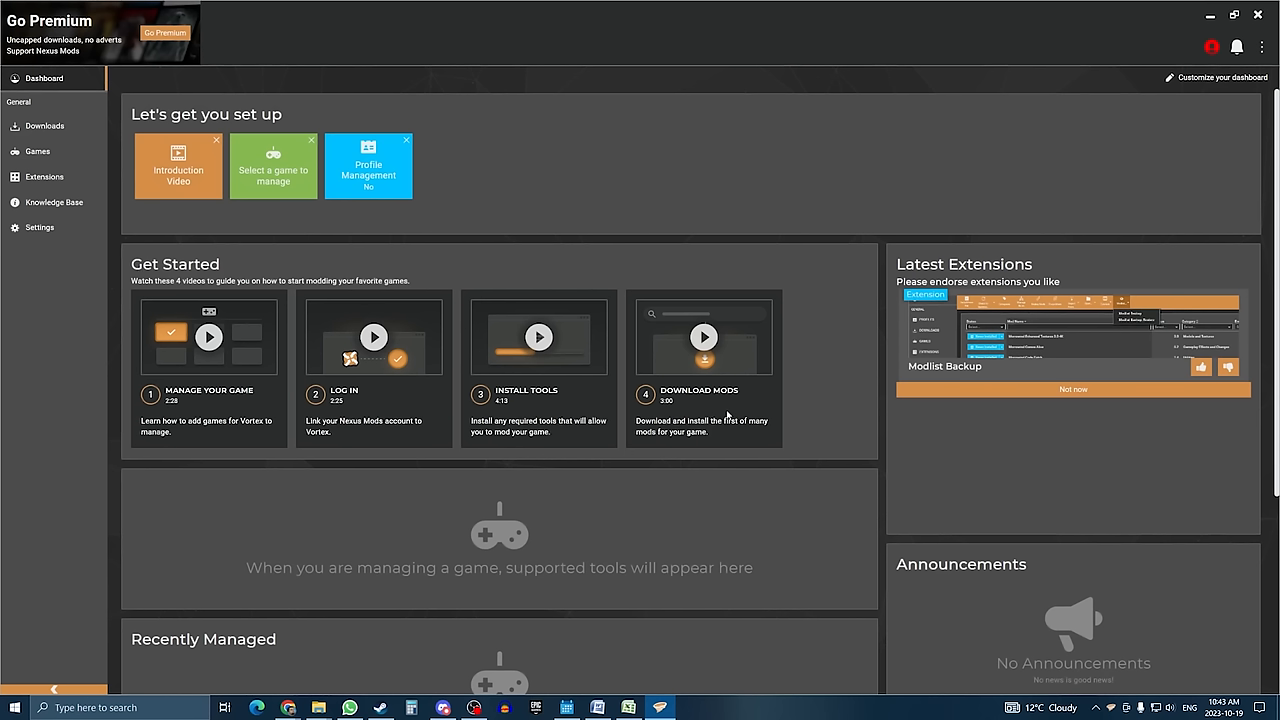
pyautogui.moveTo(830, 322)
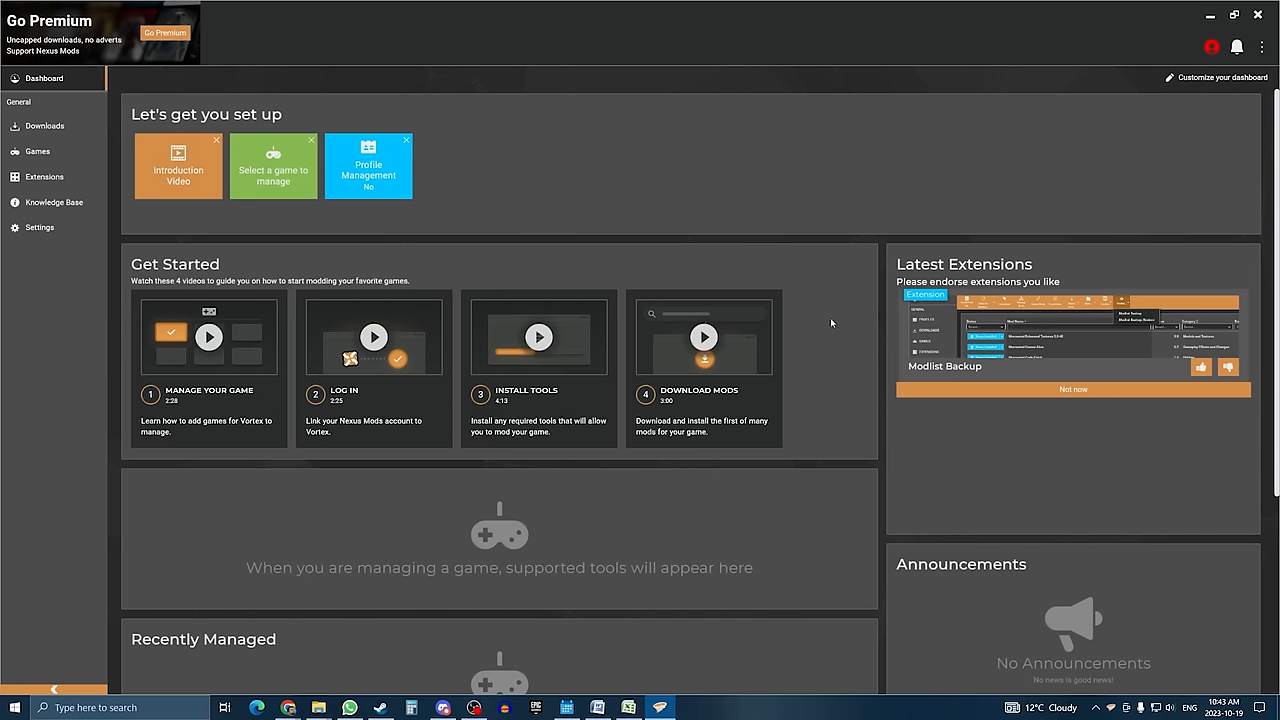
# Authorise Vortex on the Nexus Mods account and dismiss the diagnostics notification.
pyautogui.click(1213, 47)
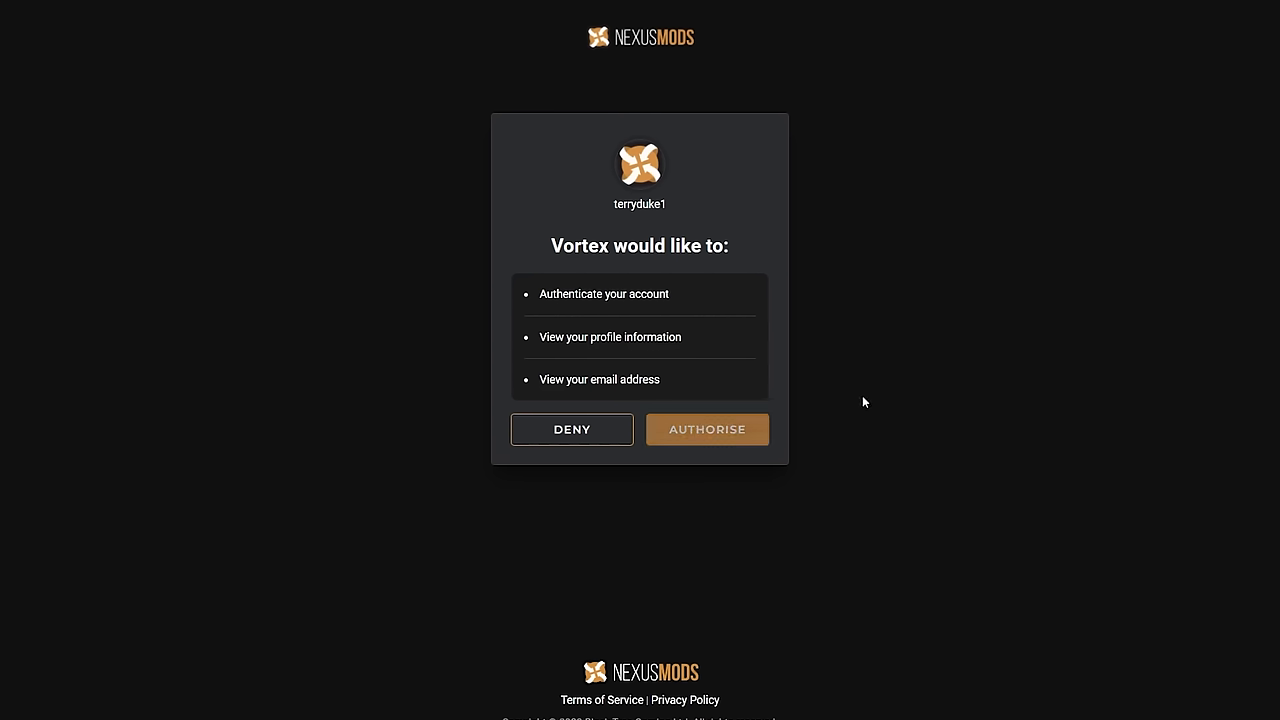
pyautogui.click(707, 429)
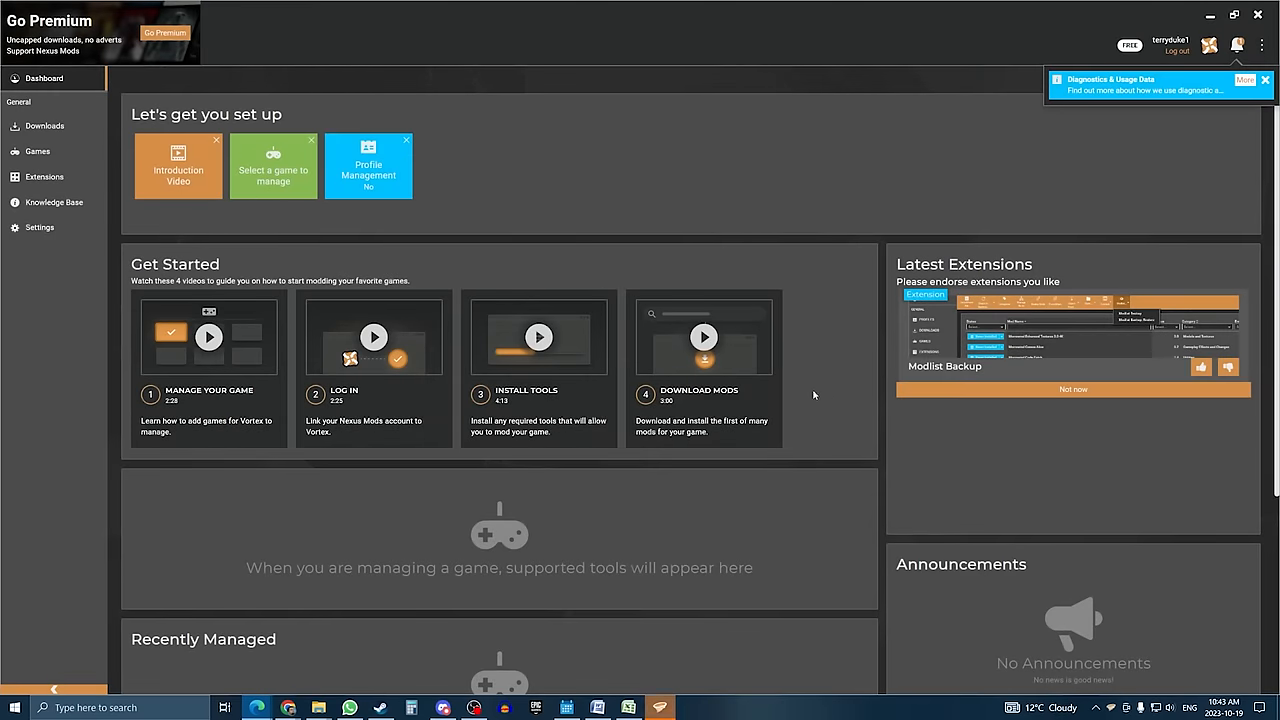
pyautogui.moveTo(814, 395)
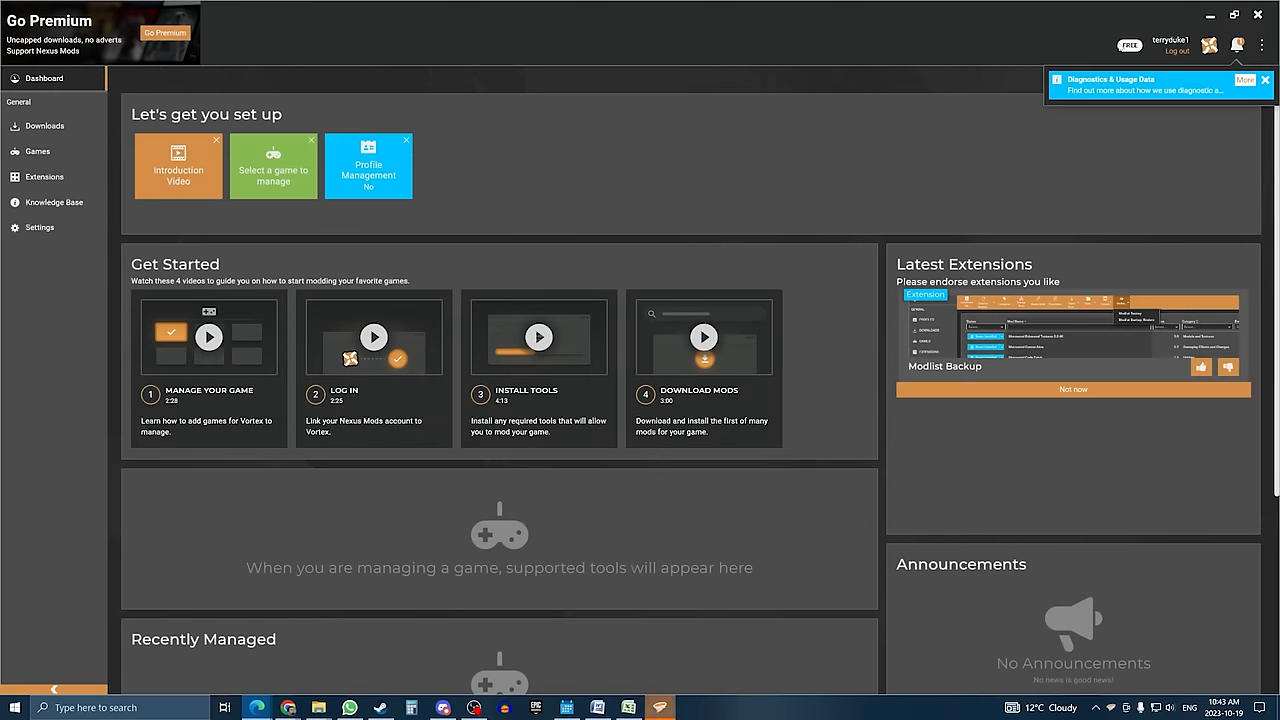
pyautogui.click(1265, 79)
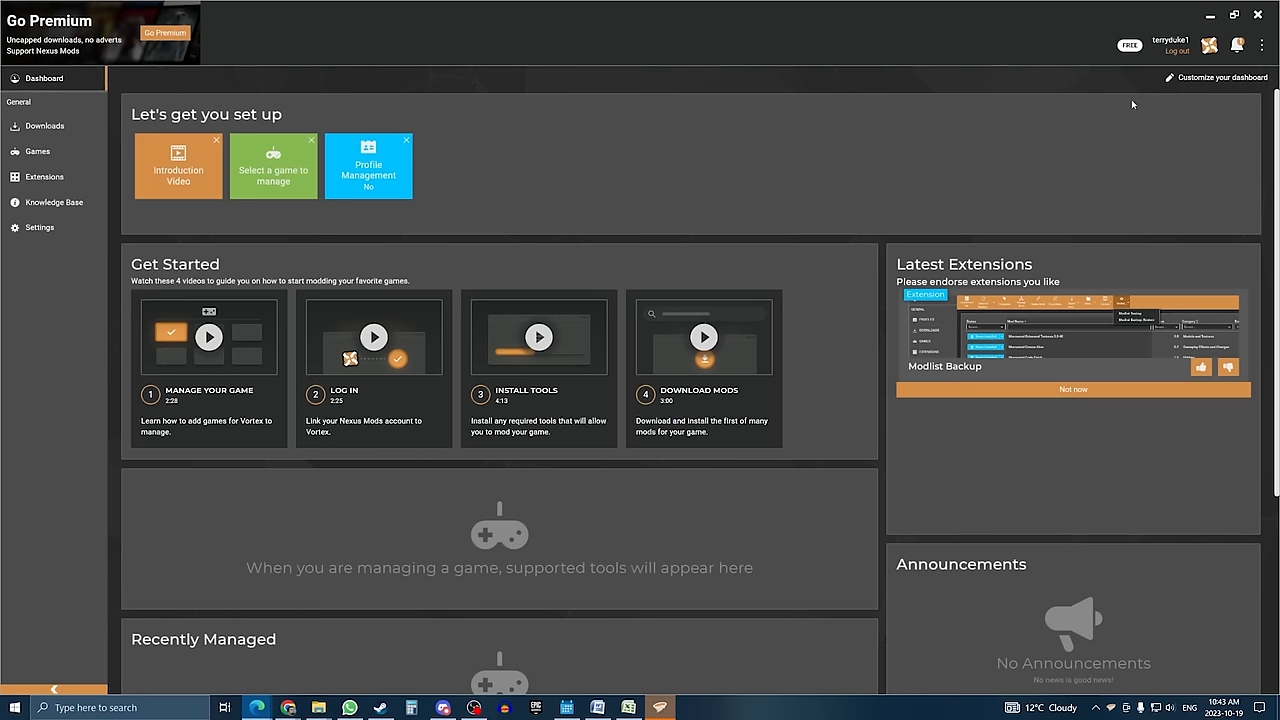
pyautogui.moveTo(1151, 141)
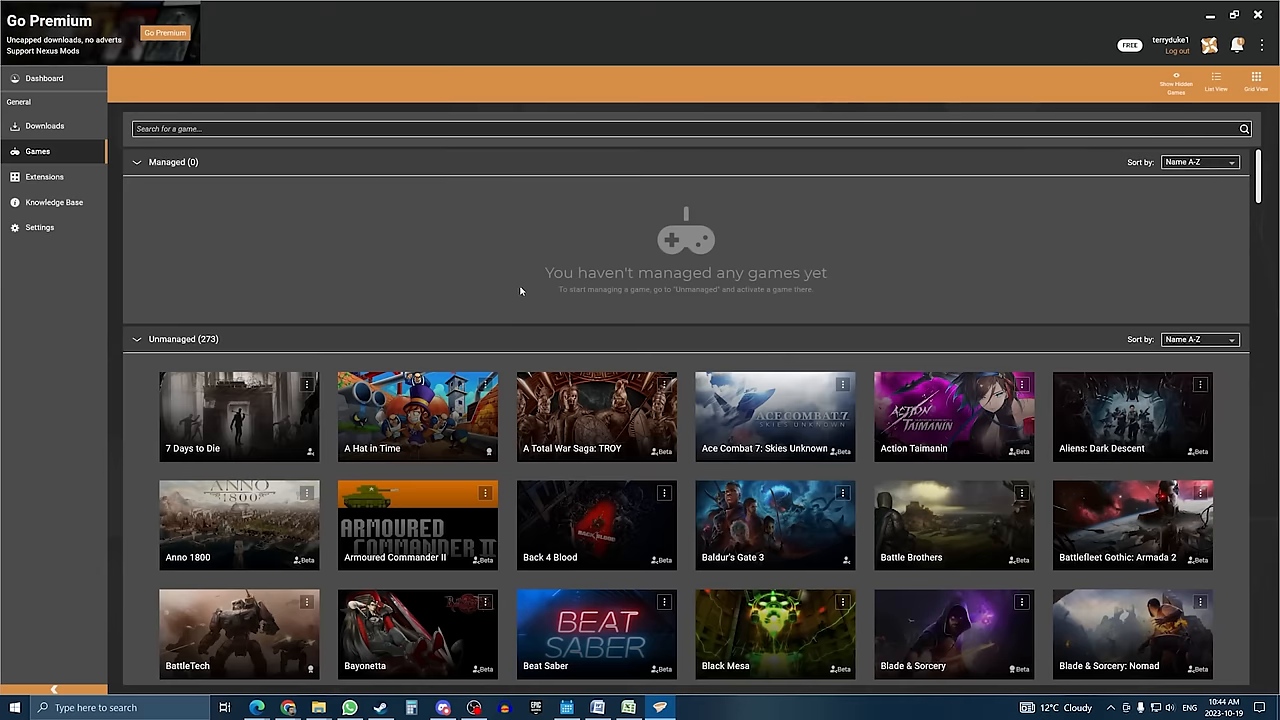
# Search 'fall' in Games and start managing Fallout 4.
pyautogui.scroll(-3)
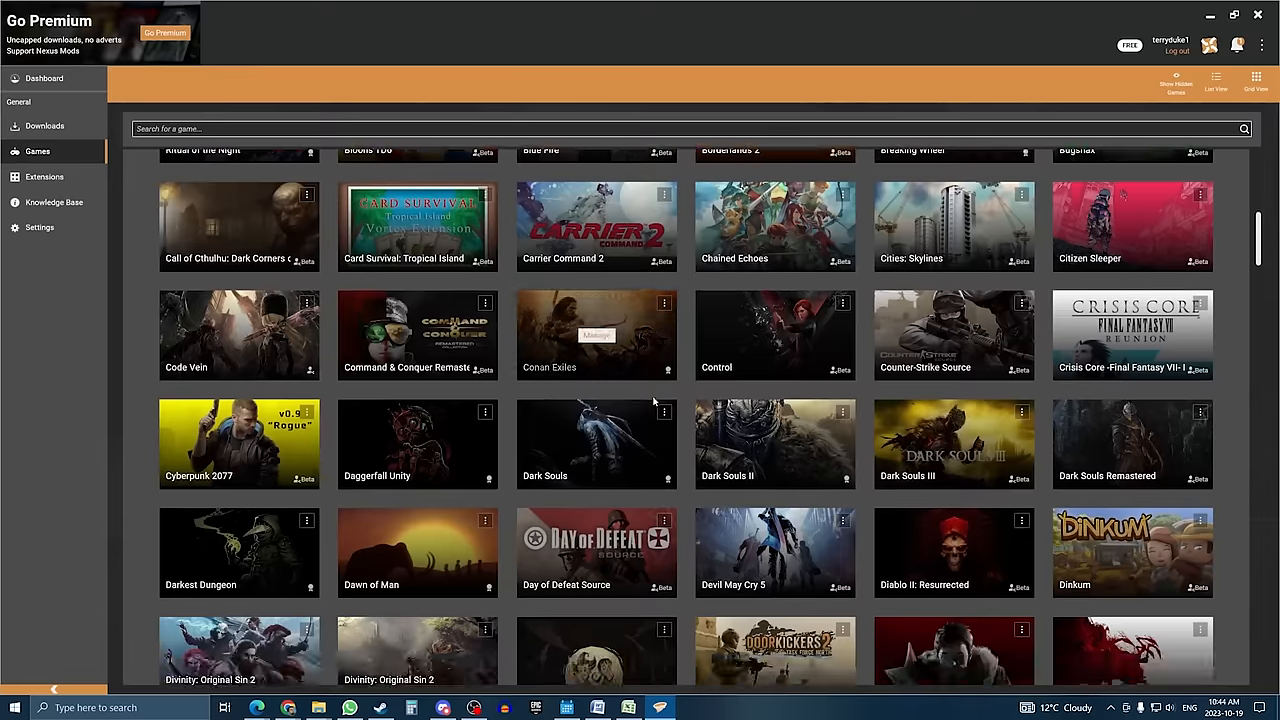
pyautogui.write('fall')
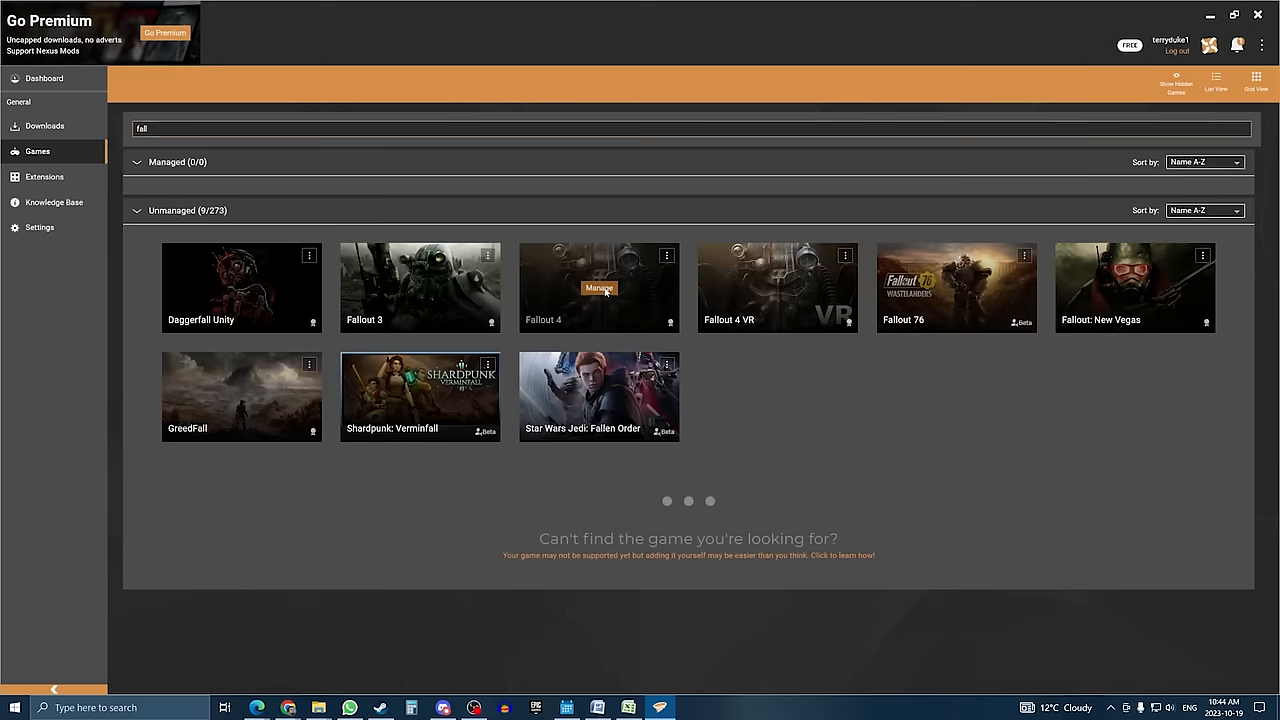
pyautogui.click(598, 288)
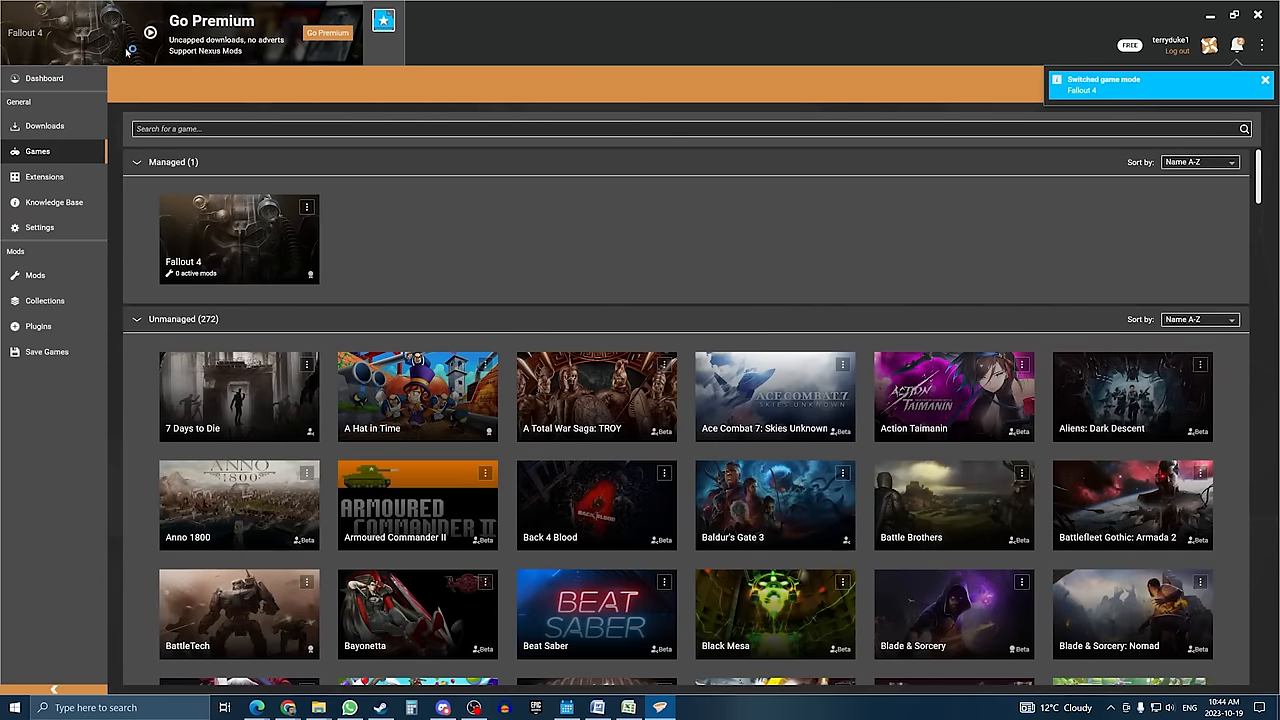
# Make Fallout 4 Script Extender the primary launch tool on the dashboard.
pyautogui.click(1265, 80)
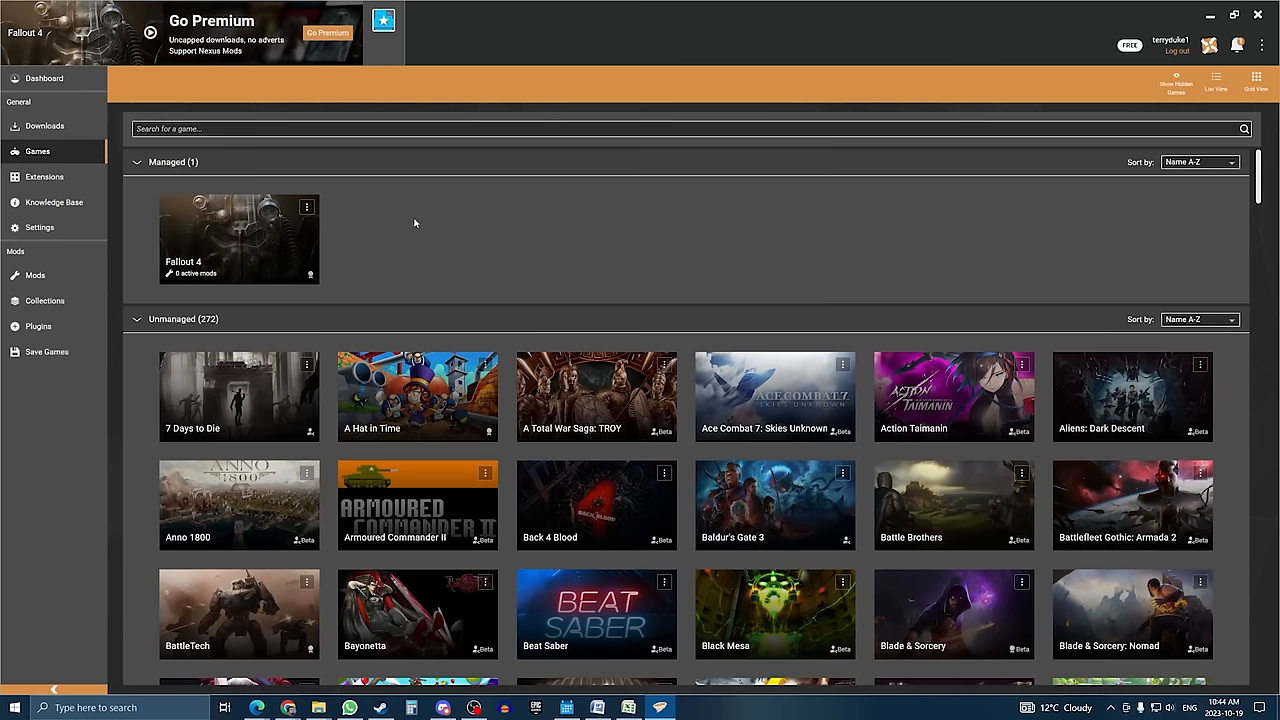
pyautogui.click(43, 78)
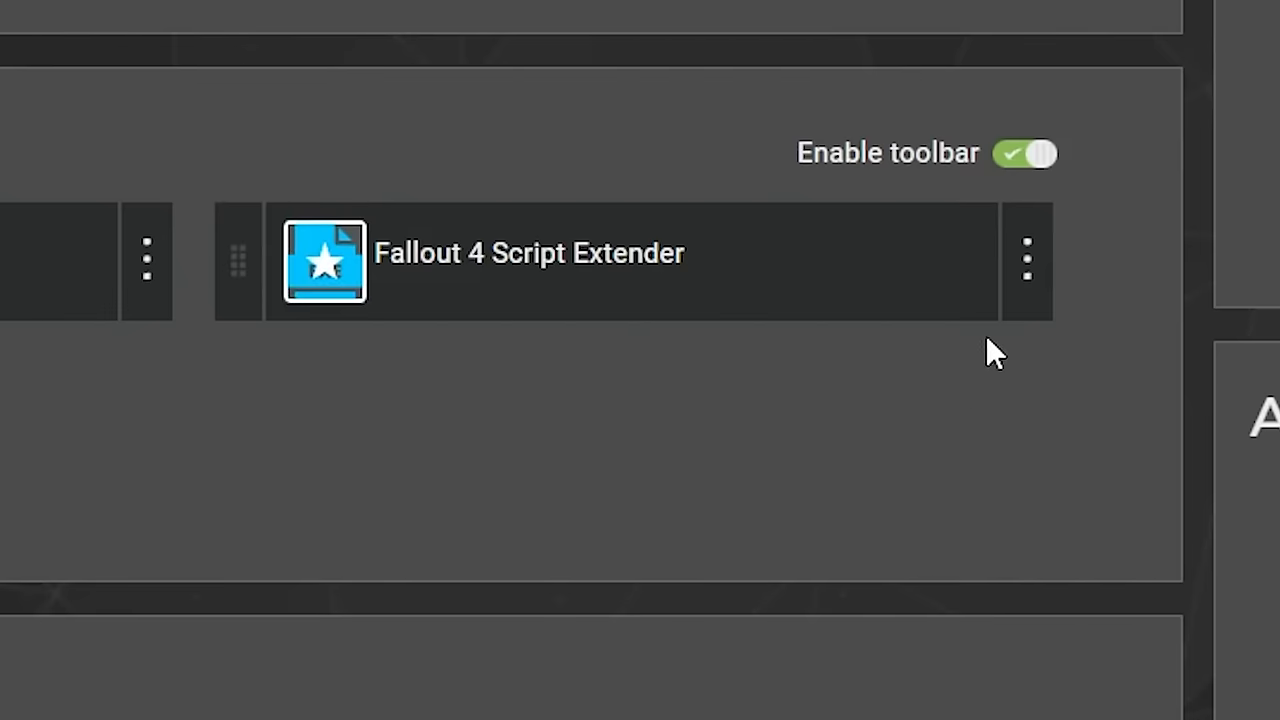
pyautogui.click(1026, 252)
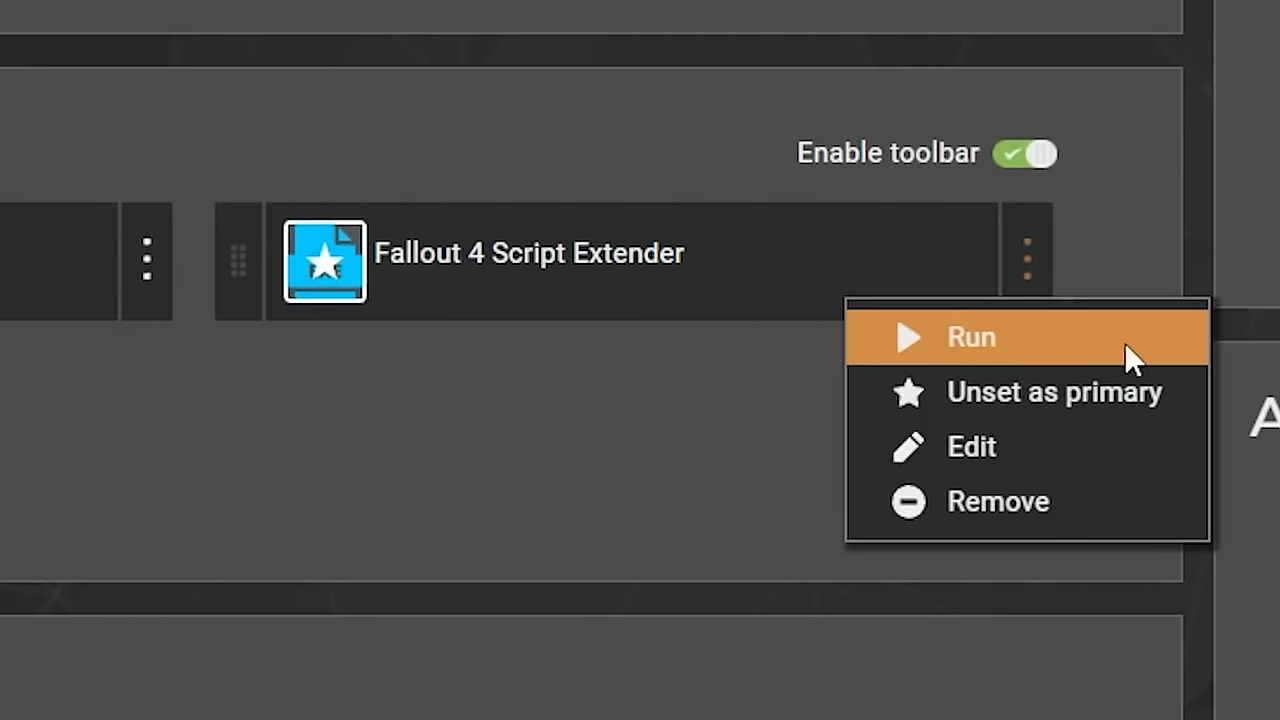
pyautogui.moveTo(1040, 358)
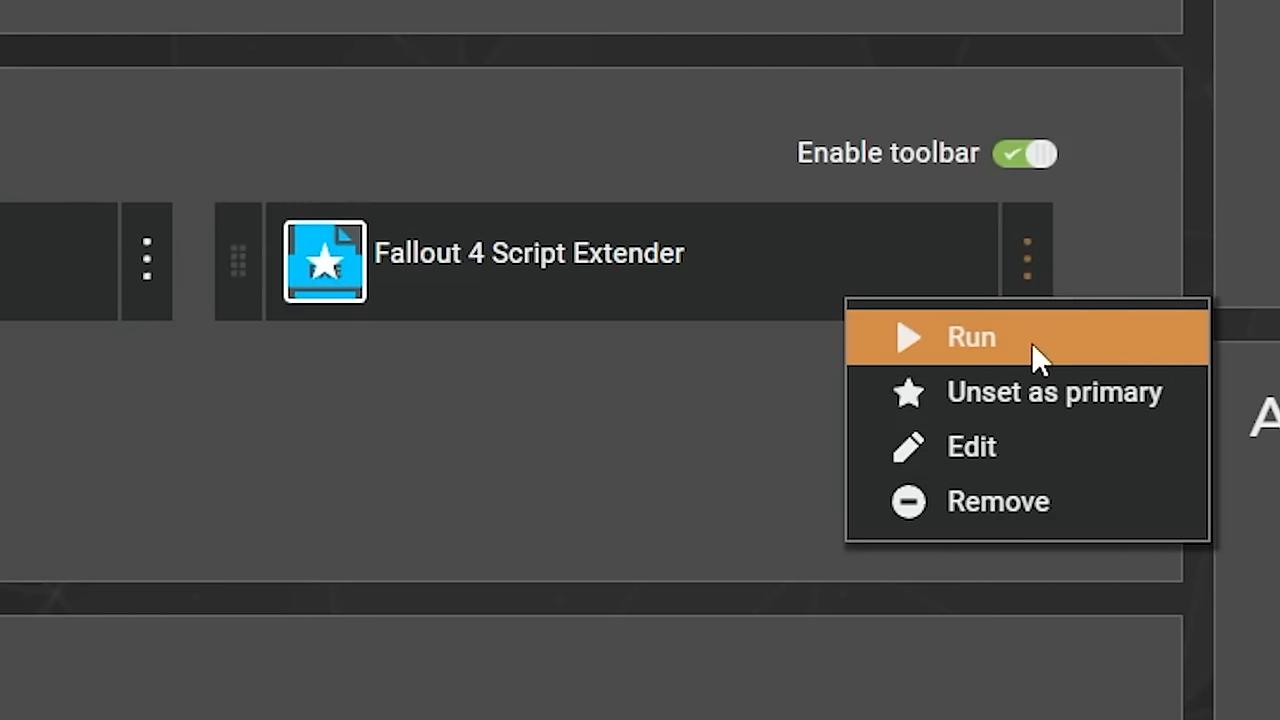
pyautogui.moveTo(237, 383)
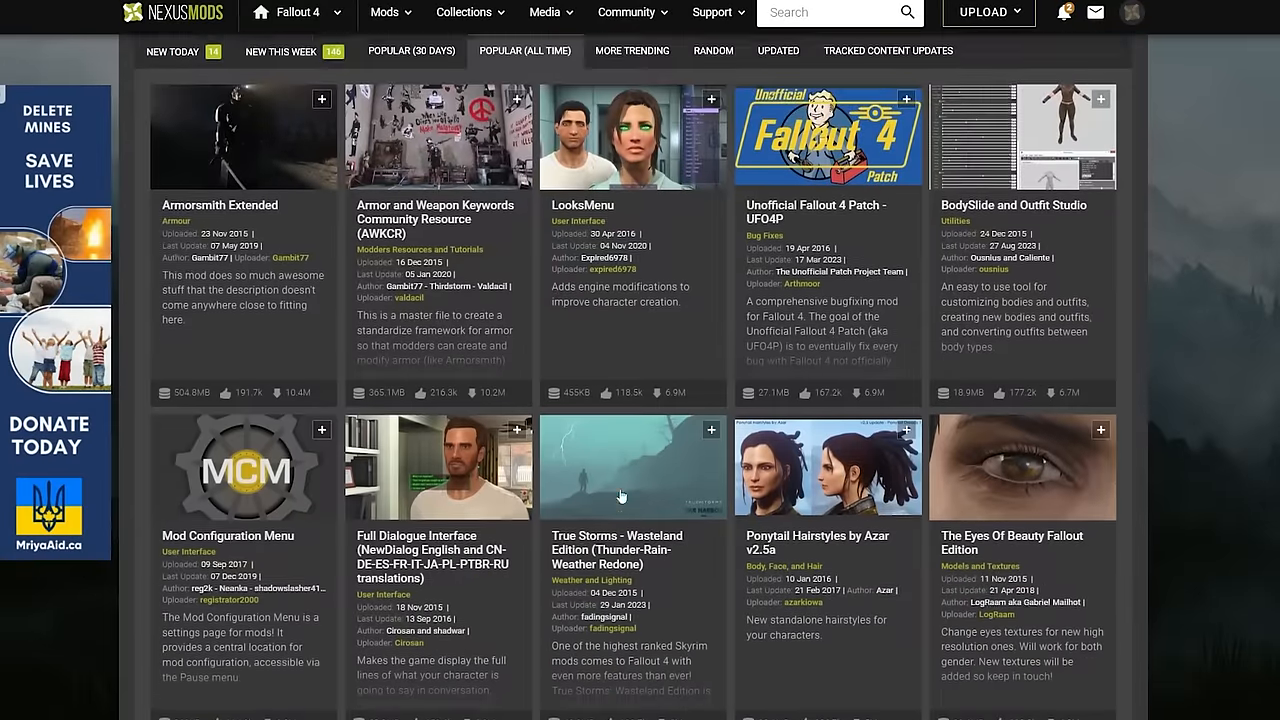
# Send the True Storms 1.4.2 main file to Vortex using Mod Manager Download and Slow Download.
pyautogui.scroll(-3)
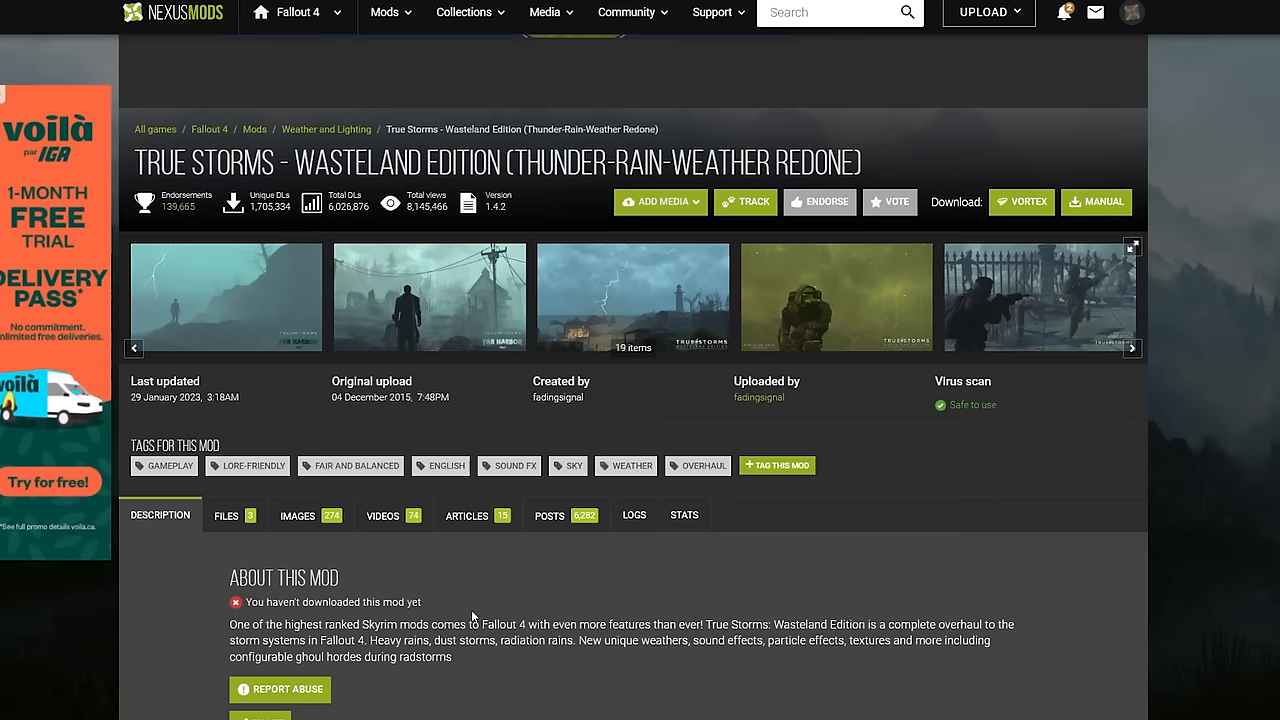
pyautogui.click(226, 515)
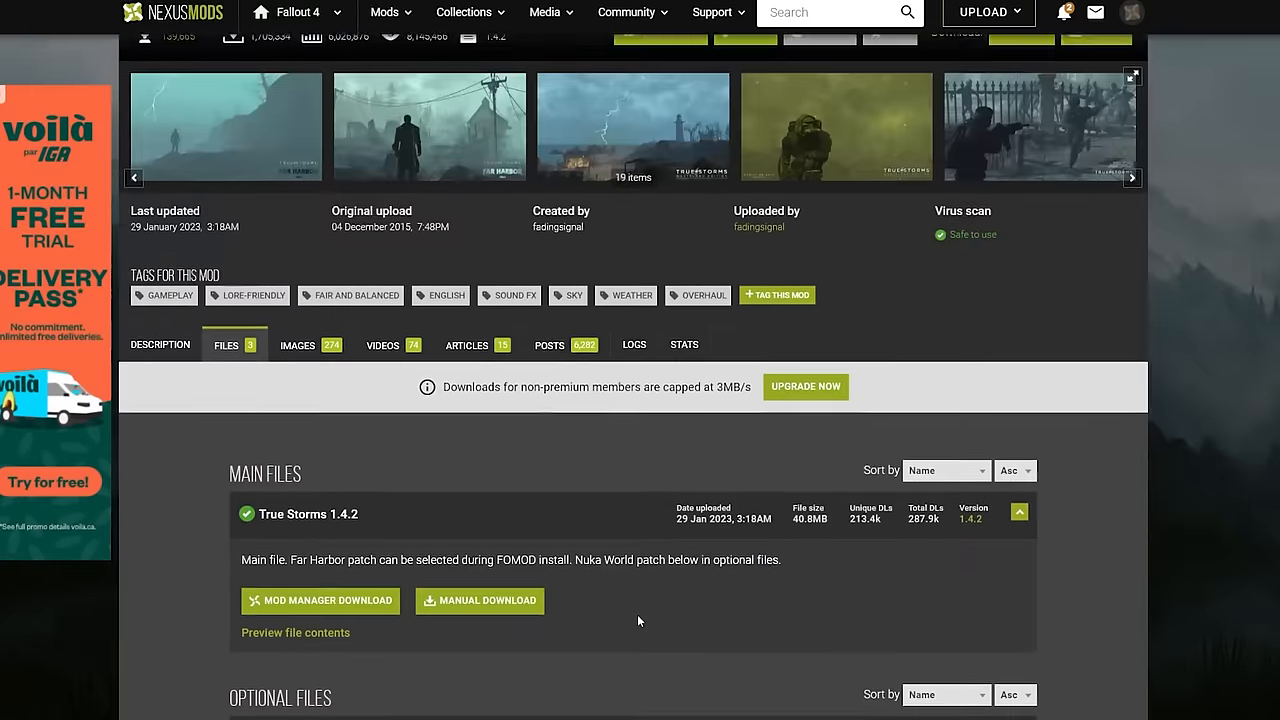
pyautogui.scroll(-3)
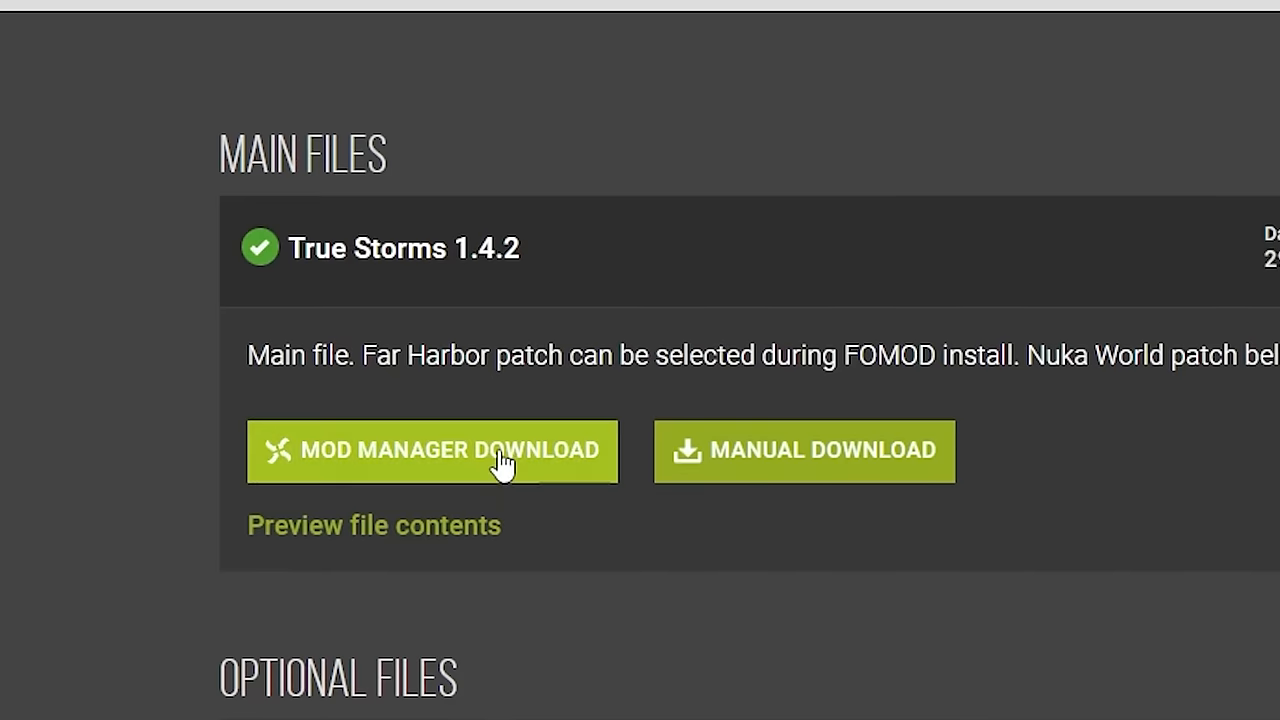
pyautogui.click(432, 450)
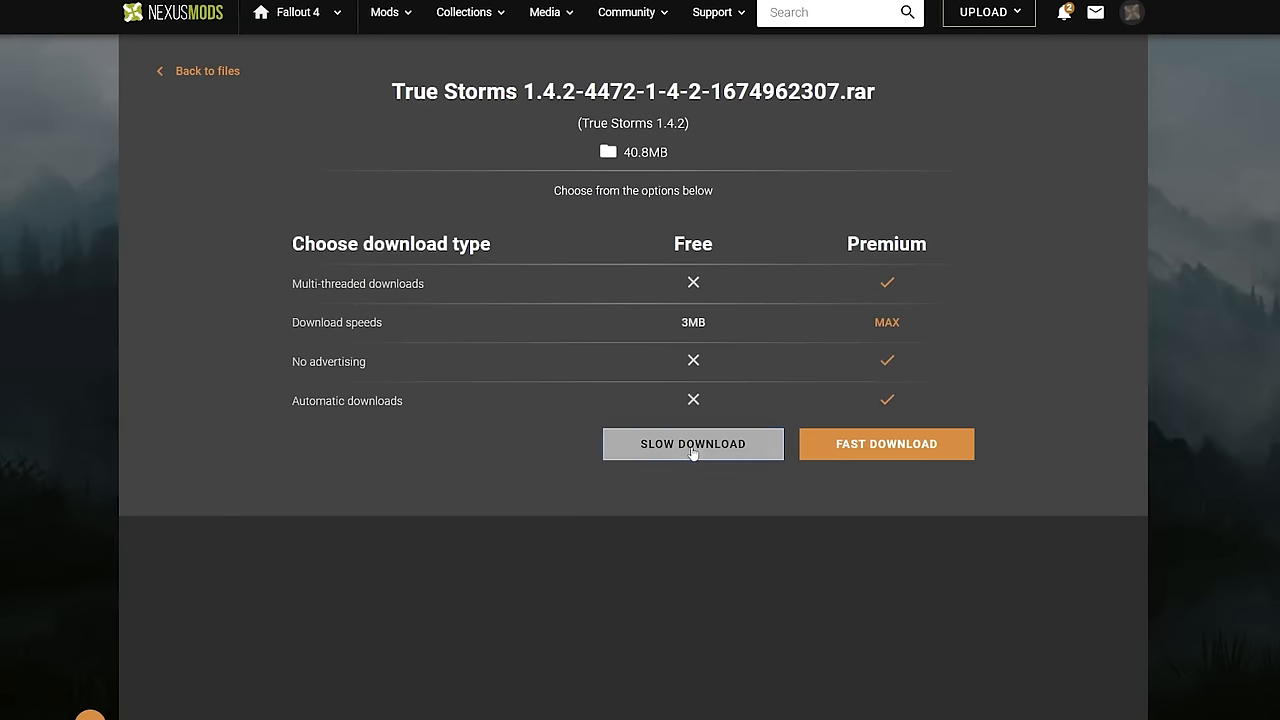
pyautogui.click(692, 443)
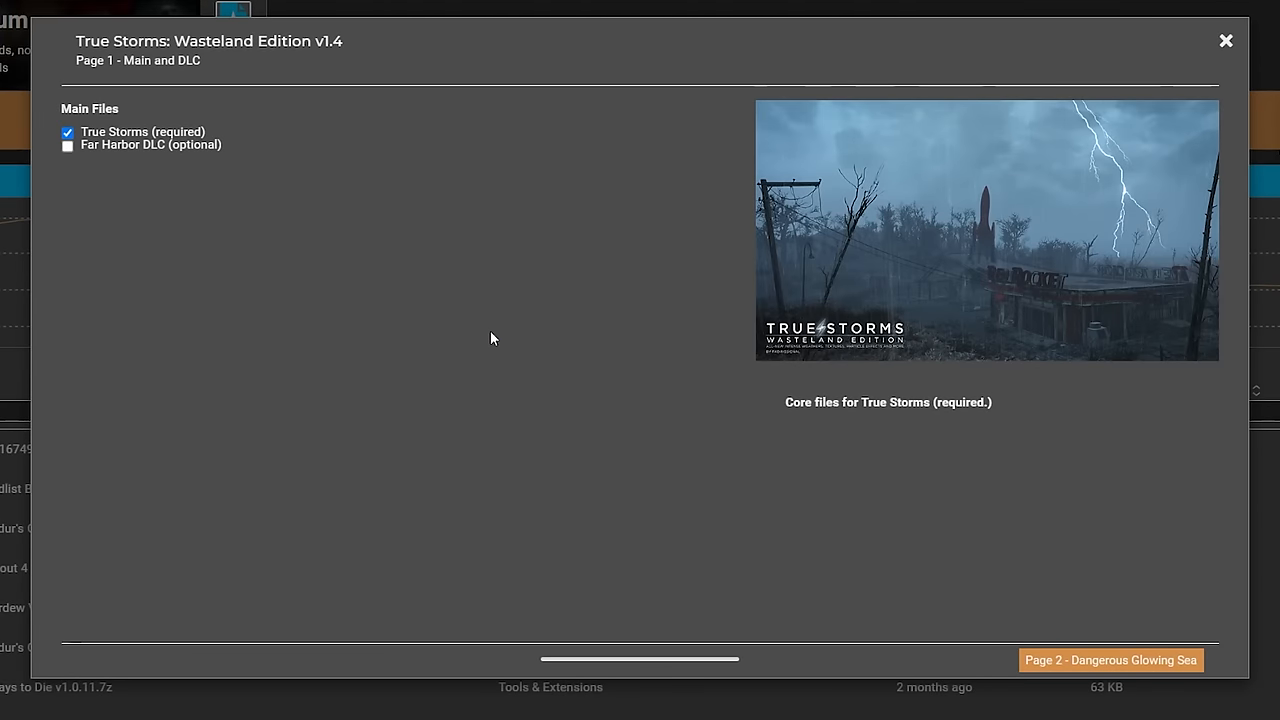
pyautogui.moveTo(382, 322)
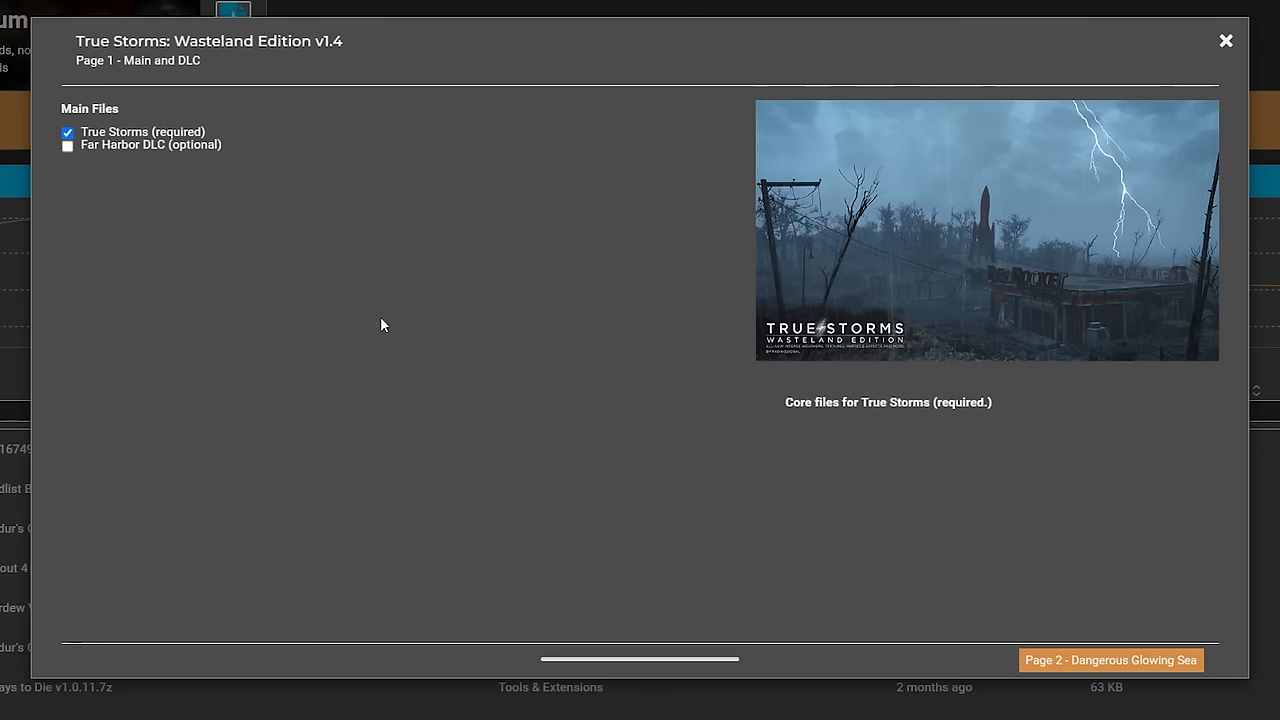
# Choose triple Glowing Sea radiation damage in the True Storms installer and finish installing.
pyautogui.click(1110, 659)
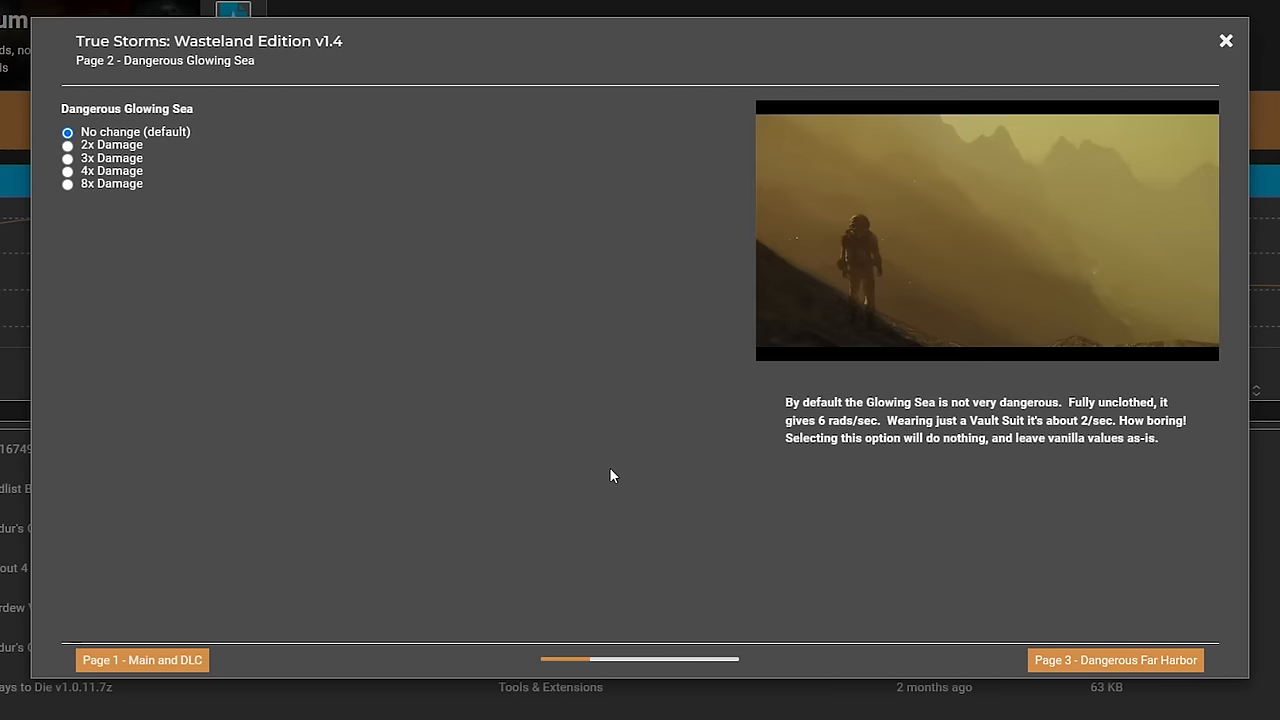
pyautogui.moveTo(112, 158)
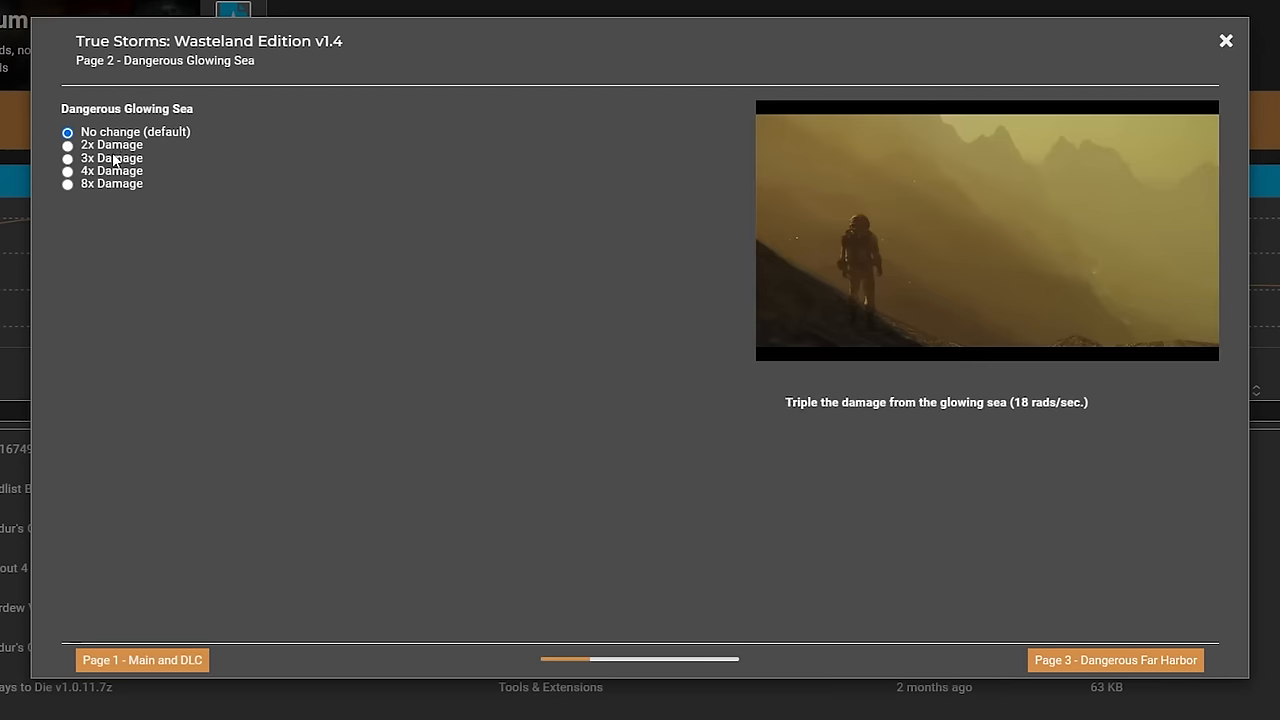
pyautogui.click(67, 184)
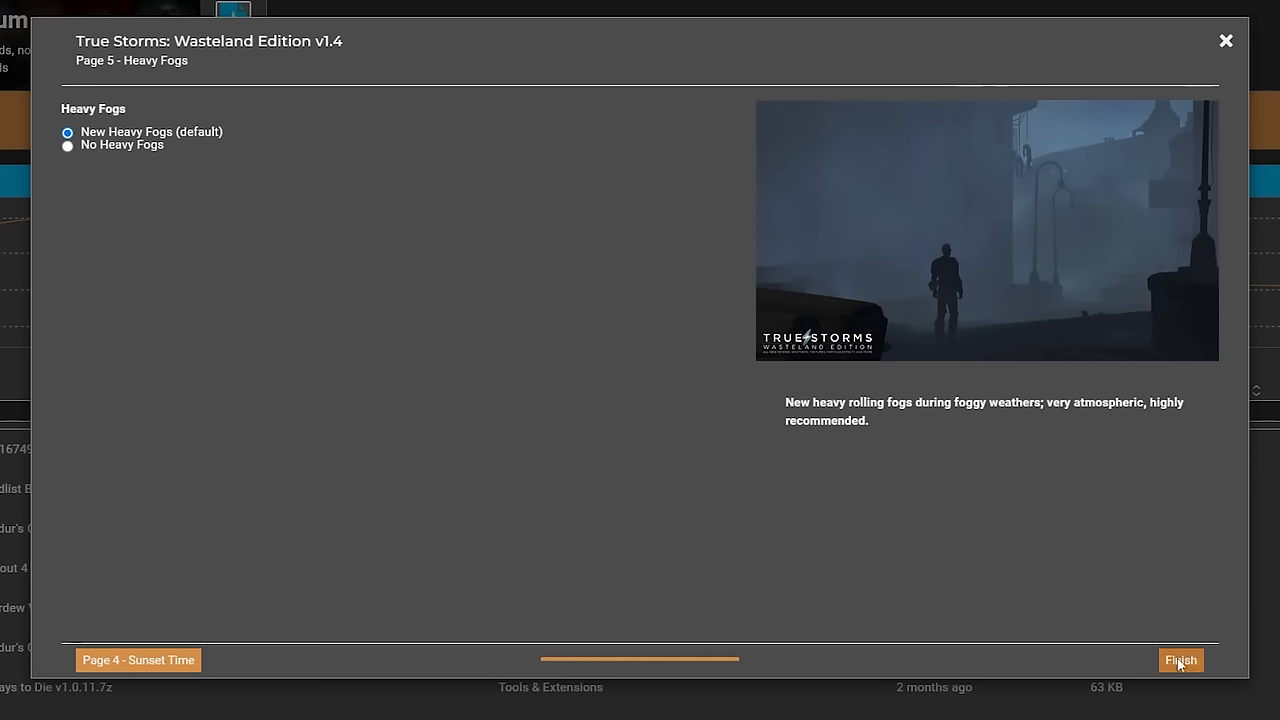
pyautogui.click(1180, 660)
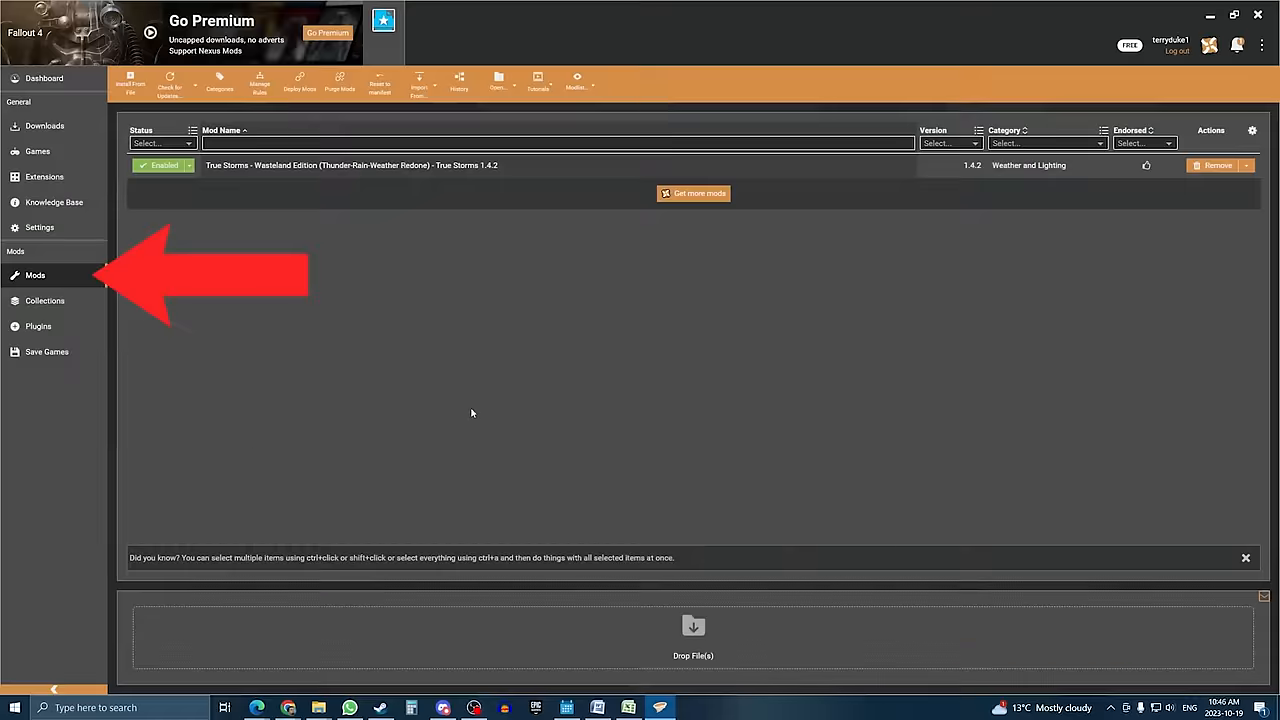
pyautogui.moveTo(398, 190)
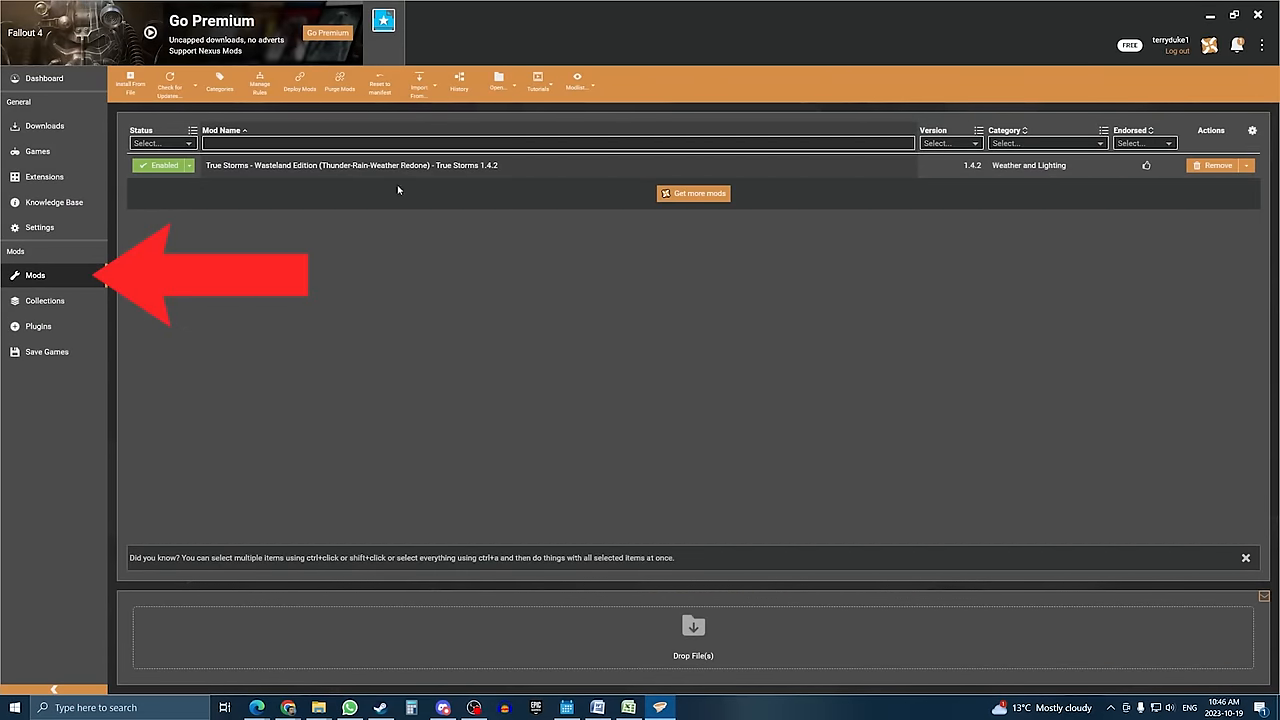
pyautogui.moveTo(300, 195)
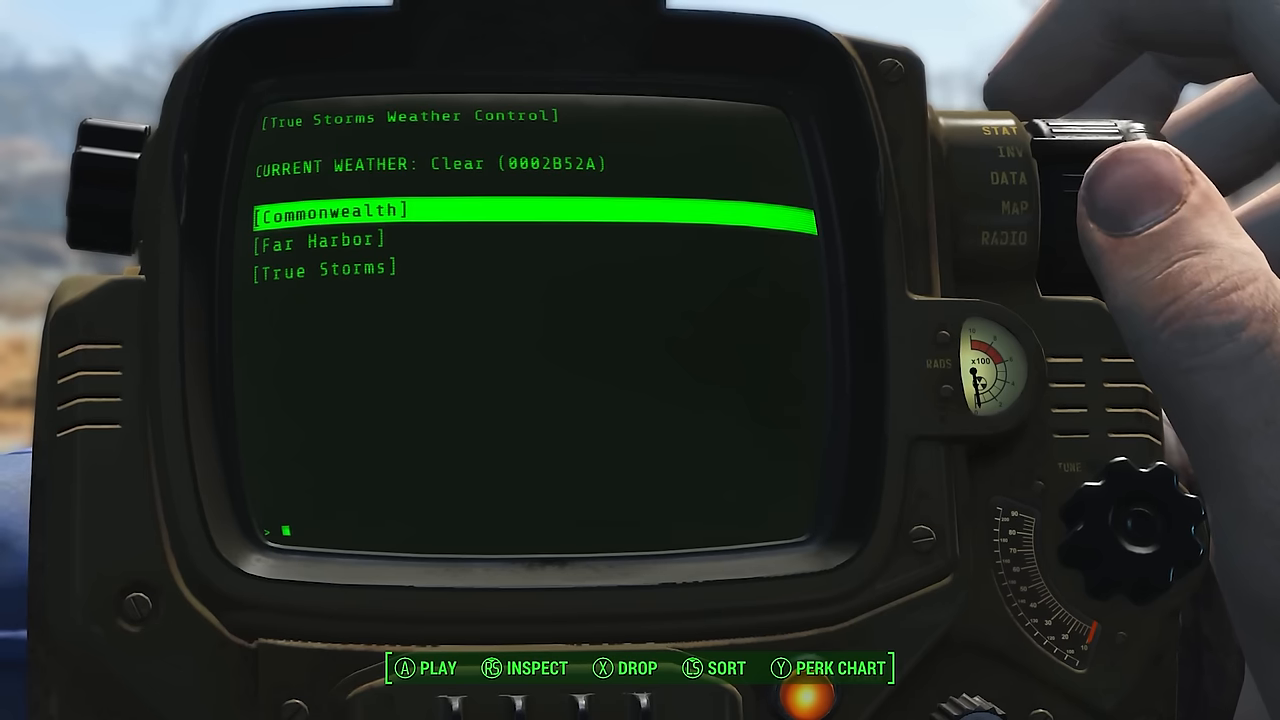
# Open the Fallout 4 Cheat Terminal mod page (version 1.72) on Nexus Mods.
pyautogui.click(335, 211)
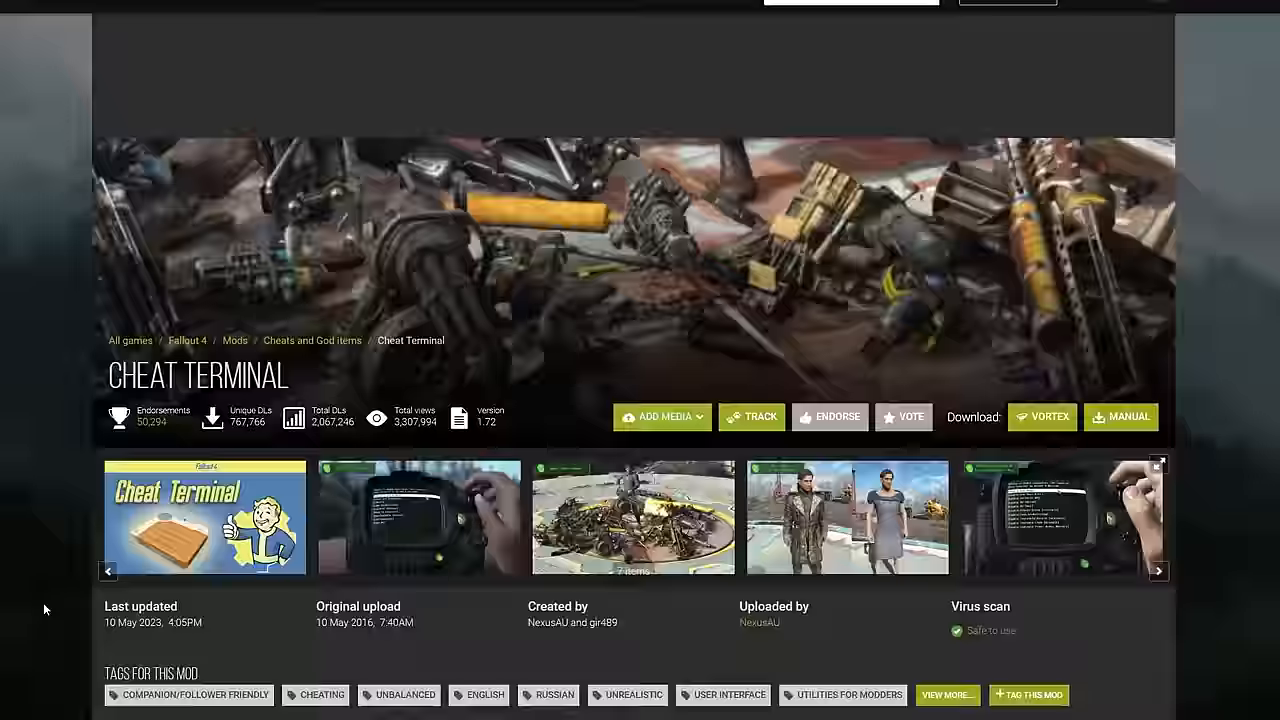
# Review the required mods for the Bastion power armor overhaul and the Cait overhaul.
pyautogui.scroll(-3)
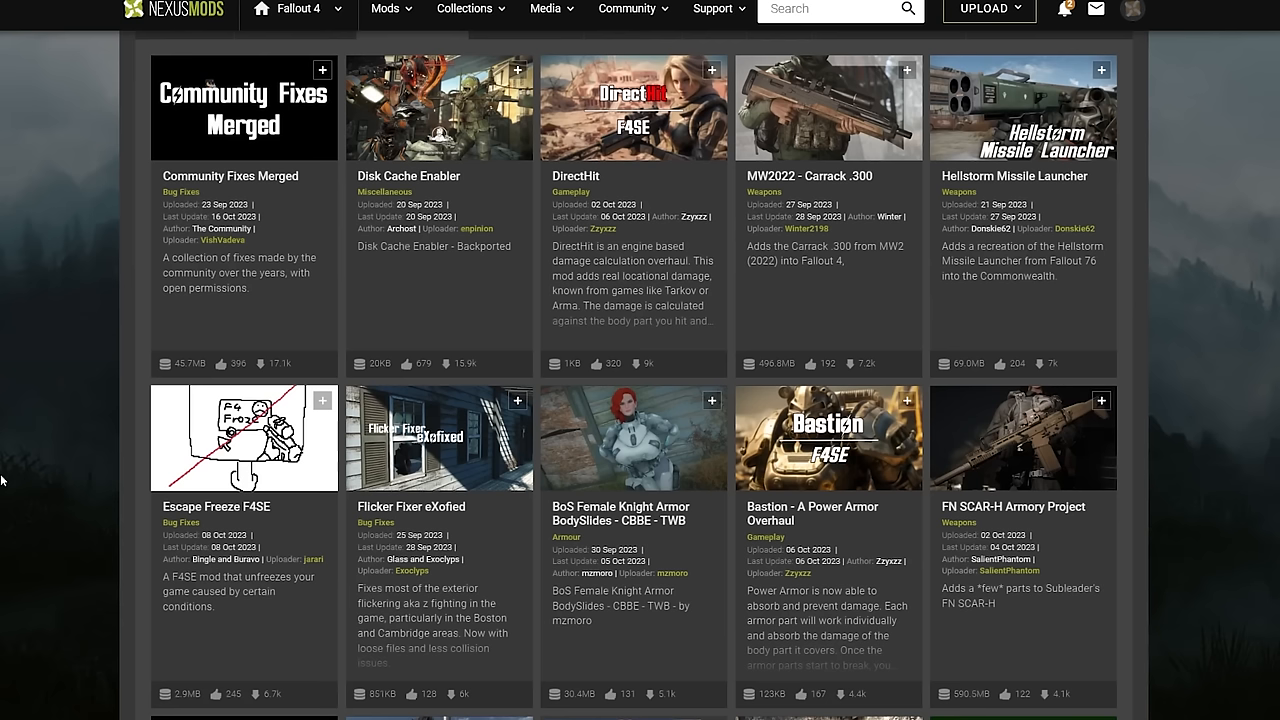
pyautogui.moveTo(793, 456)
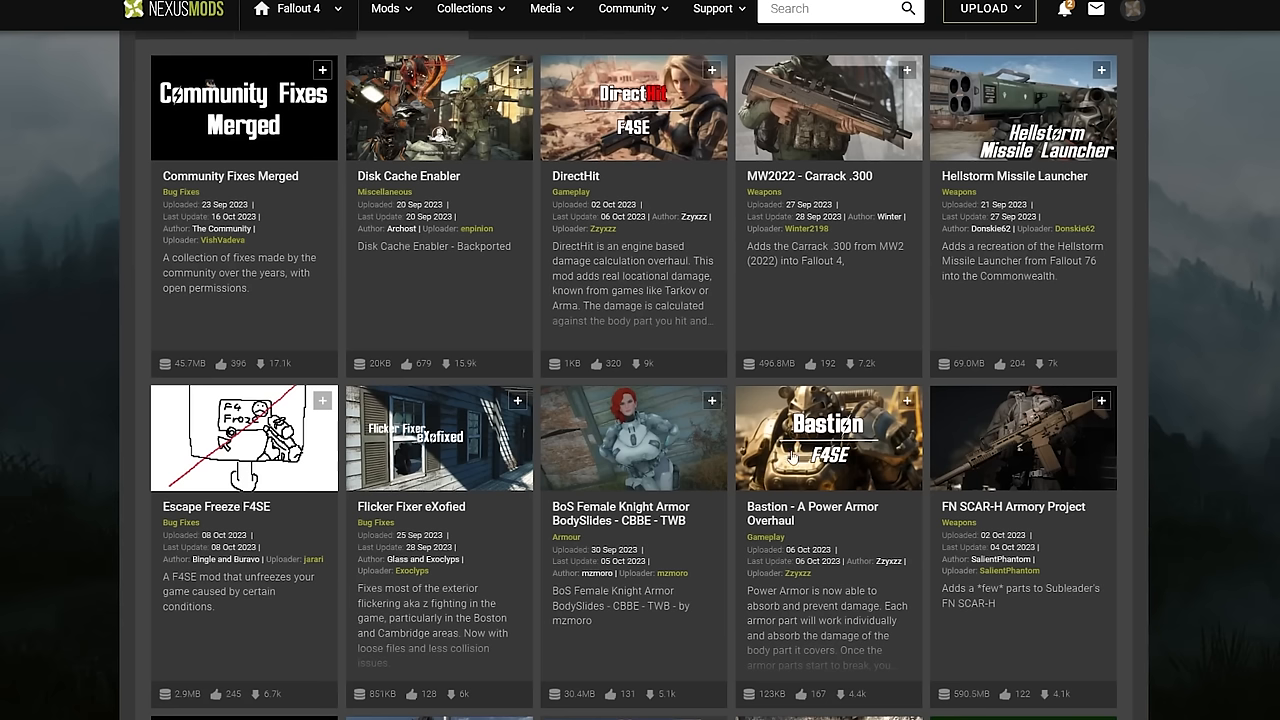
pyautogui.click(828, 438)
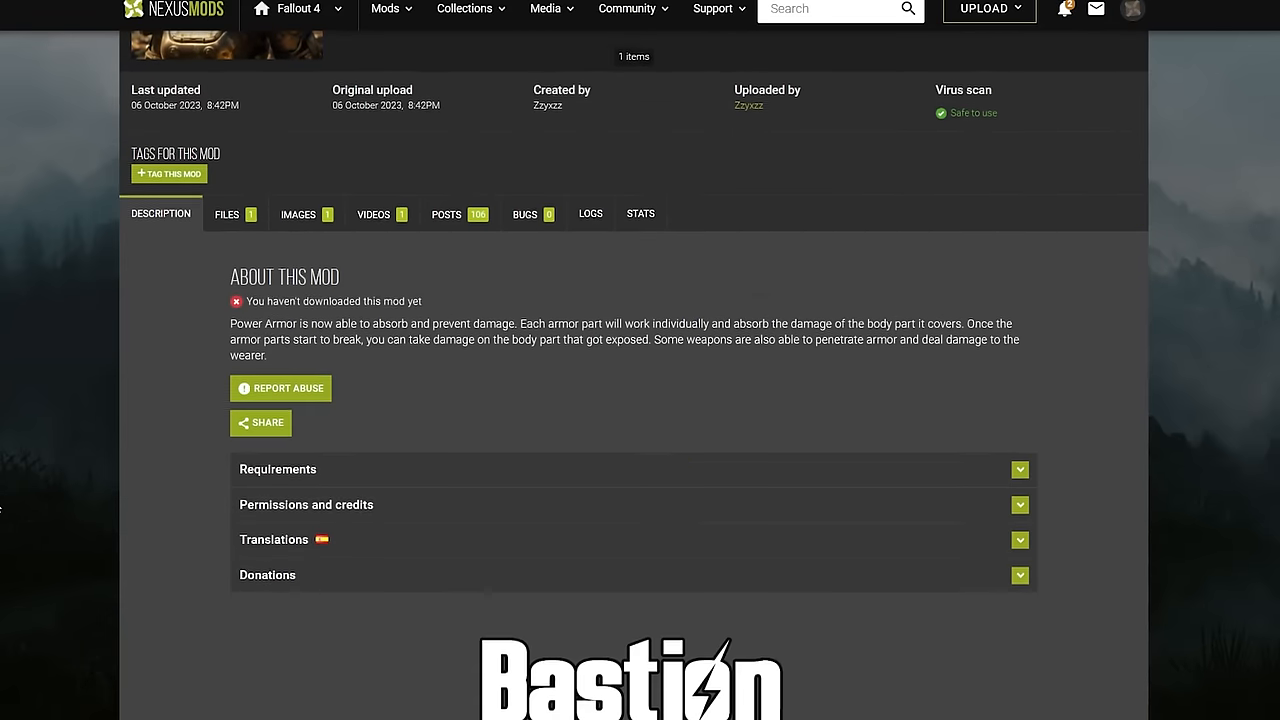
pyautogui.click(1019, 469)
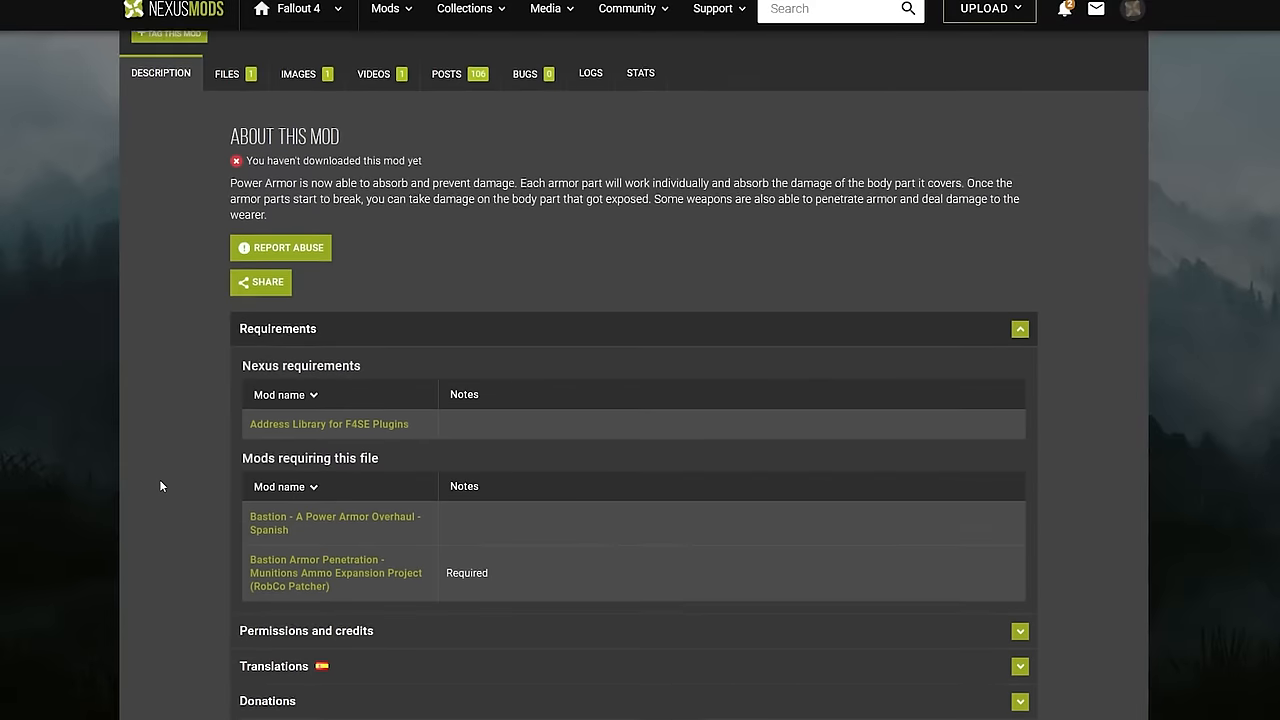
pyautogui.click(226, 73)
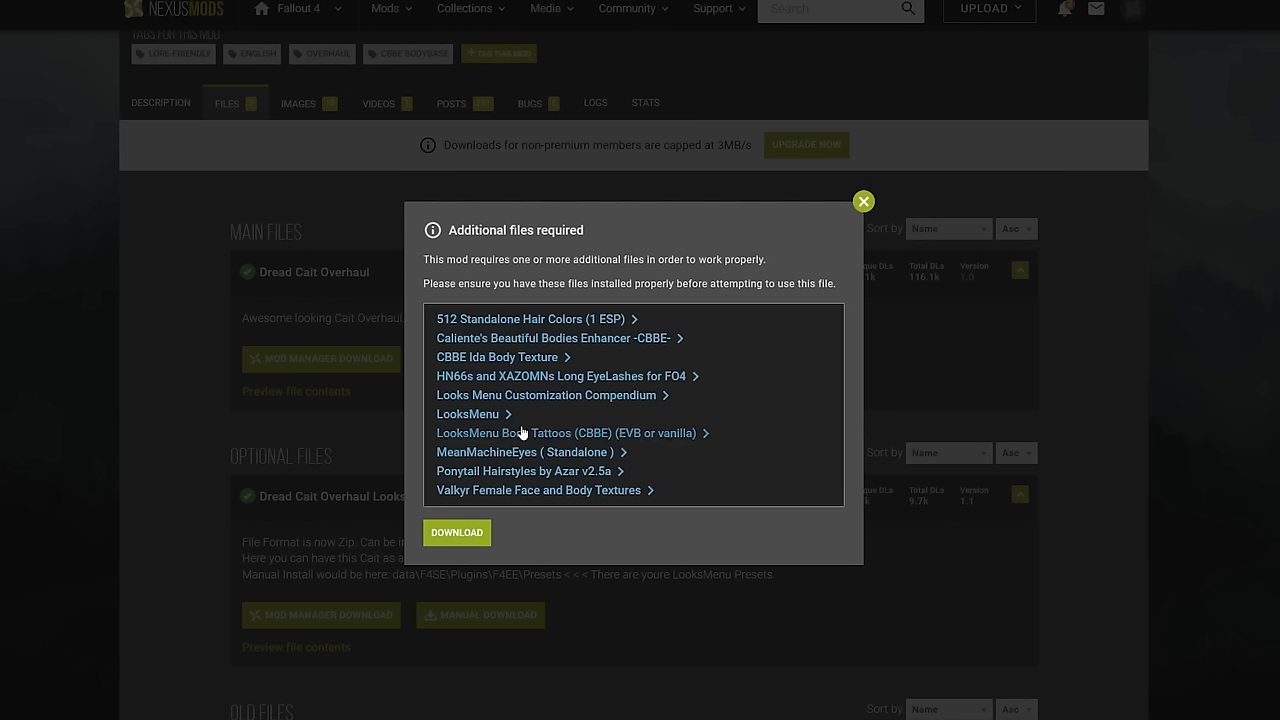
pyautogui.moveTo(678, 352)
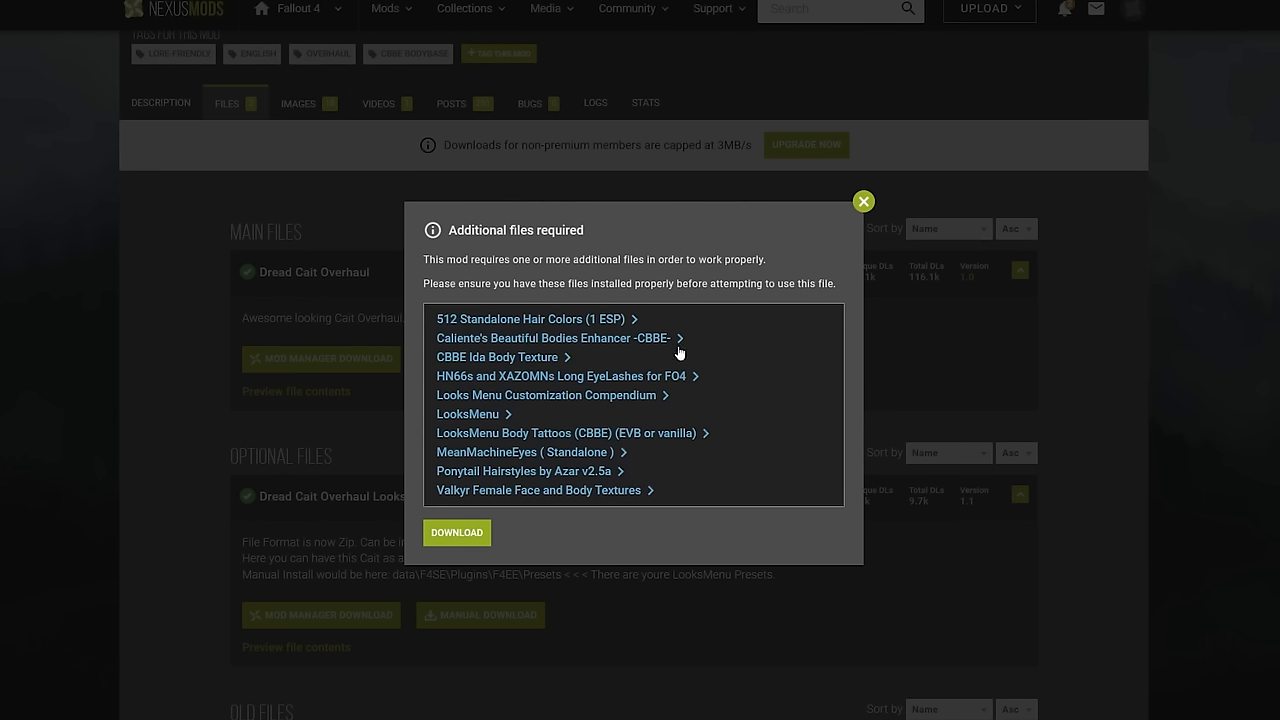
pyautogui.moveTo(744, 526)
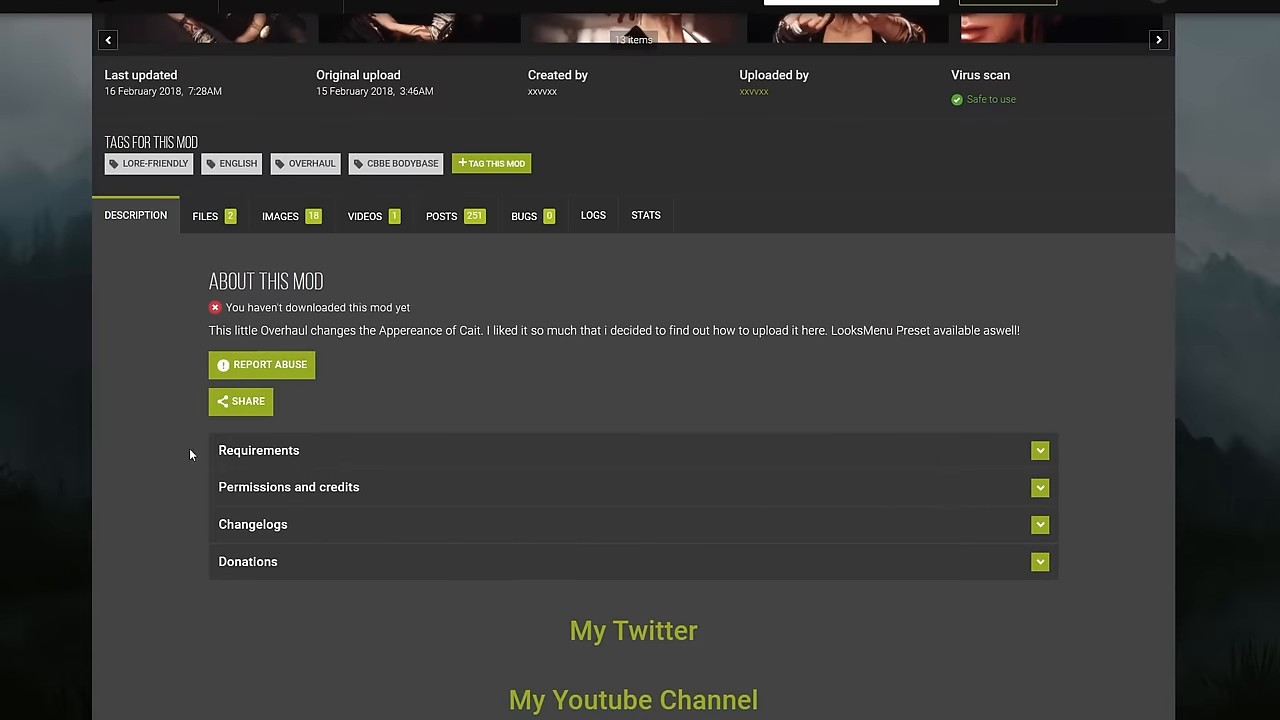
pyautogui.click(1039, 450)
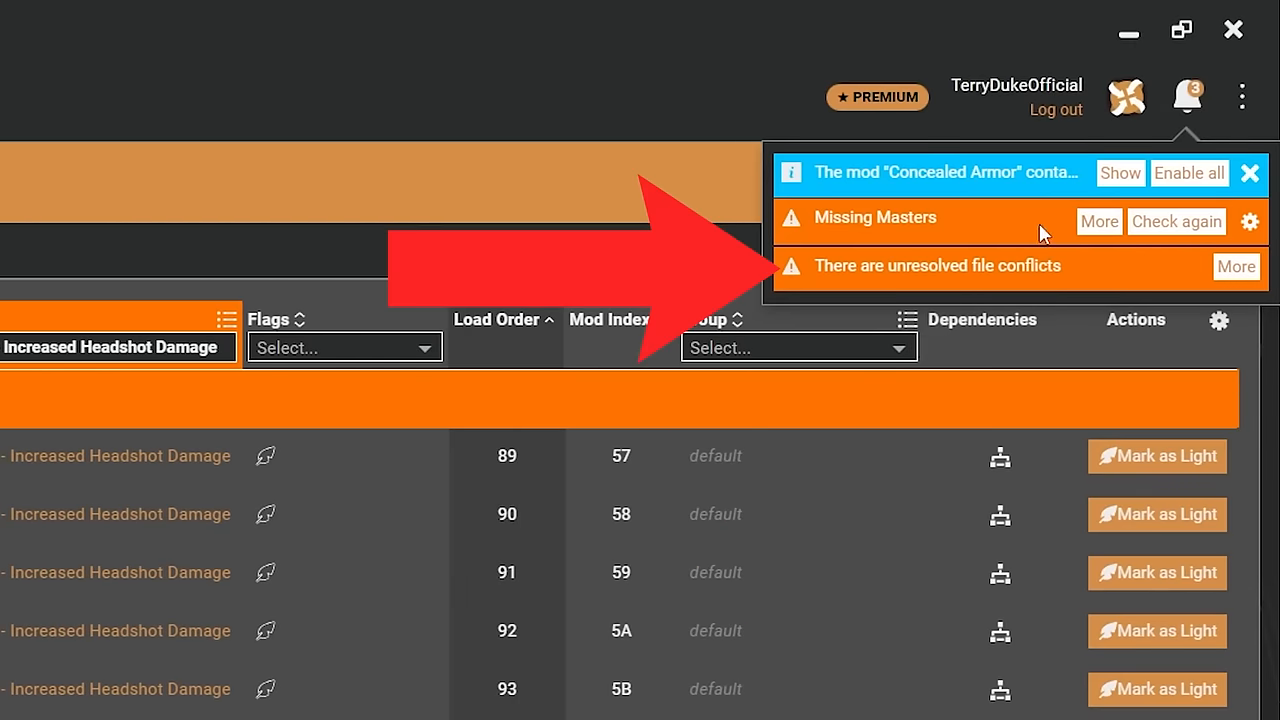
# Set a load-order rule for the conflicting mod and disable redundant Valkyr Body Texture.
pyautogui.click(1235, 266)
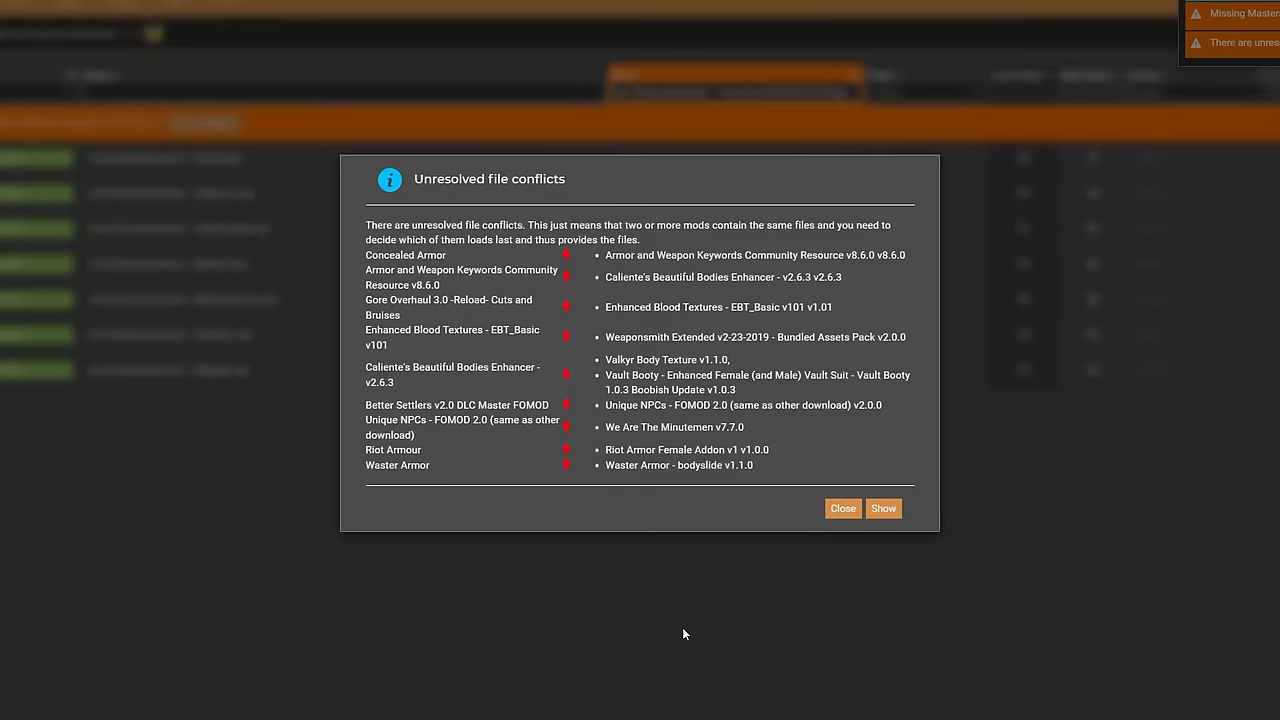
pyautogui.click(882, 508)
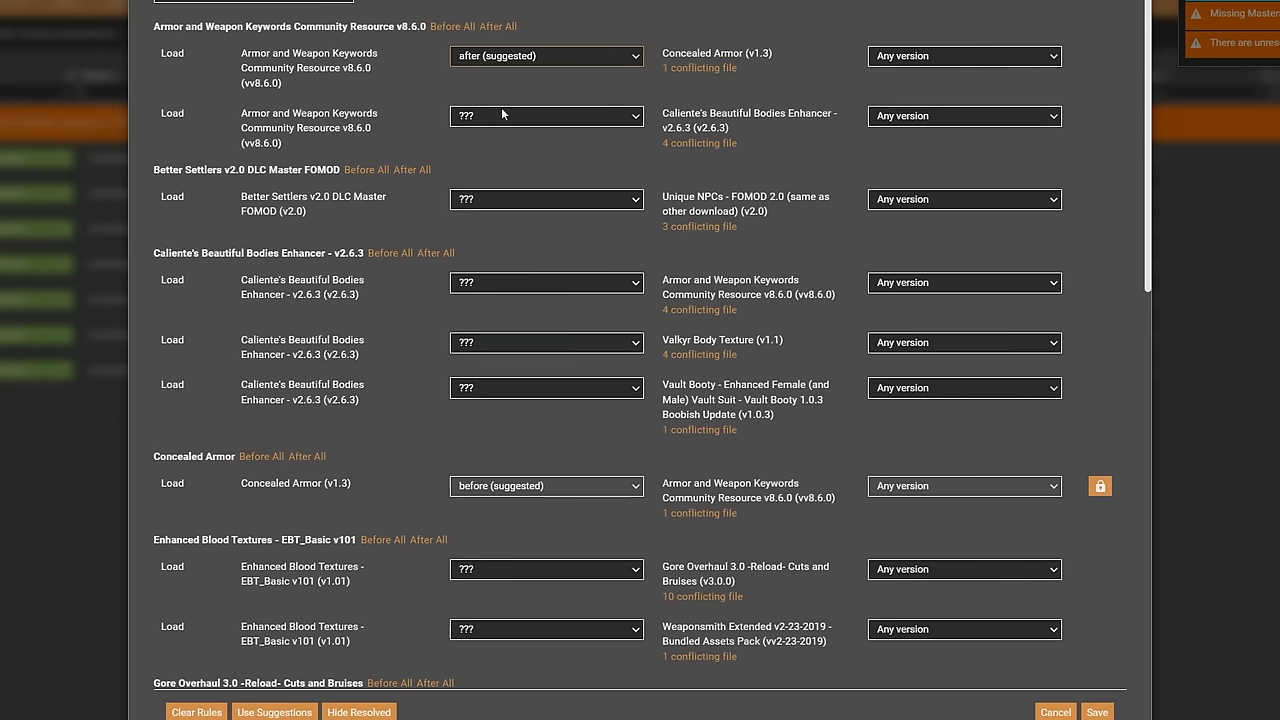
pyautogui.click(546, 115)
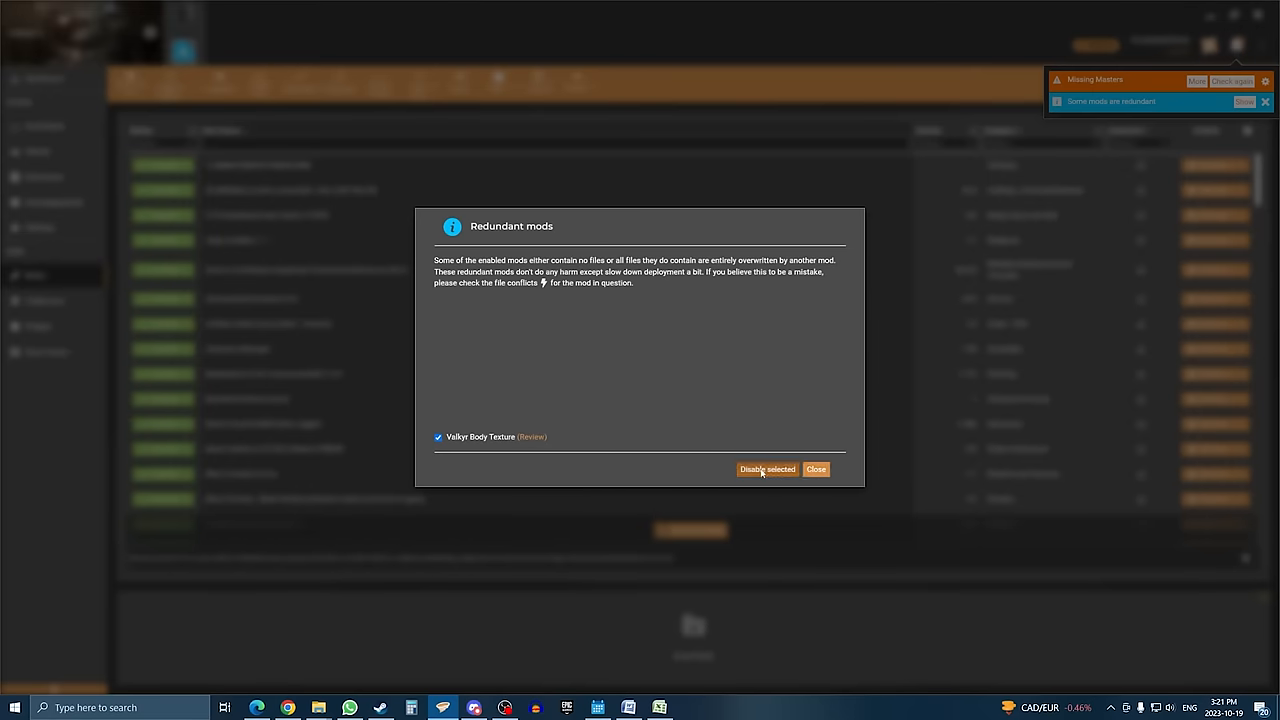
pyautogui.click(816, 469)
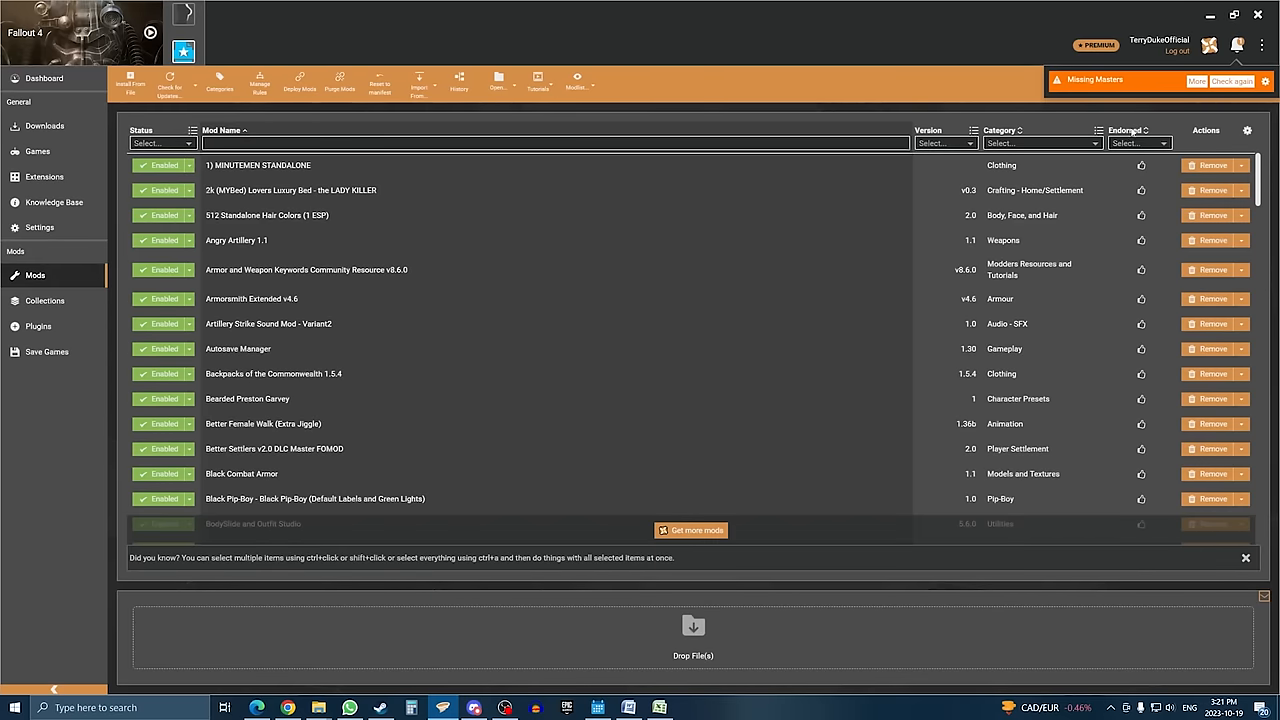
# Scroll through Vortex's mods list to confirm every mod is enabled.
pyautogui.scroll(-3)
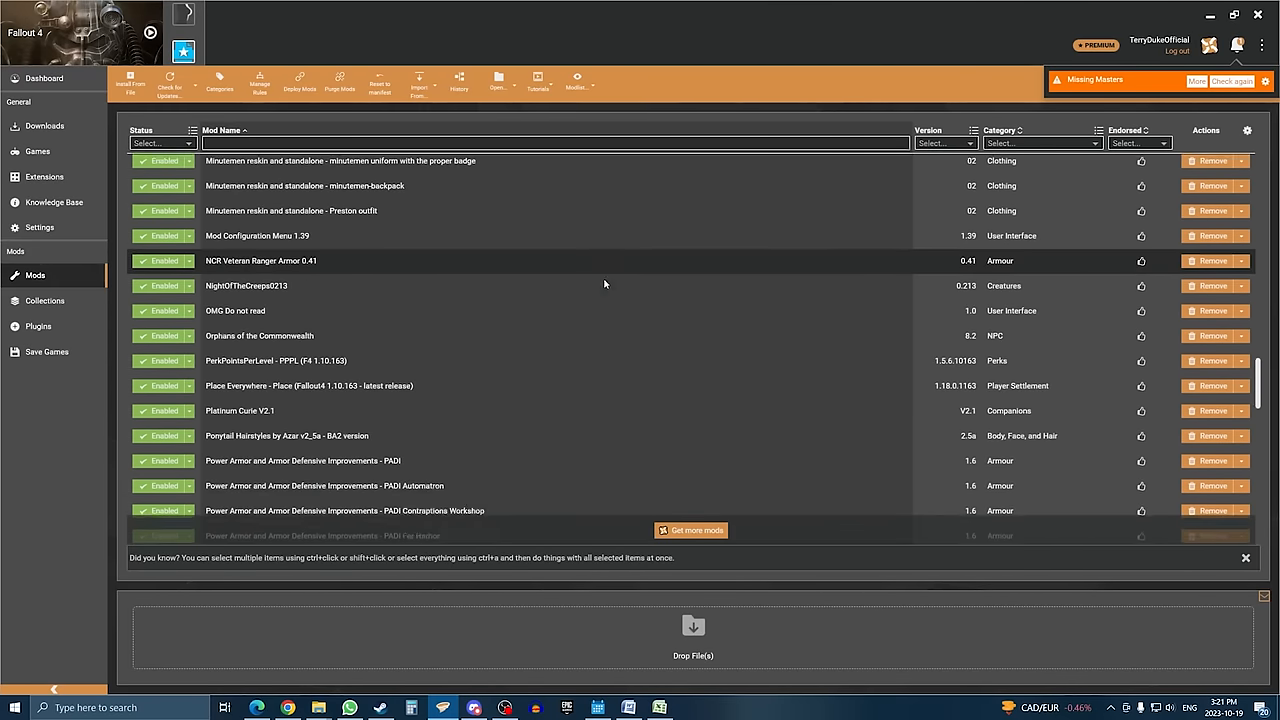
pyautogui.scroll(-3)
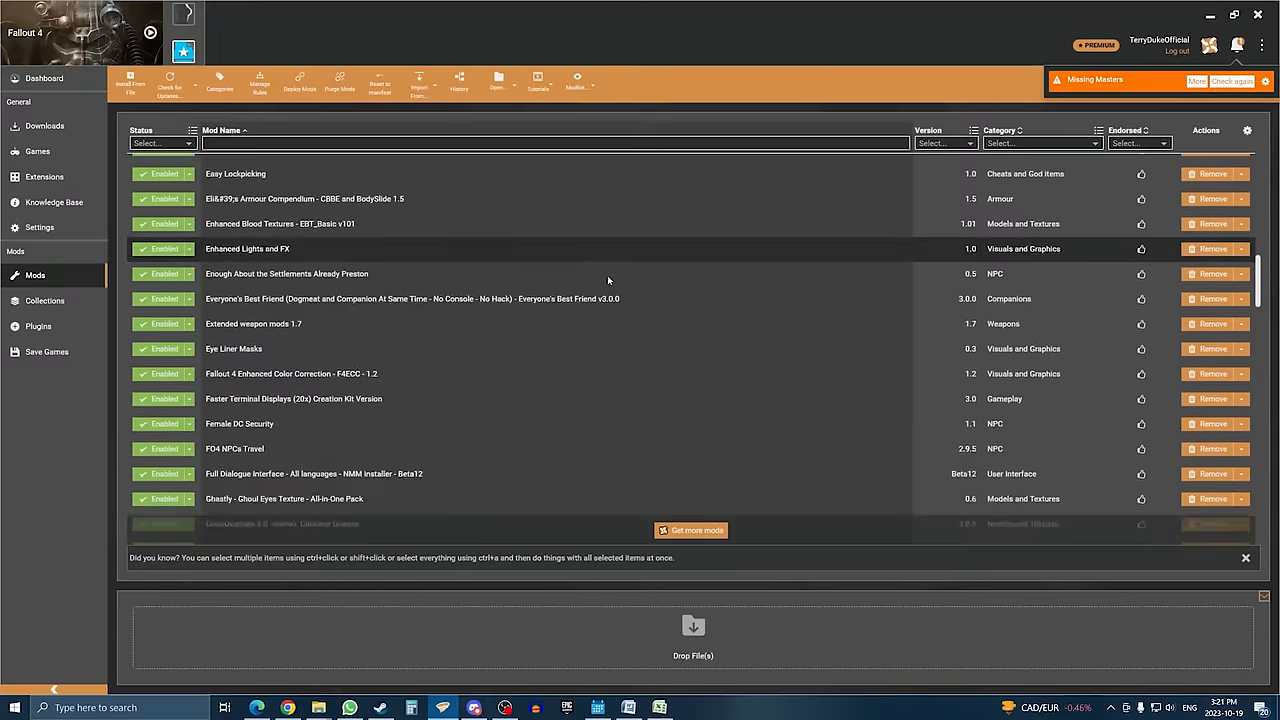
pyautogui.scroll(-3)
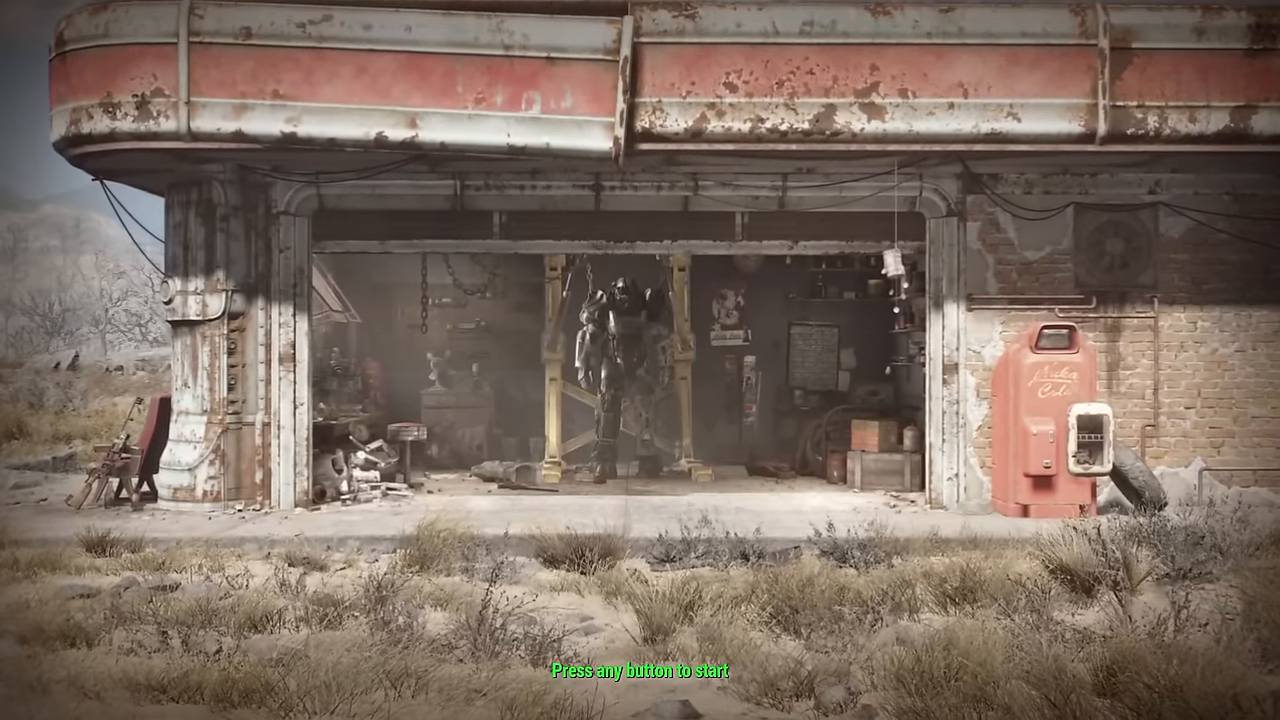
# Search the in-game mods library for 'power armor quick enter' and download Power Armor Quick Enter and Exit.
pyautogui.press('enter')
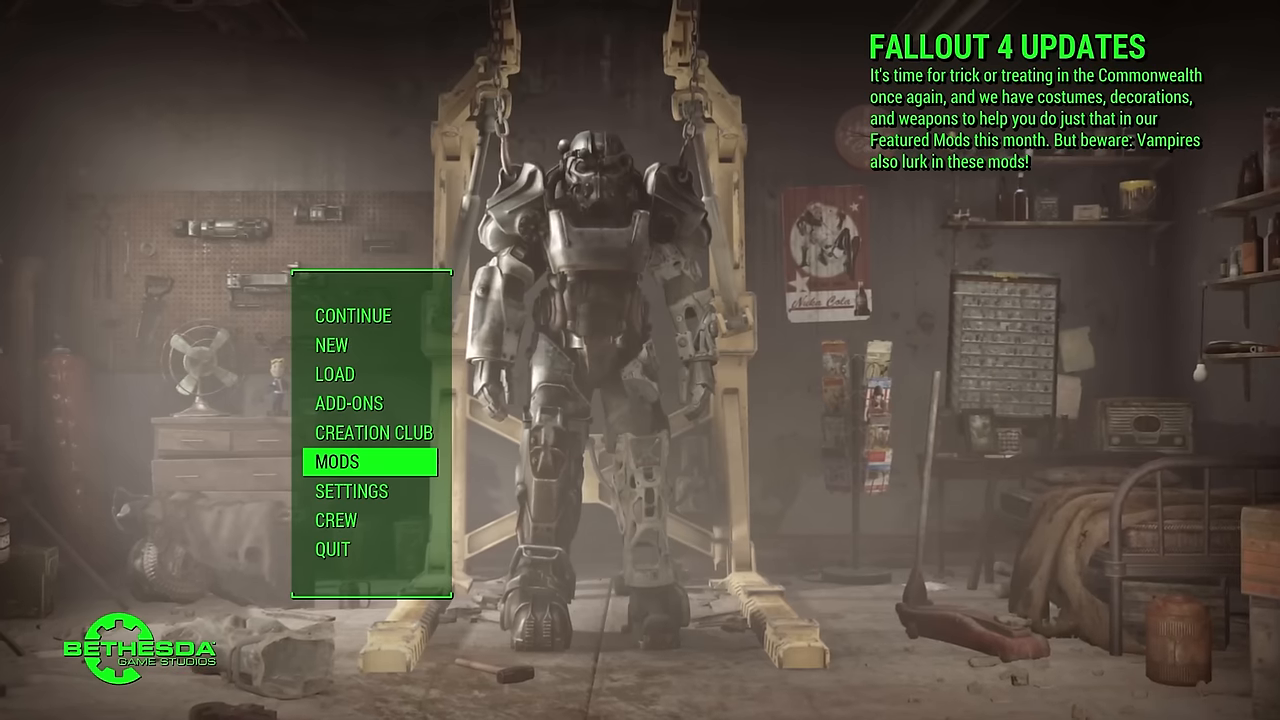
pyautogui.click(360, 461)
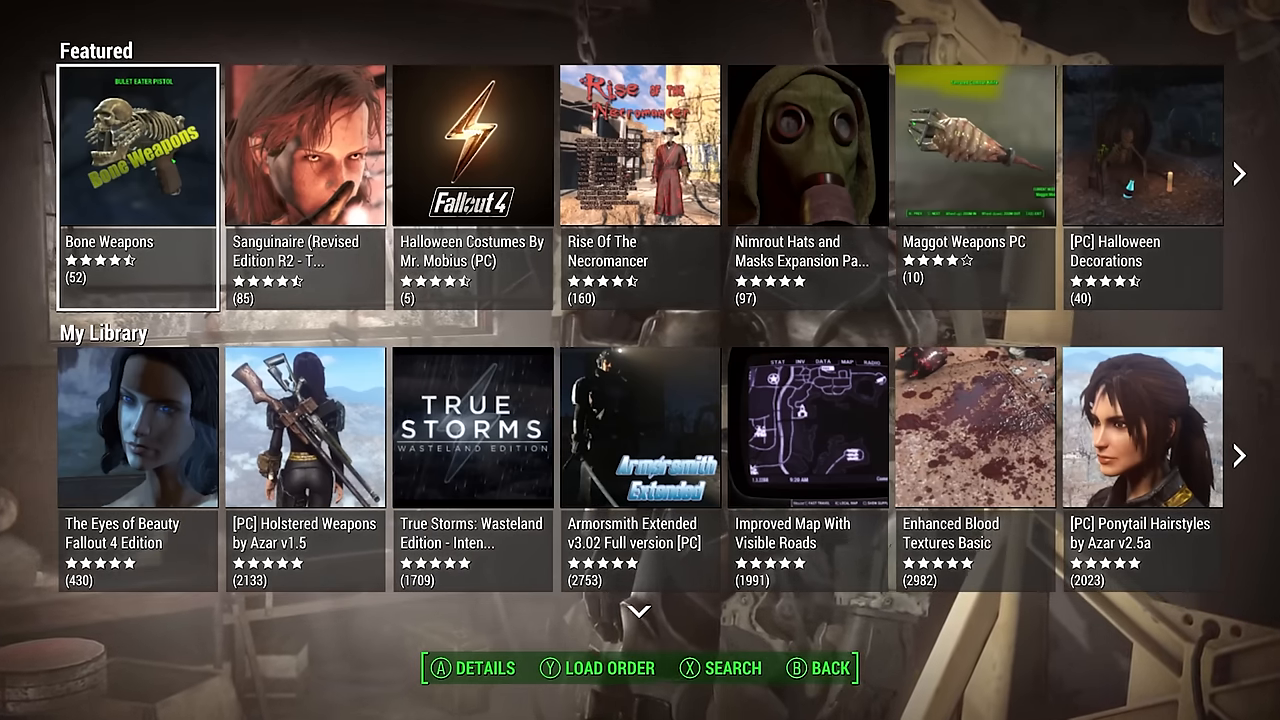
pyautogui.press('right')
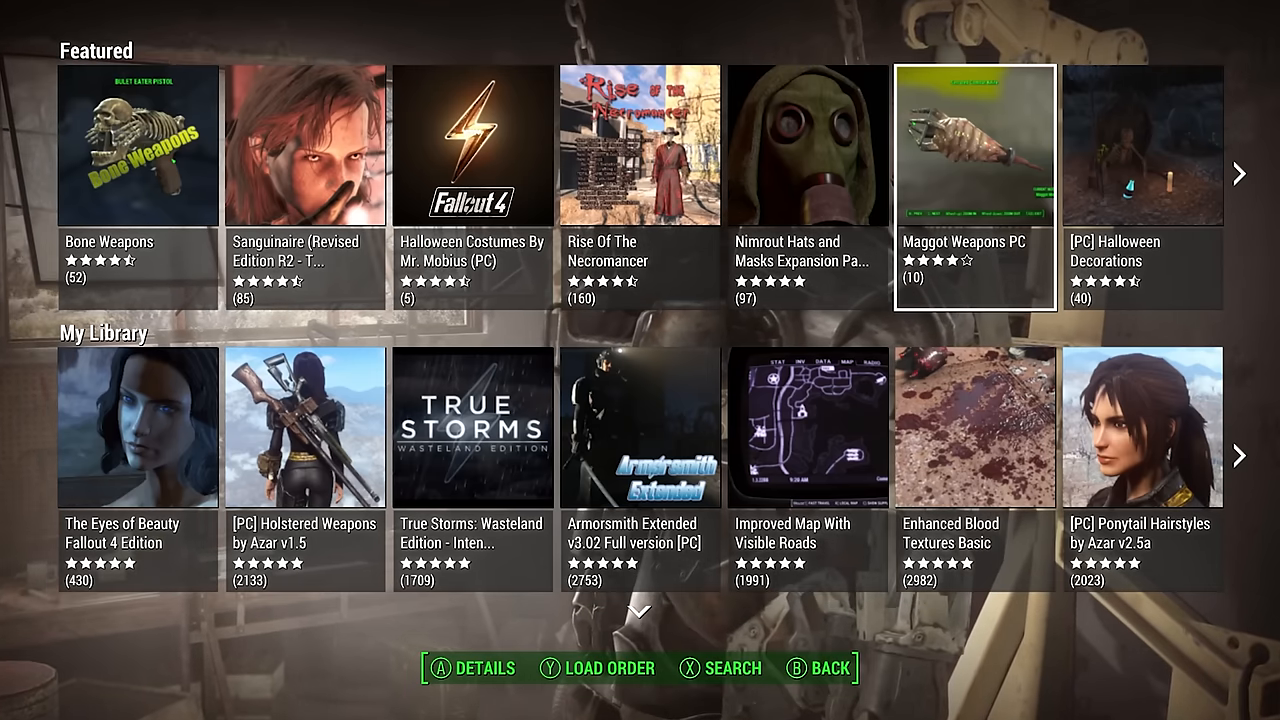
pyautogui.click(731, 667)
pyautogui.write('power armor quick enter')
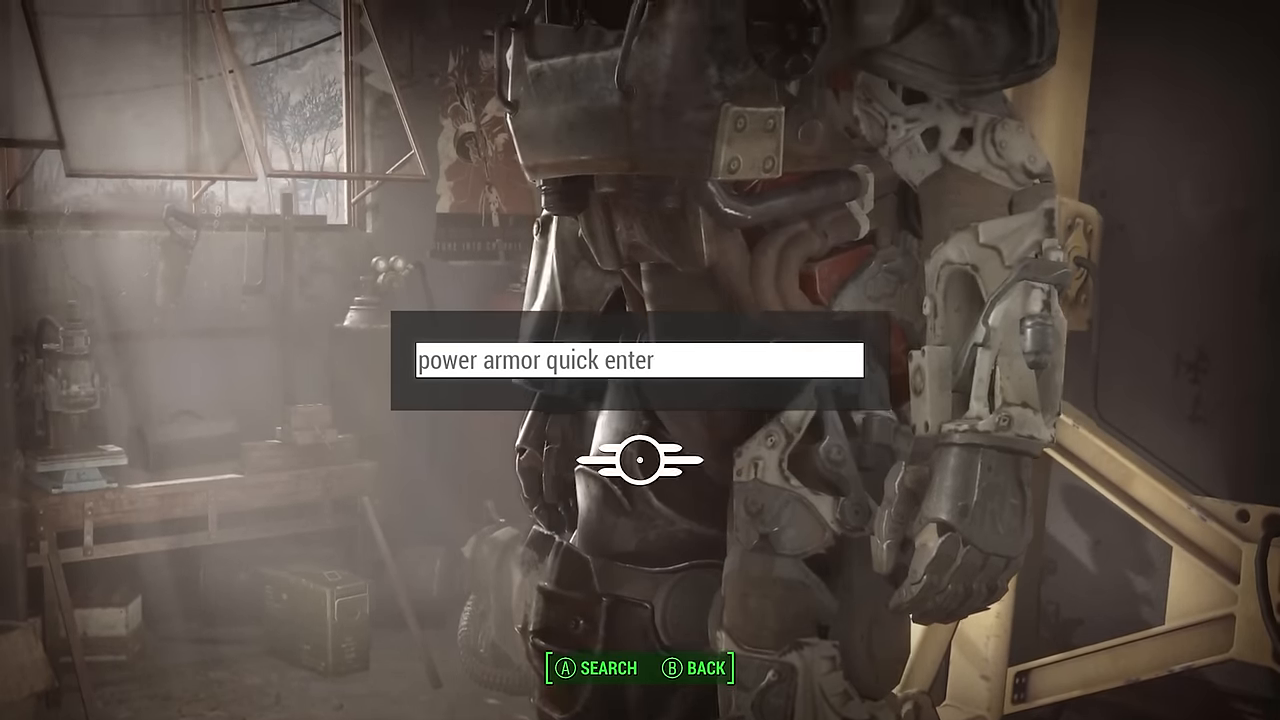
pyautogui.click(596, 668)
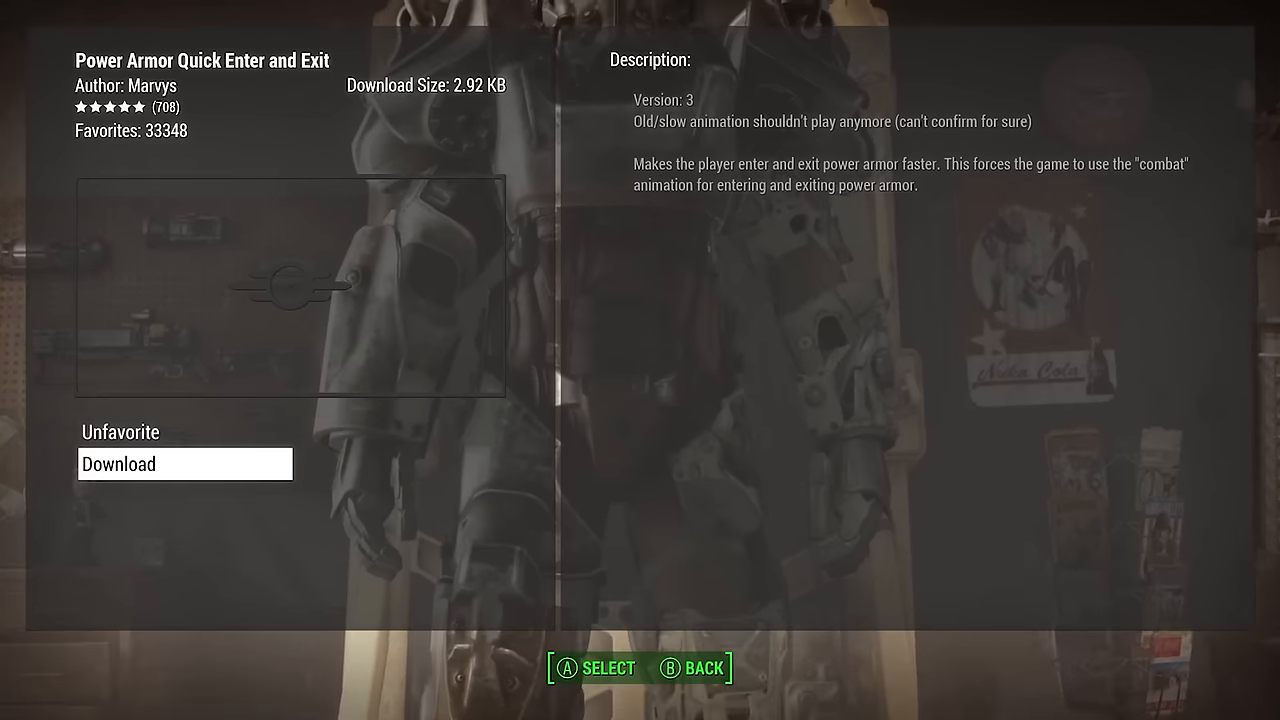
pyautogui.click(185, 463)
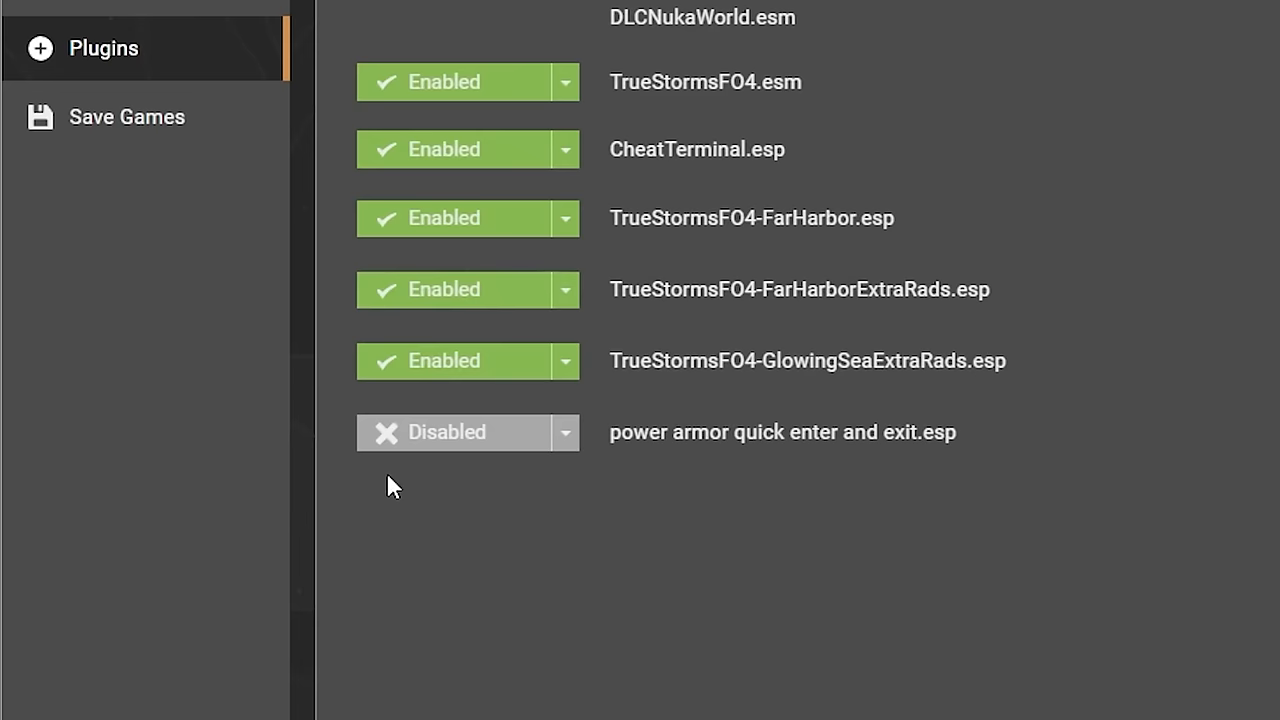
pyautogui.moveTo(510, 503)
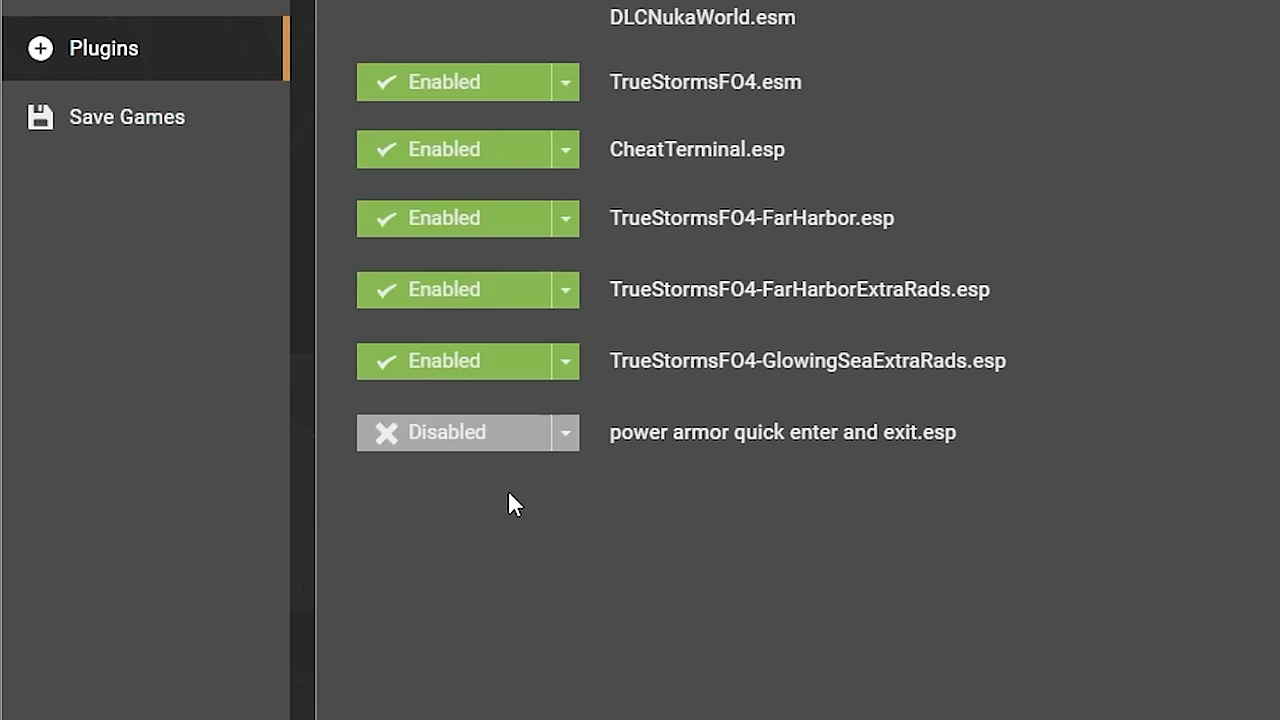
# Enable power armor quick enter and exit.esp on Vortex's Plugins page.
pyautogui.click(460, 432)
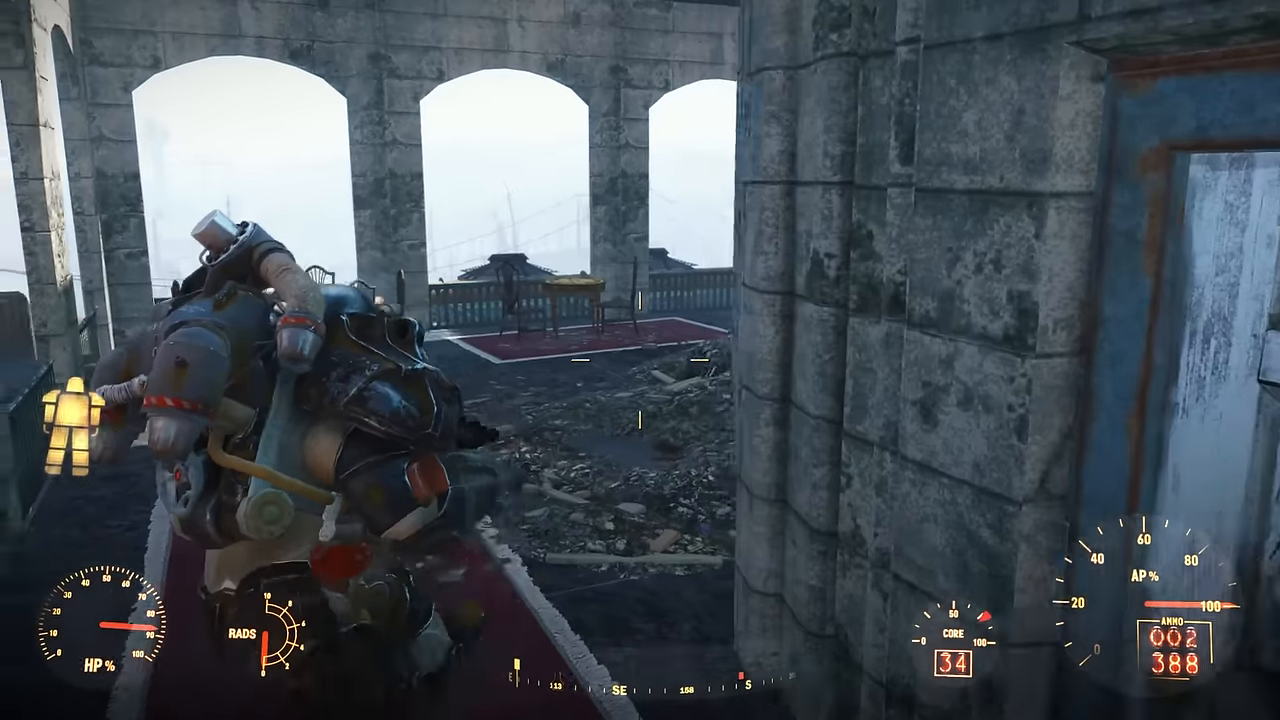
# Scroll right while moving from the game to the CBBE page.
pyautogui.hscroll(3)
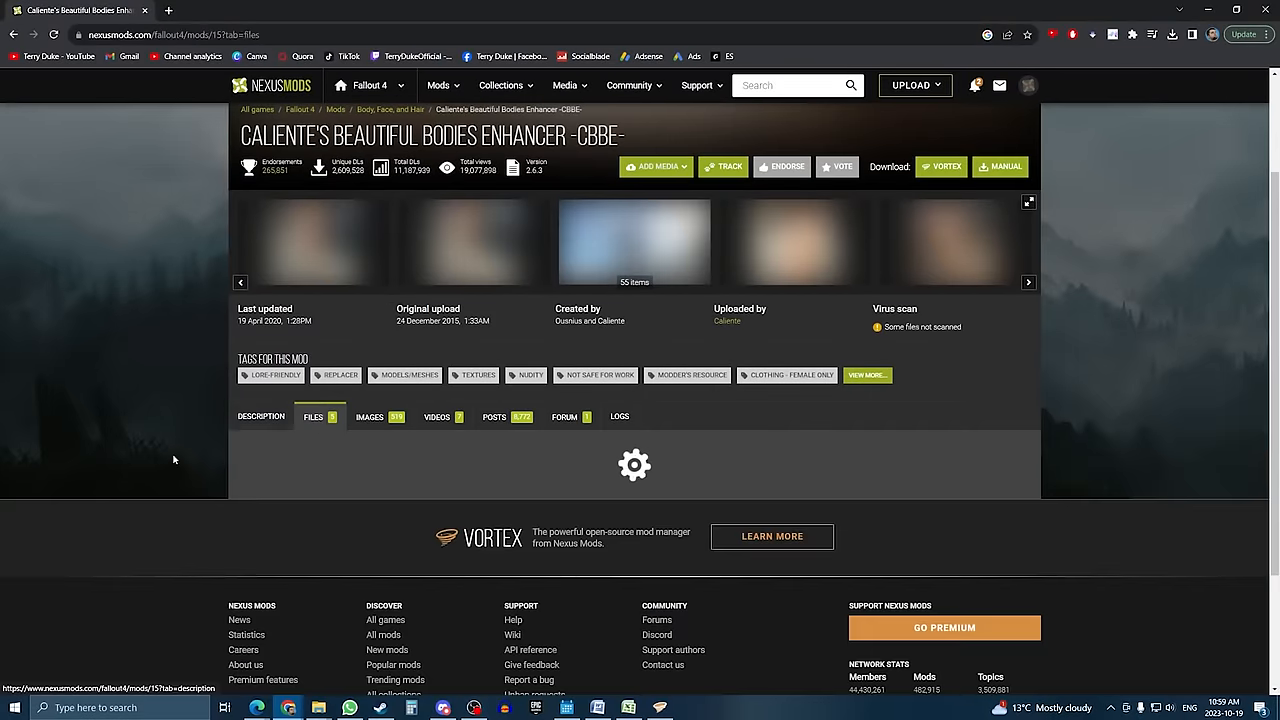
# Show the Files list on the CBBE mod page.
pyautogui.click(313, 417)
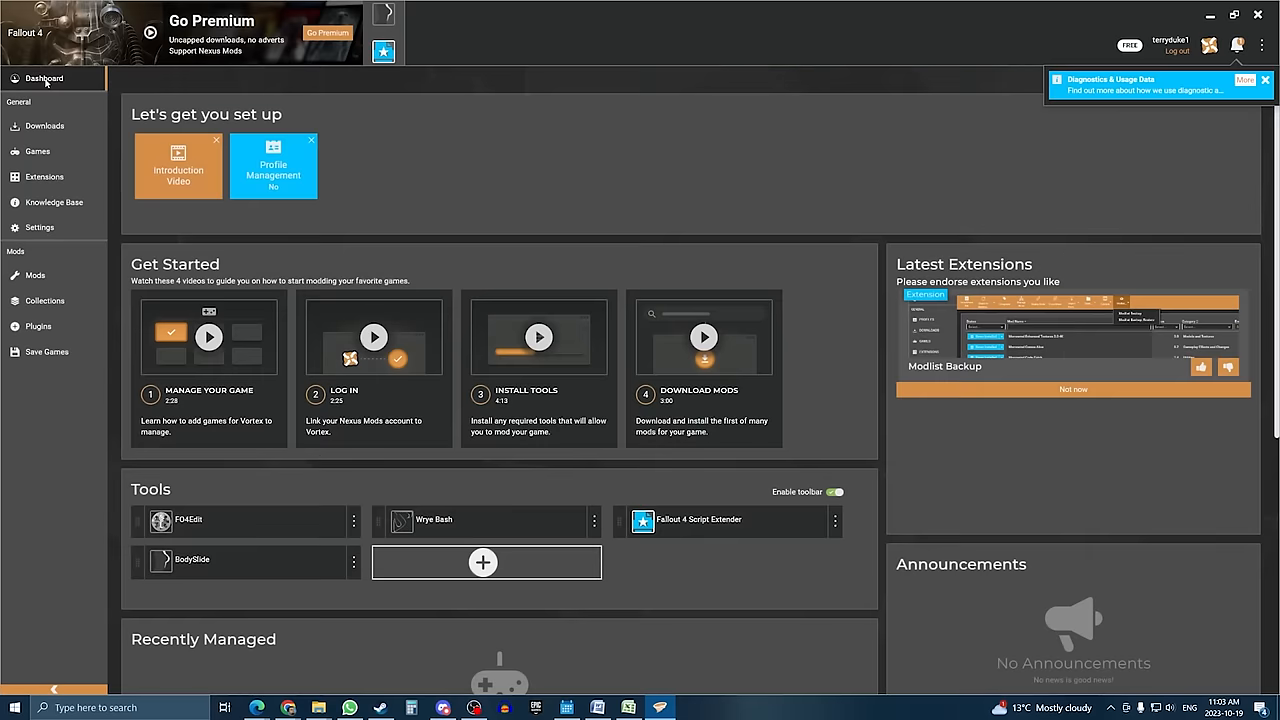
pyautogui.moveTo(148, 562)
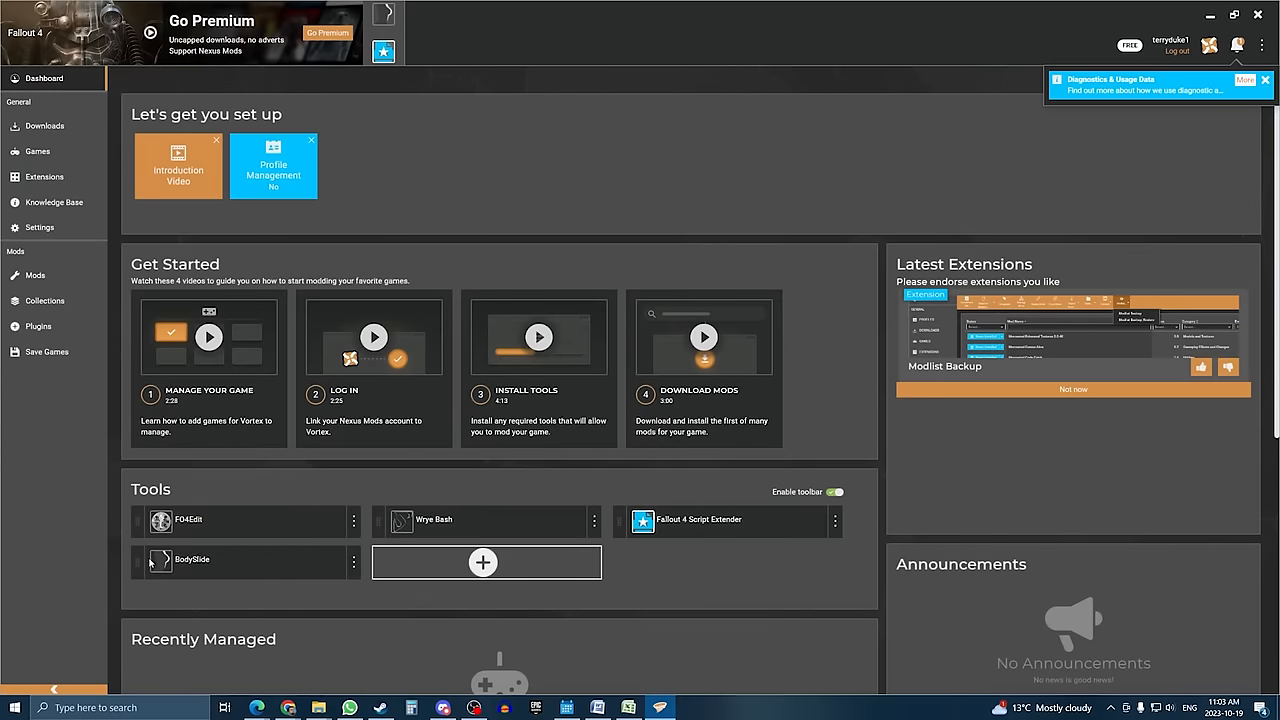
# Add BodySlide to Vortex's dashboard tools and launch it targeting Fallout 4.
pyautogui.click(353, 561)
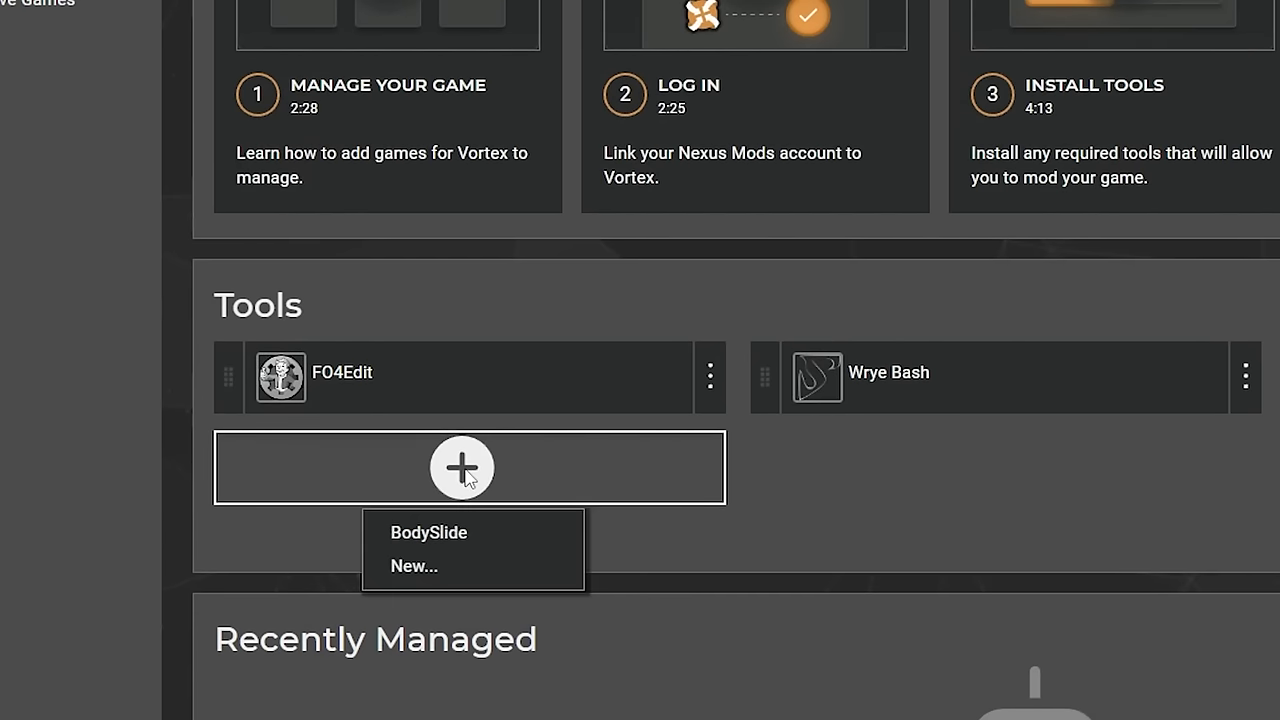
pyautogui.click(429, 532)
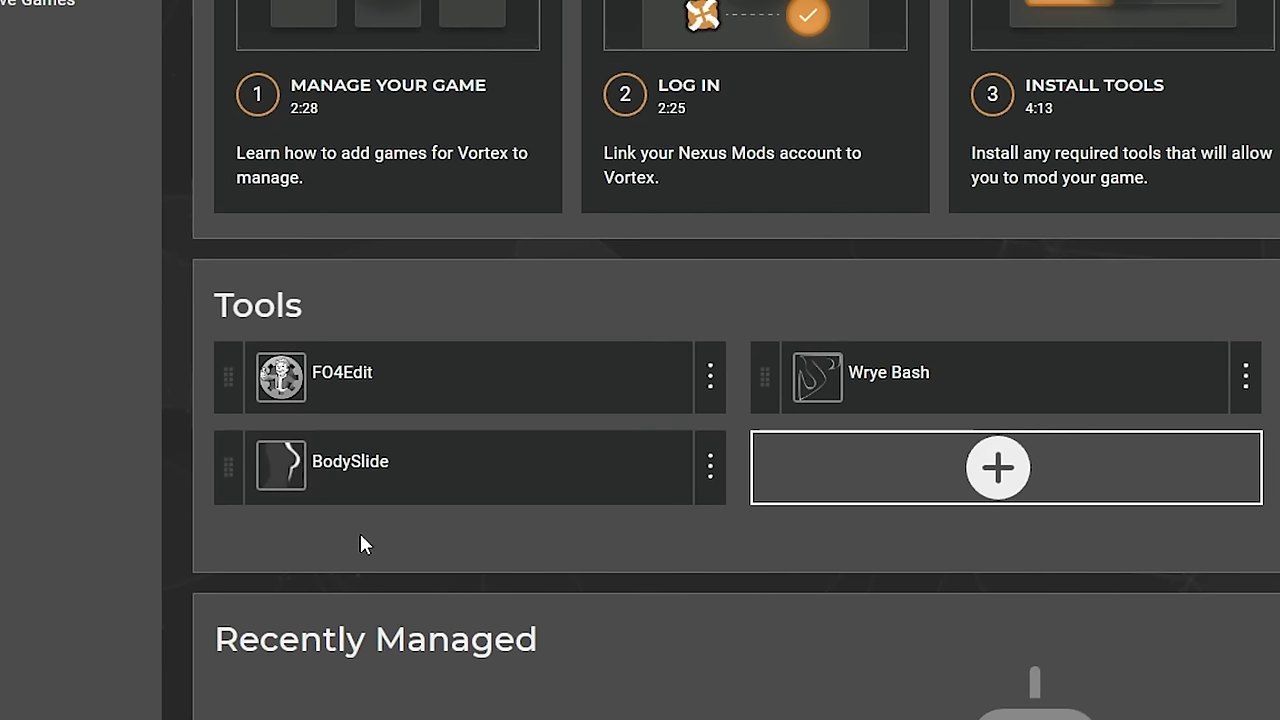
pyautogui.moveTo(281, 468)
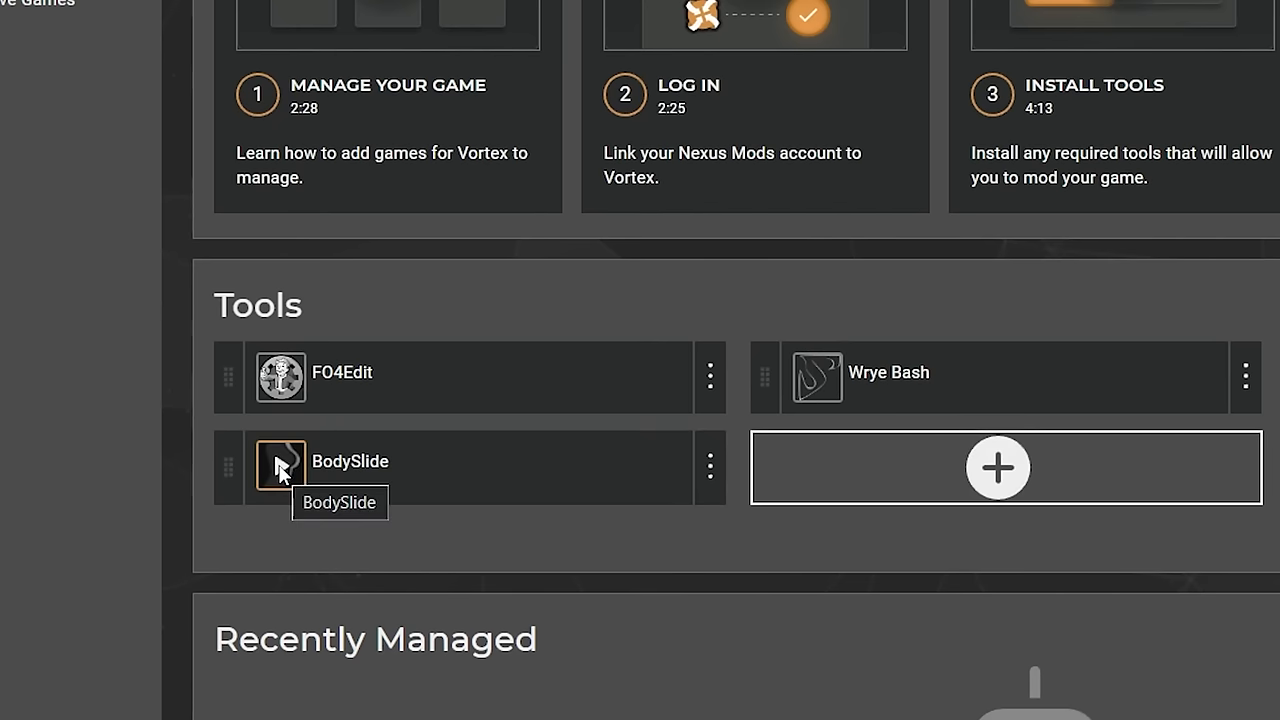
pyautogui.click(280, 468)
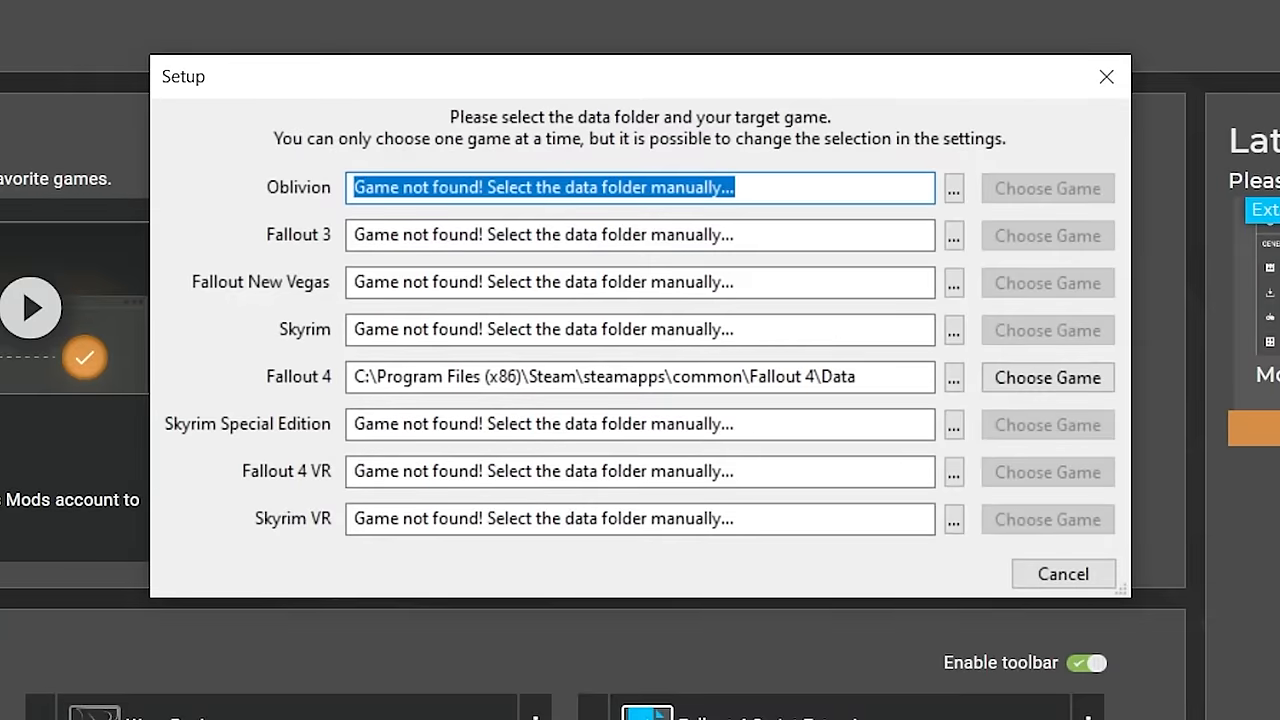
pyautogui.moveTo(260, 392)
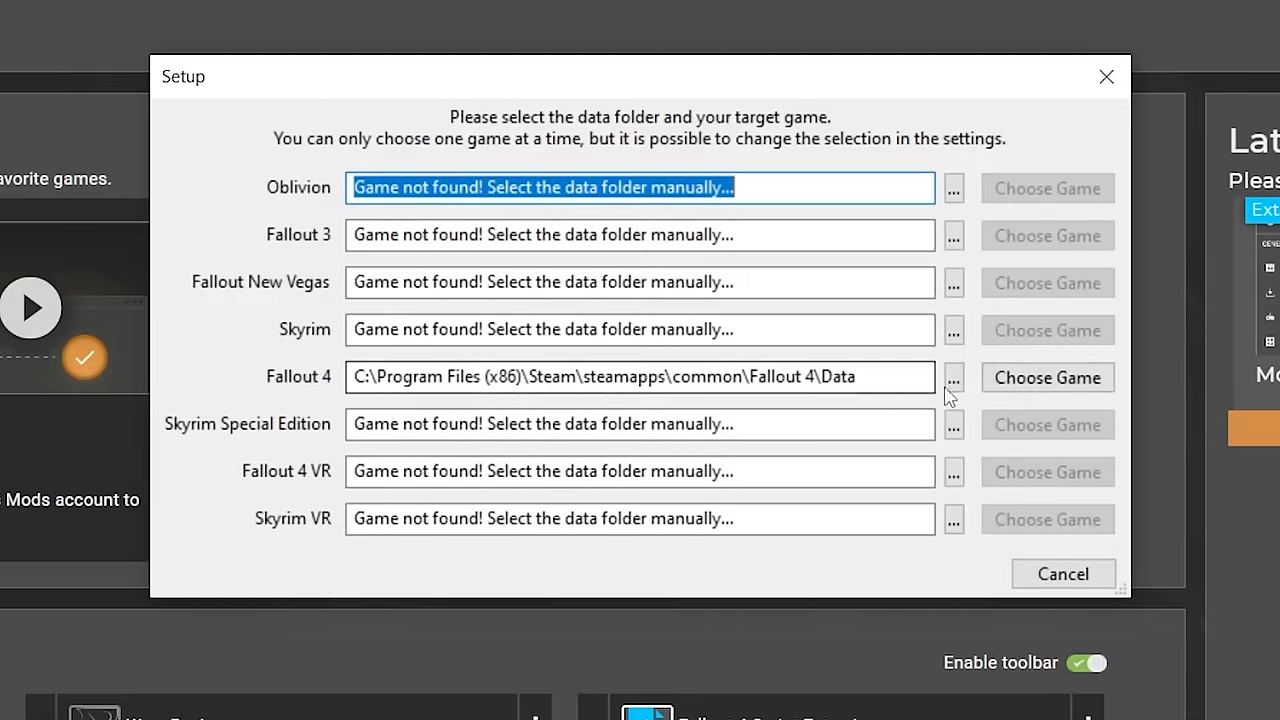
pyautogui.click(953, 377)
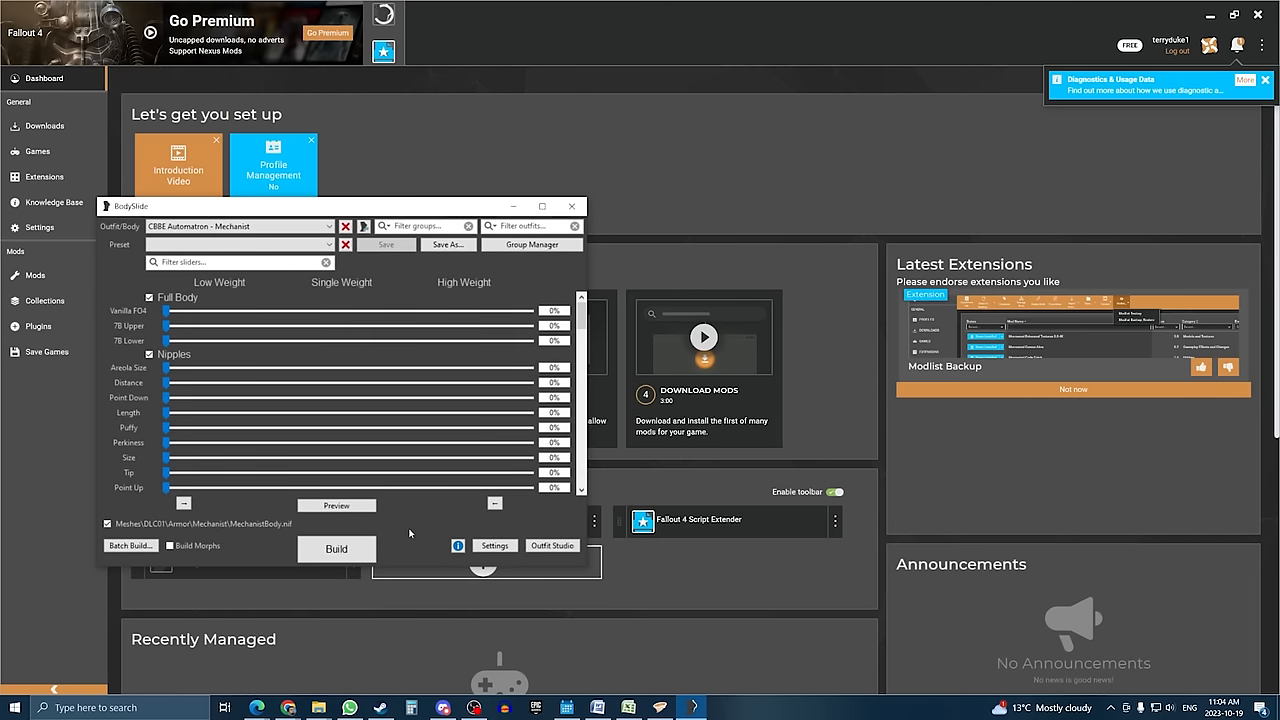
pyautogui.moveTo(404, 531)
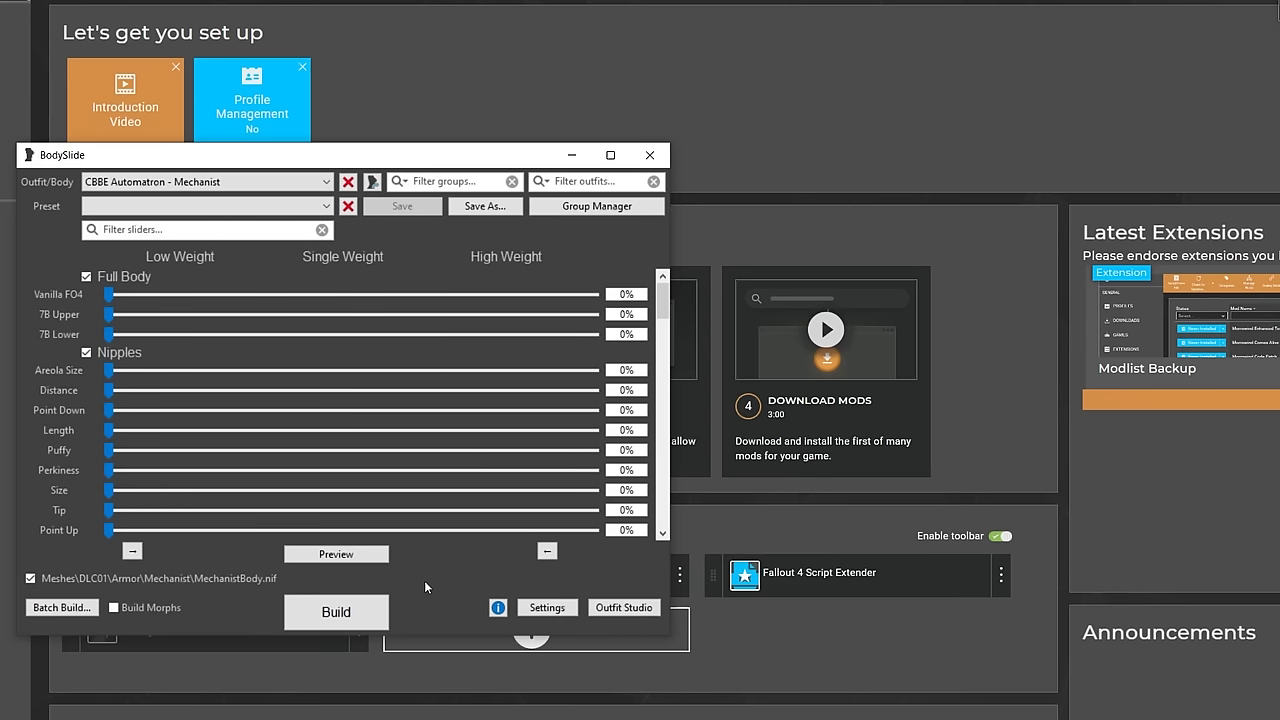
# Preview the CBBE NeverNude body and raise its Butt slider for the 'booty' preset.
pyautogui.click(336, 553)
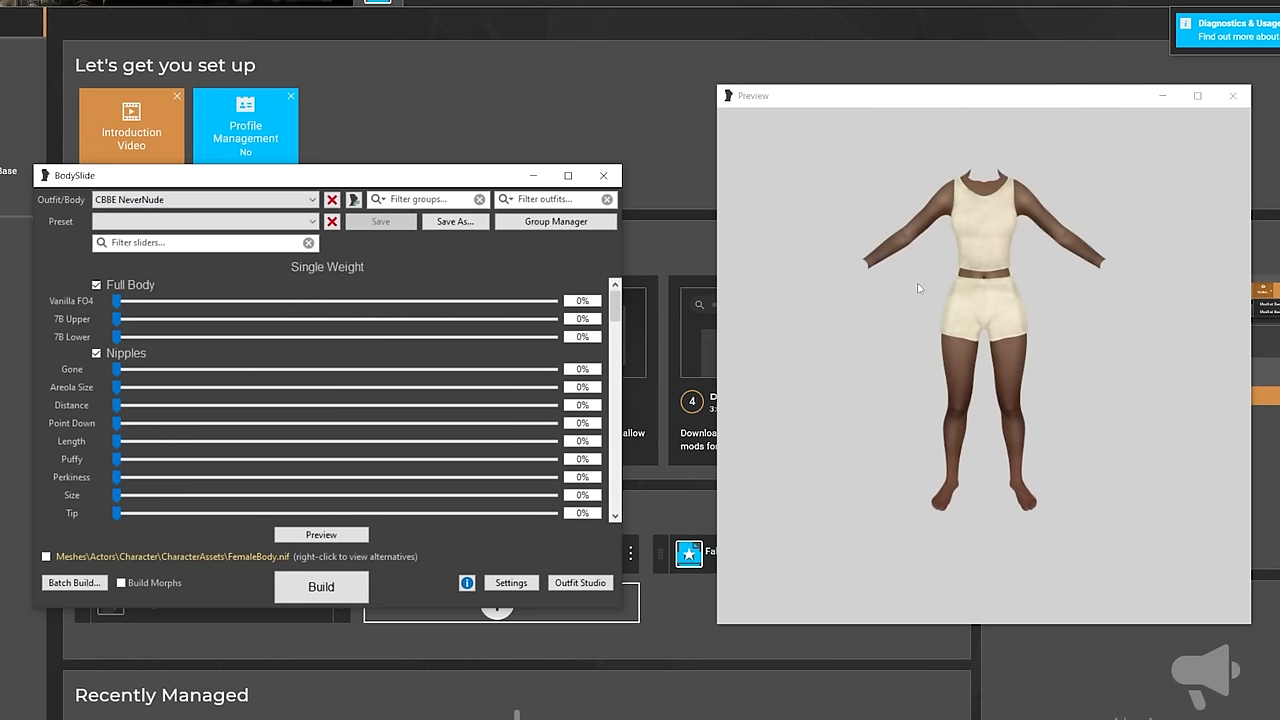
pyautogui.moveTo(539, 413)
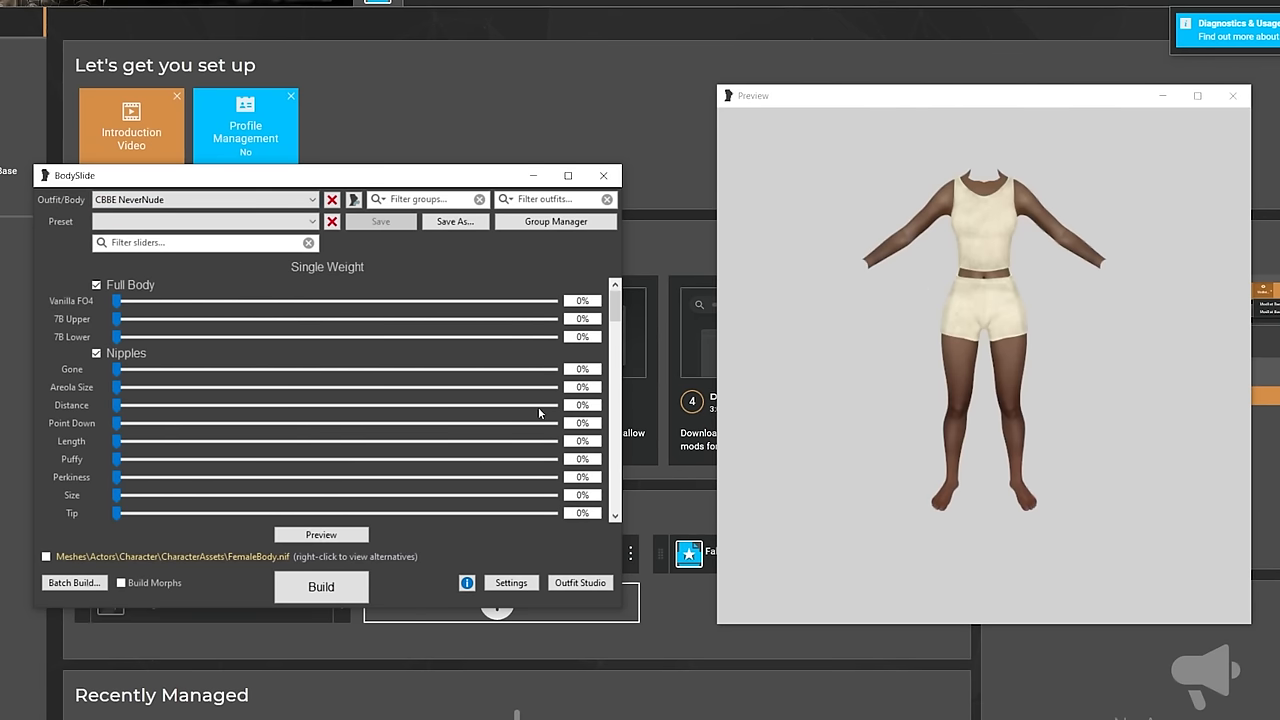
pyautogui.moveTo(921, 288)
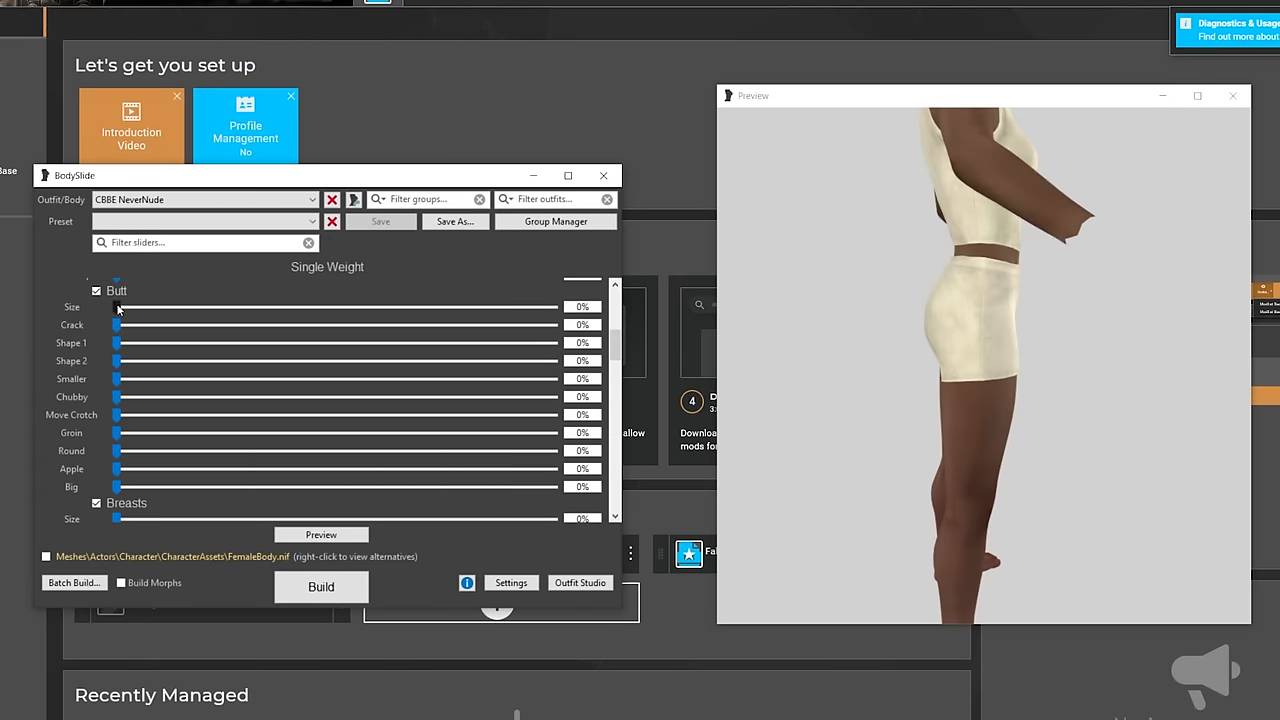
pyautogui.moveTo(117, 307); pyautogui.dragTo(553, 307)
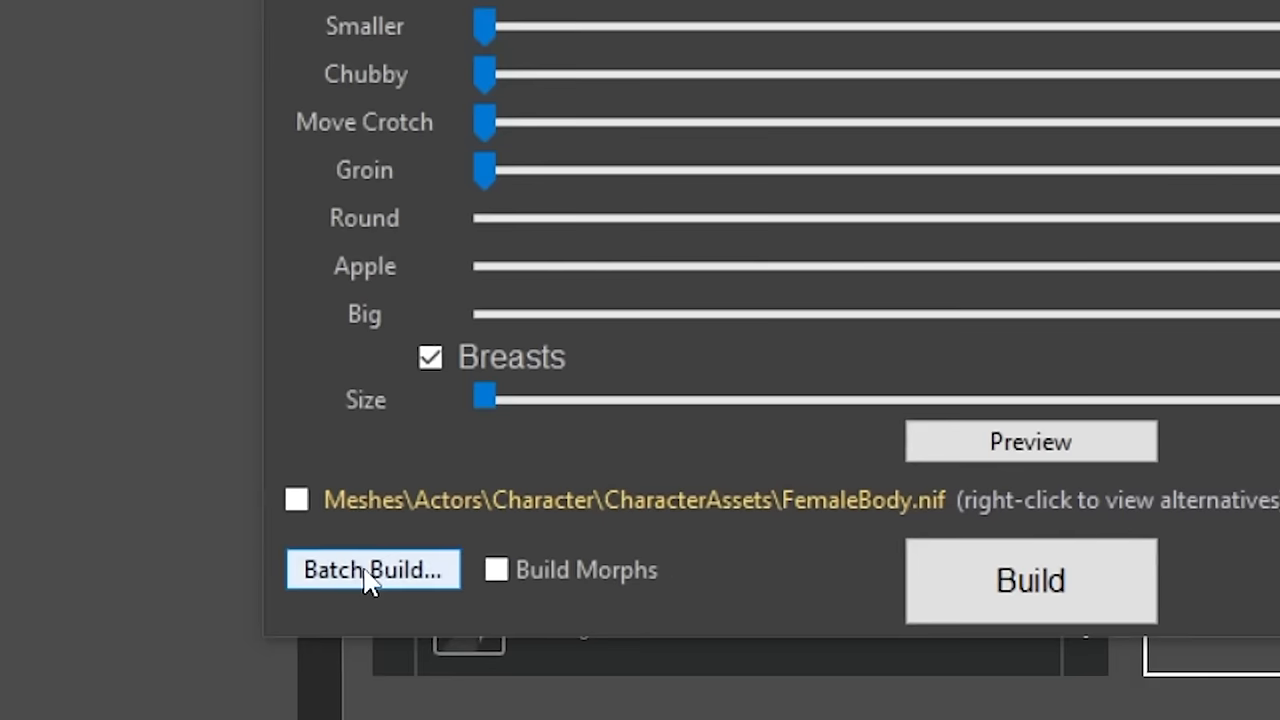
pyautogui.click(373, 569)
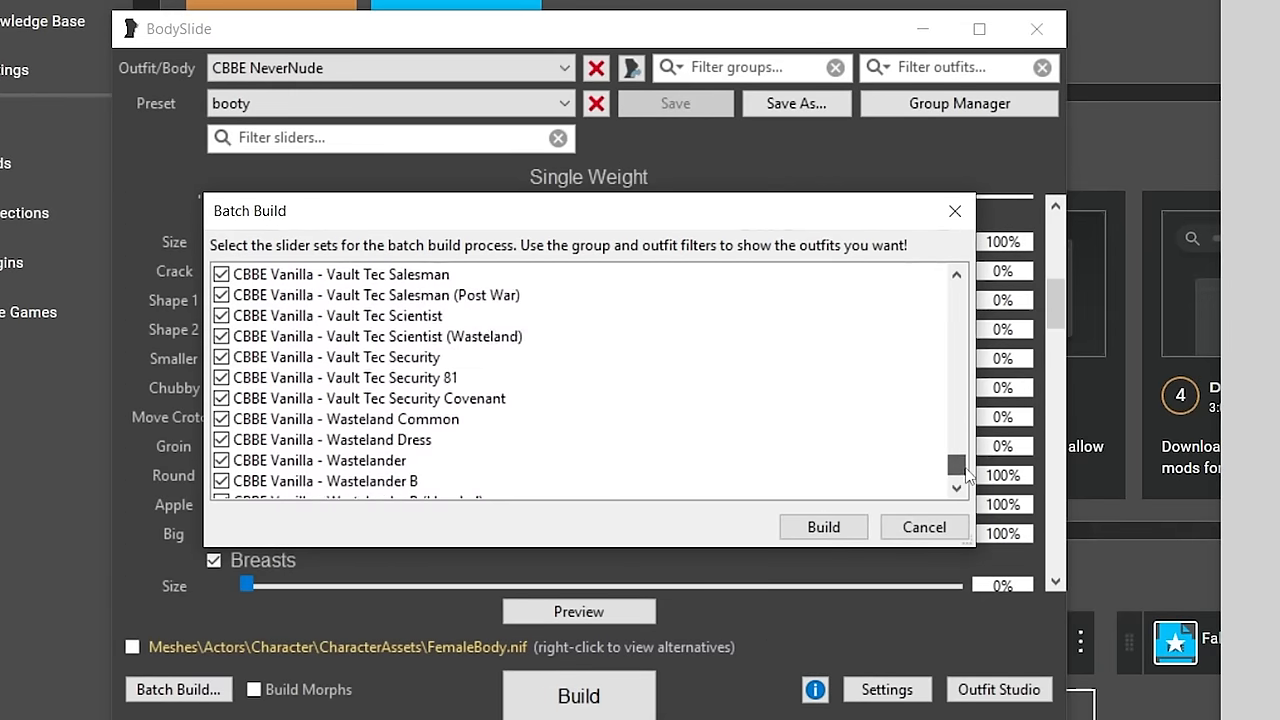
# Build the checked CBBE Vanilla outfits, then shoot Gunners in Fallout 4 to test.
pyautogui.click(823, 526)
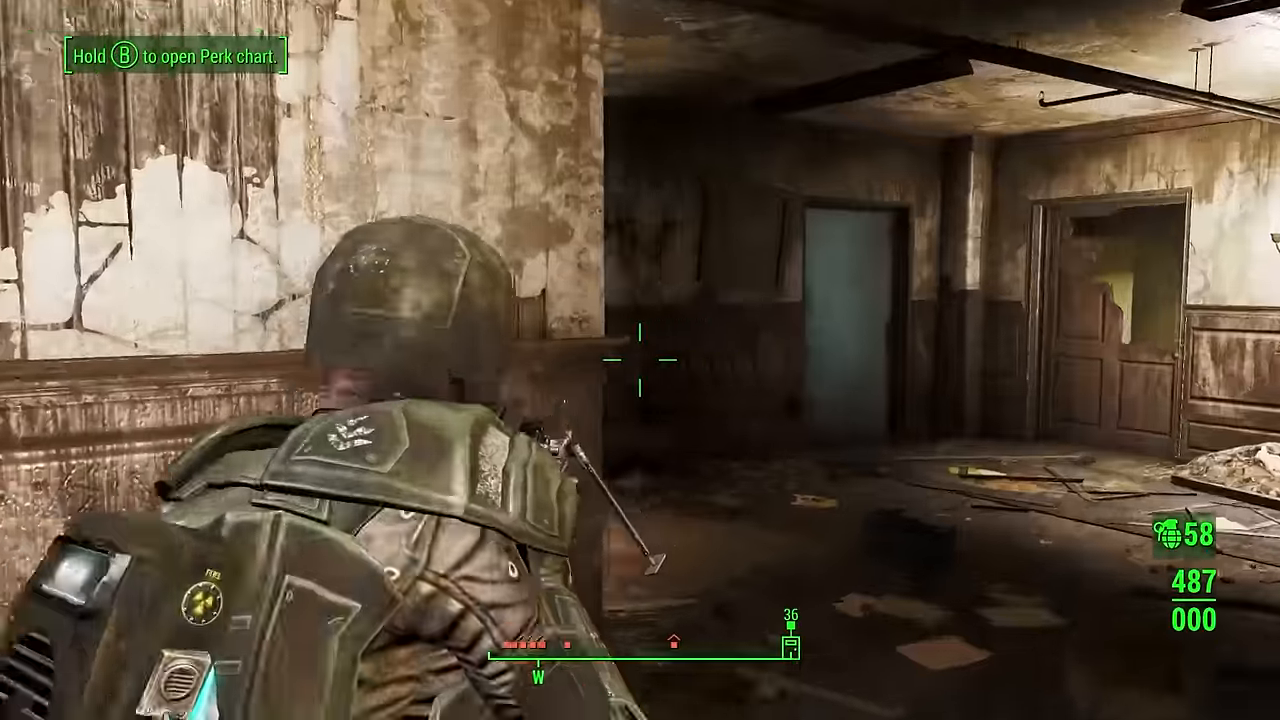
pyautogui.click(640, 360)
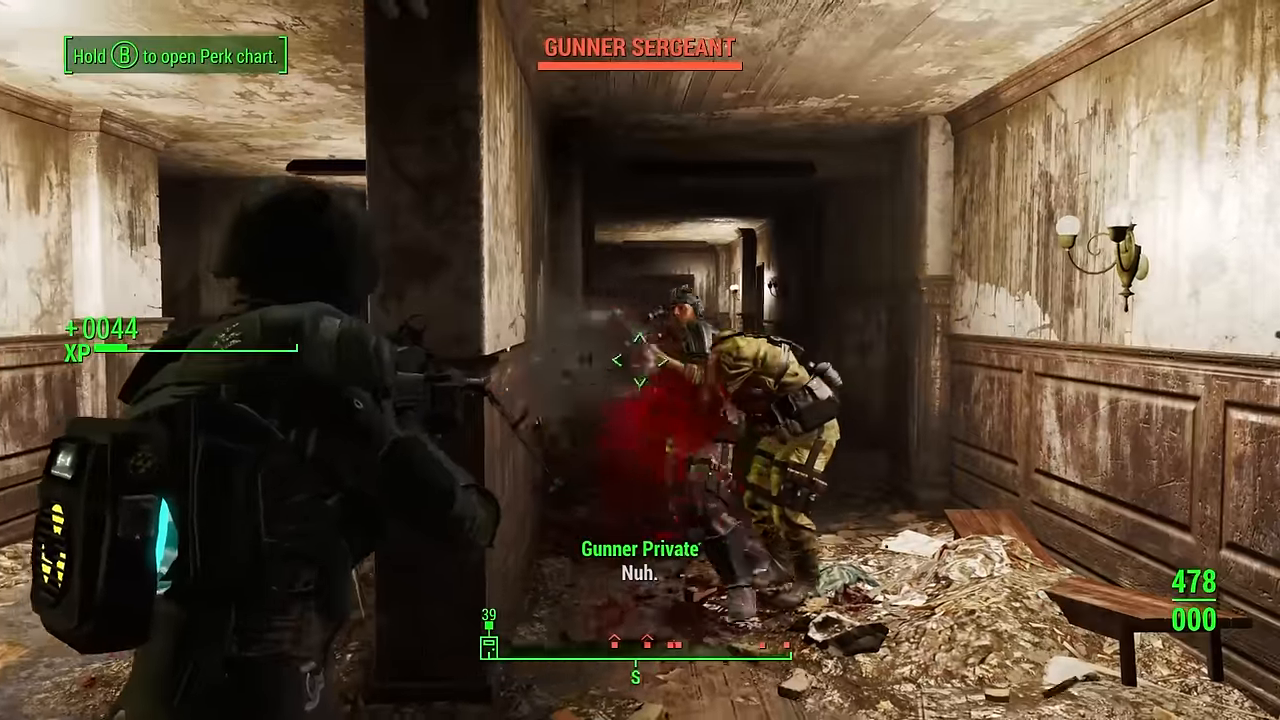